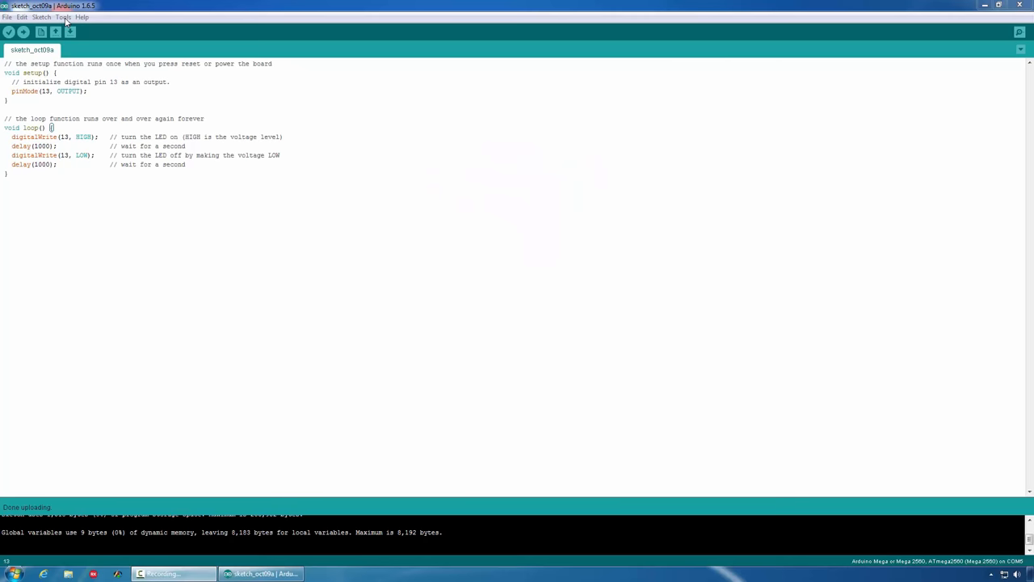
Select Controllino MAXI as the target board and keep COM3 as the serial port
{"action": "left_click", "coordinate": [63, 16]}
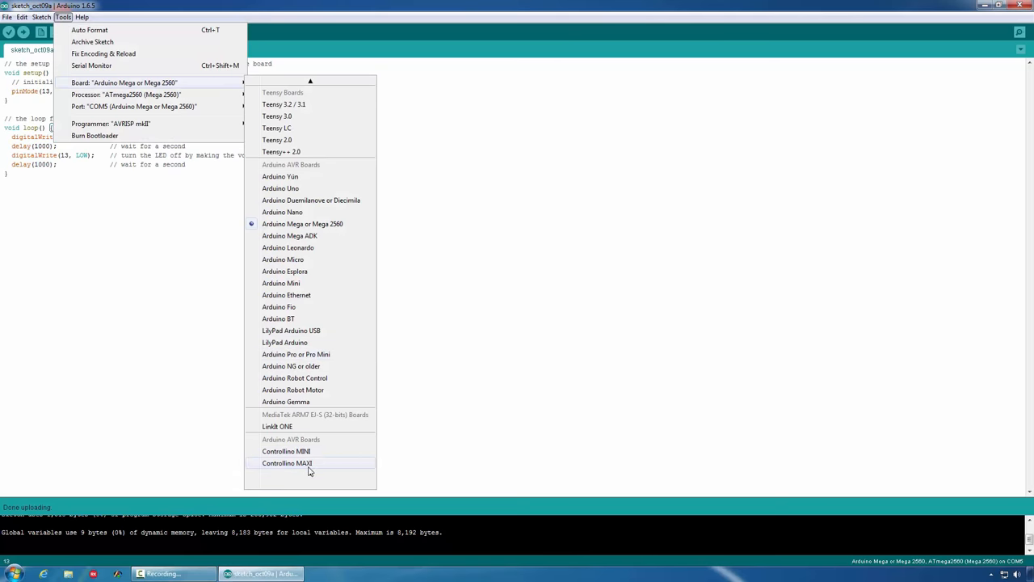
{"action": "left_click", "coordinate": [288, 463]}
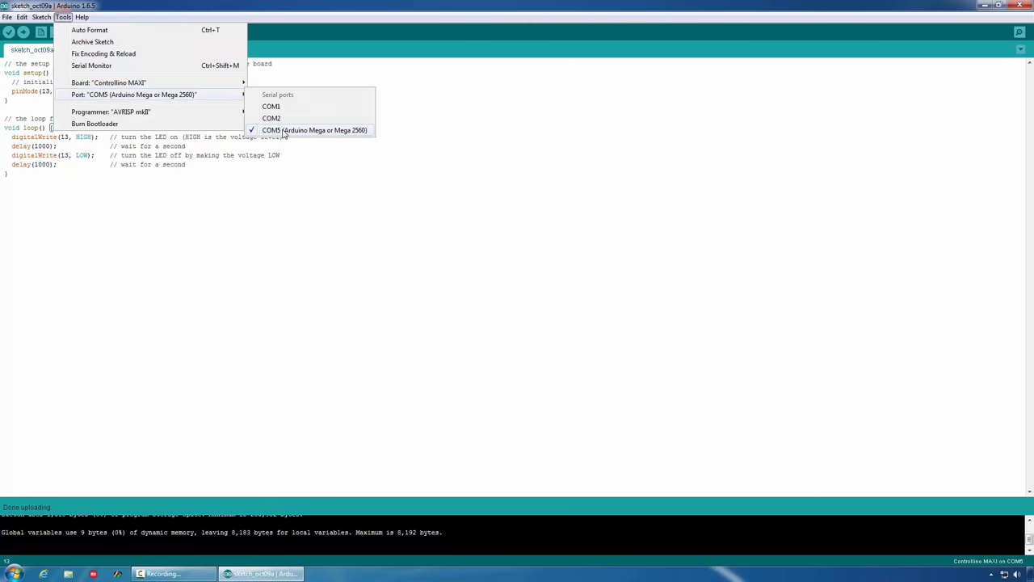
{"action": "left_click", "coordinate": [315, 130]}
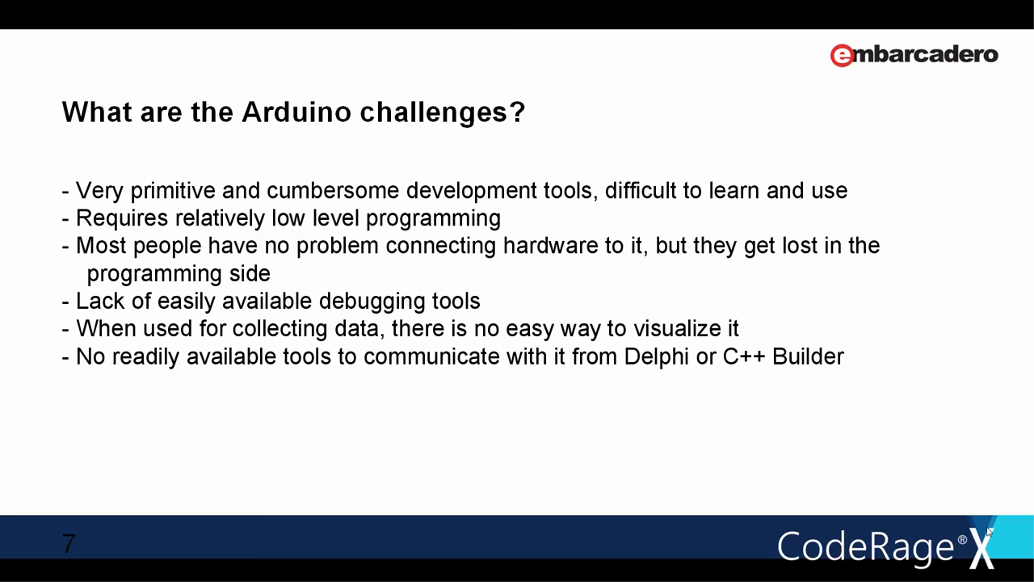
Return to the blink sketch and highlight its digitalWrite, delay and 1000 values
{"action": "left_click", "coordinate": [259, 574]}
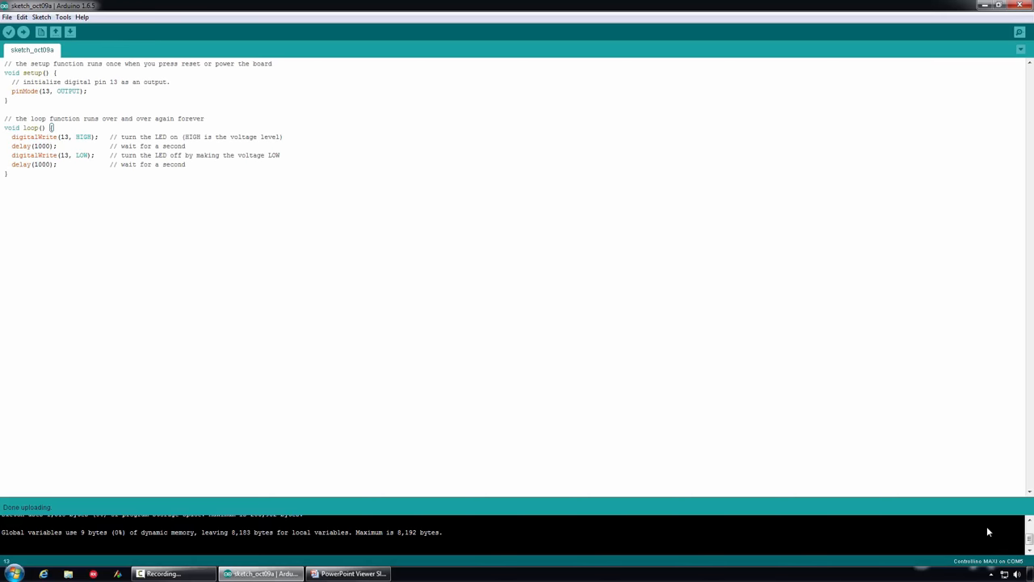
{"action": "mouse_move", "coordinate": [569, 278]}
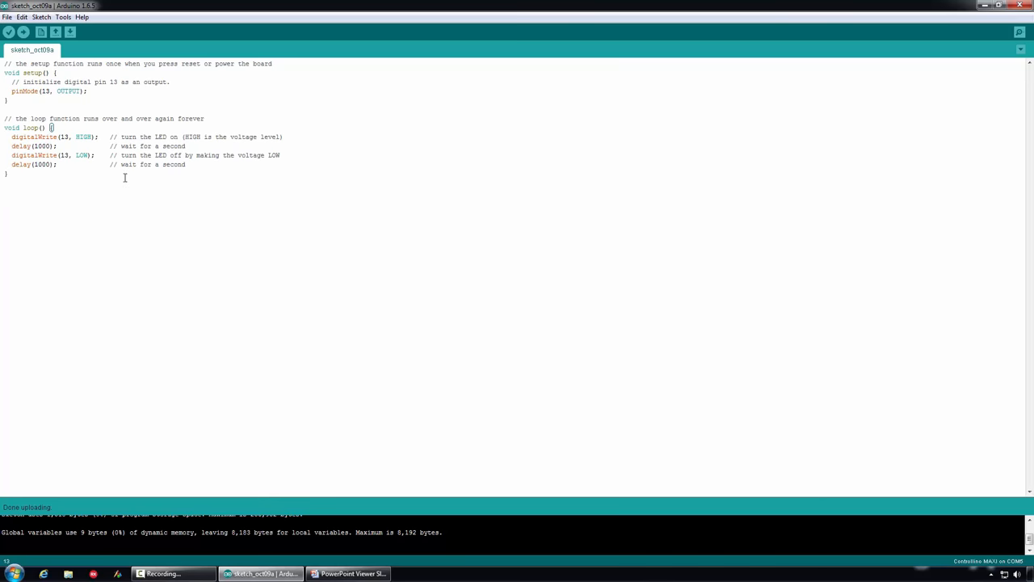
{"action": "double_click", "coordinate": [34, 136]}
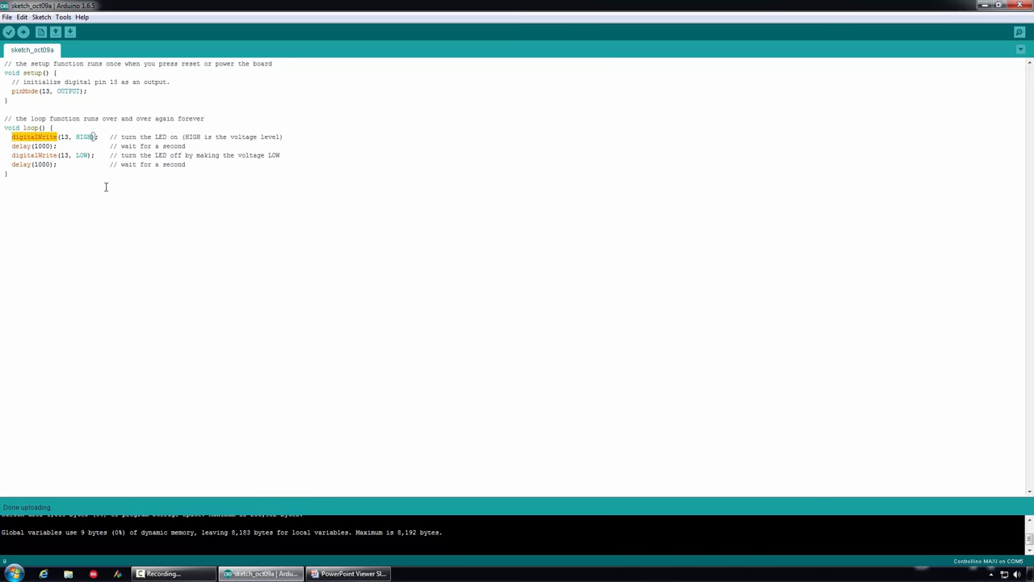
{"action": "double_click", "coordinate": [33, 155]}
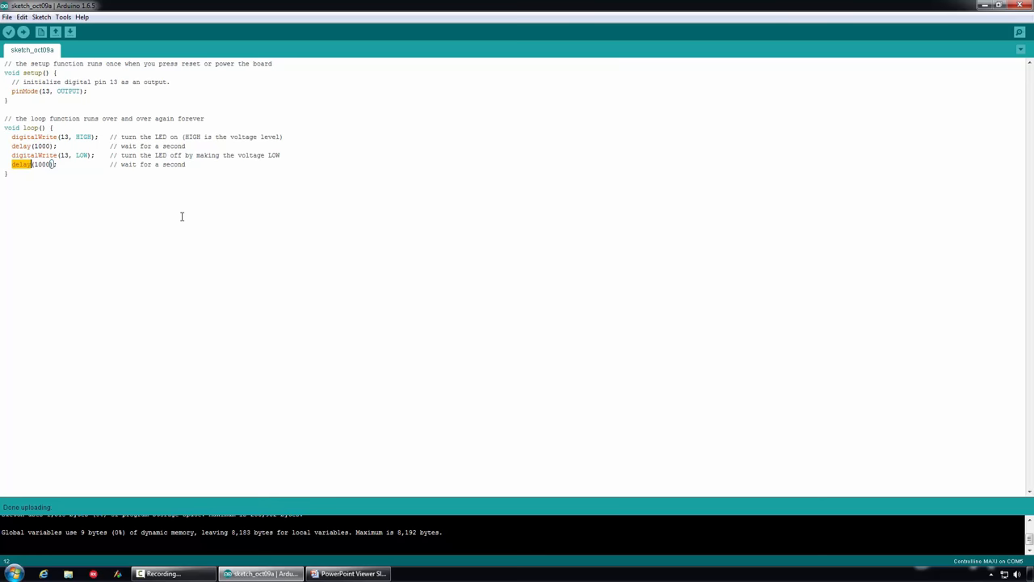
{"action": "mouse_move", "coordinate": [178, 216]}
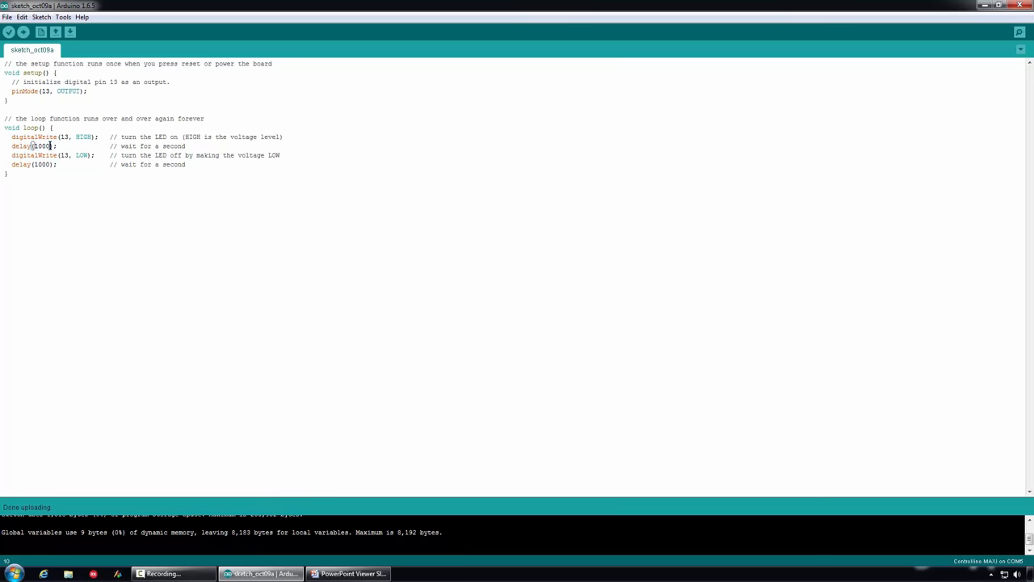
{"action": "double_click", "coordinate": [40, 146]}
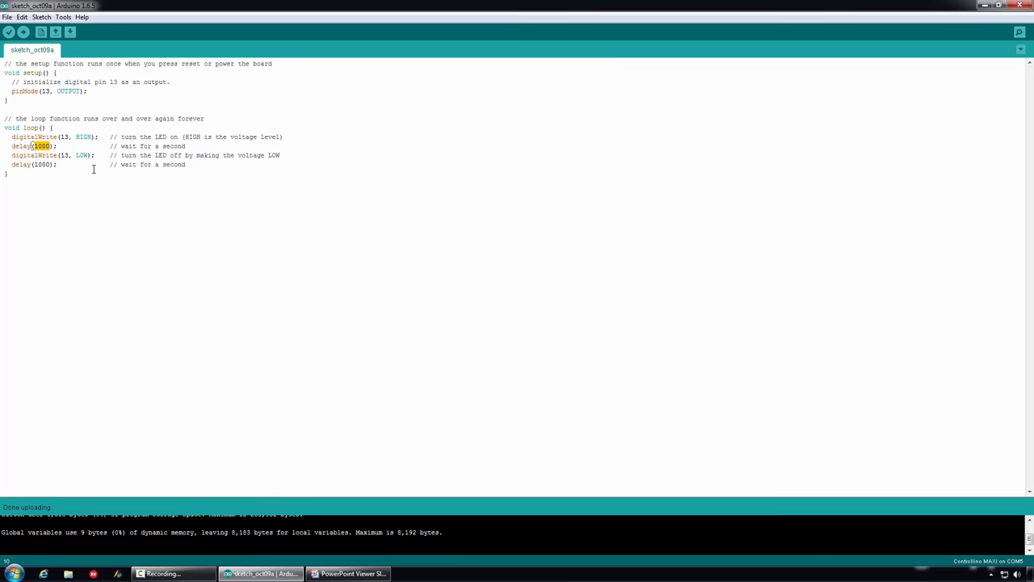
{"action": "mouse_move", "coordinate": [3, 97]}
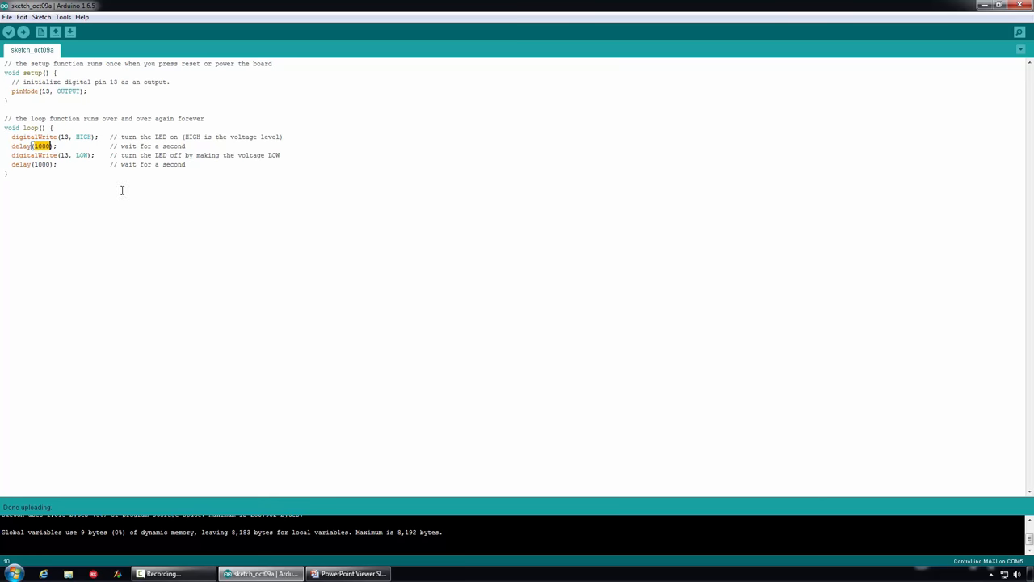
{"action": "mouse_move", "coordinate": [132, 189]}
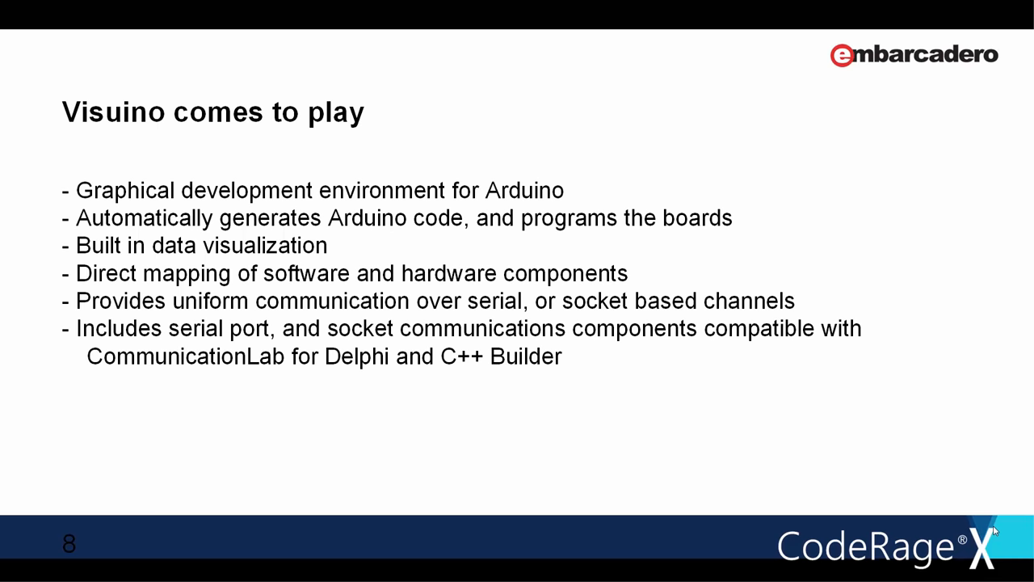
{"action": "mouse_move", "coordinate": [727, 449]}
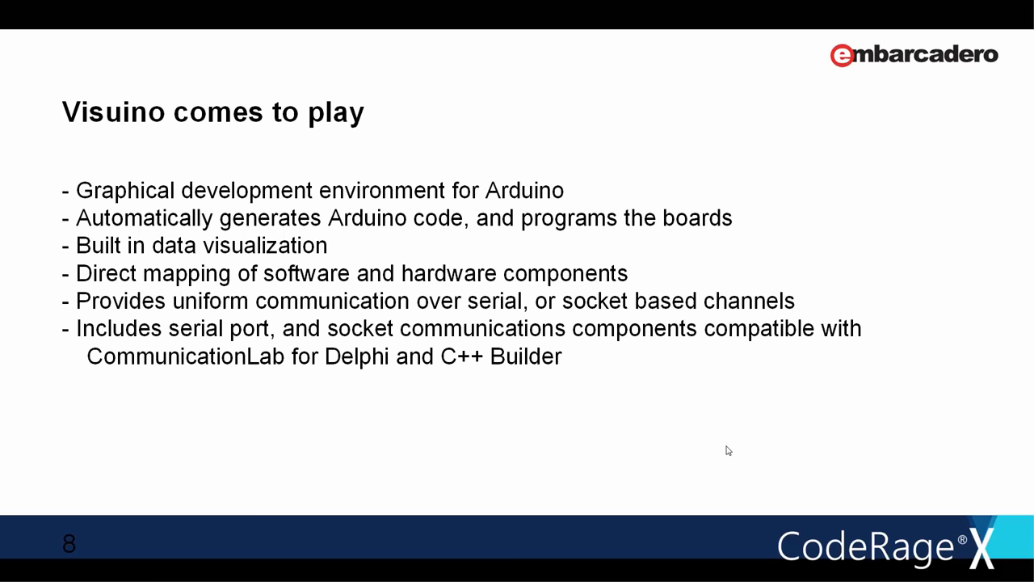
Advance to the 'How Visuino works' slide
{"action": "key", "text": "Right"}
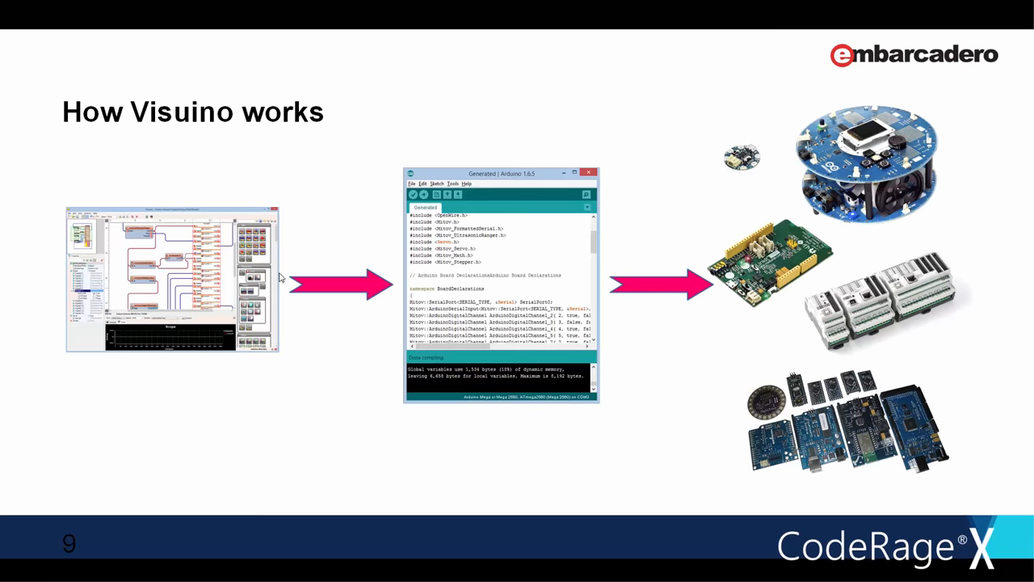
{"action": "mouse_move", "coordinate": [252, 343]}
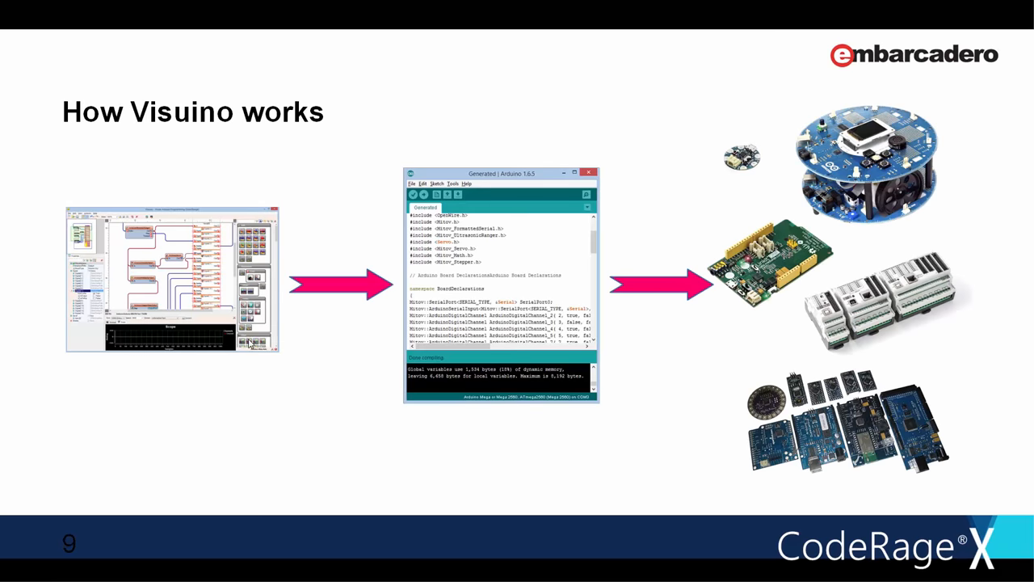
{"action": "mouse_move", "coordinate": [219, 380]}
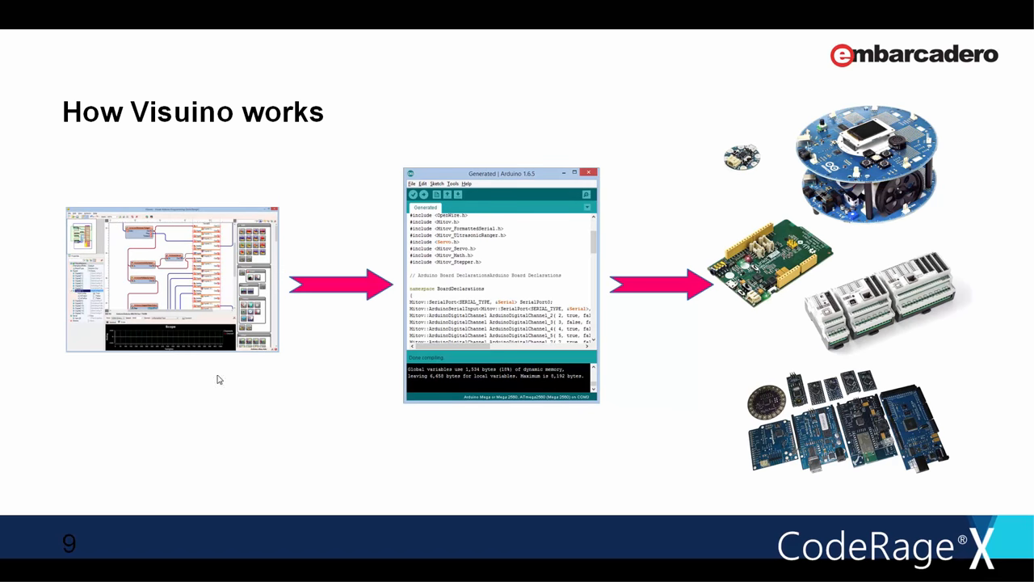
{"action": "mouse_move", "coordinate": [229, 377]}
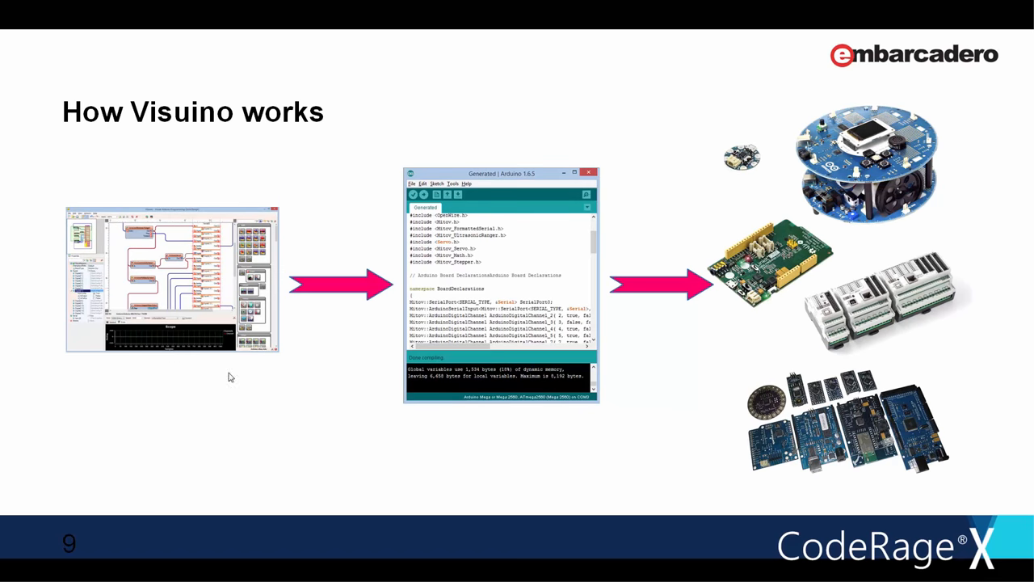
{"action": "mouse_move", "coordinate": [330, 210]}
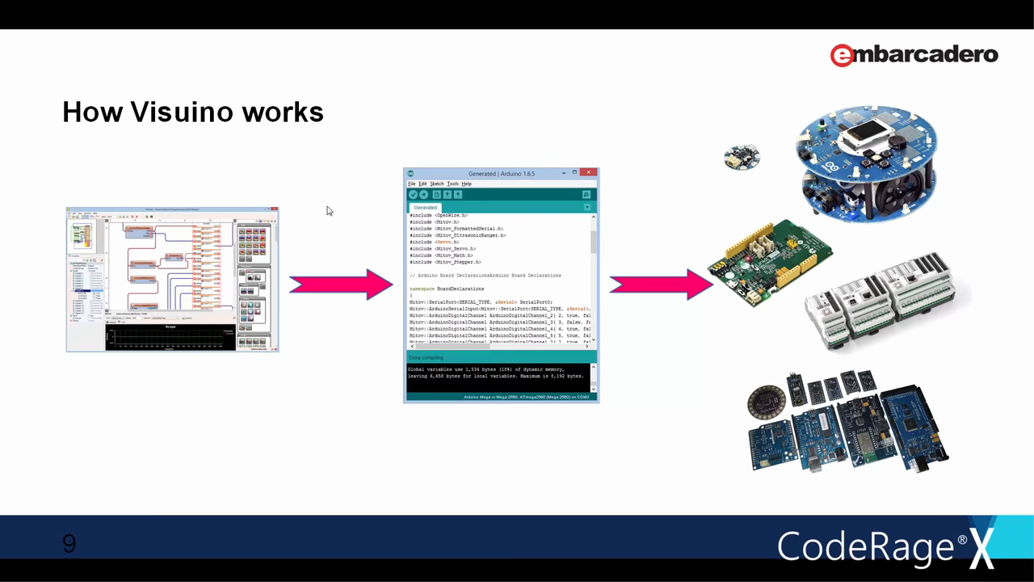
{"action": "mouse_move", "coordinate": [375, 165]}
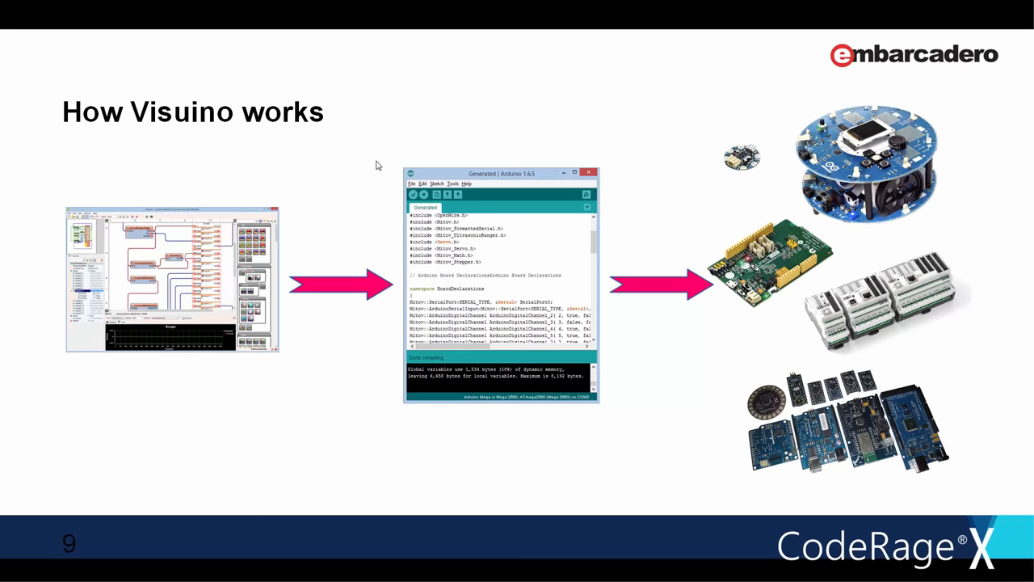
{"action": "mouse_move", "coordinate": [682, 216]}
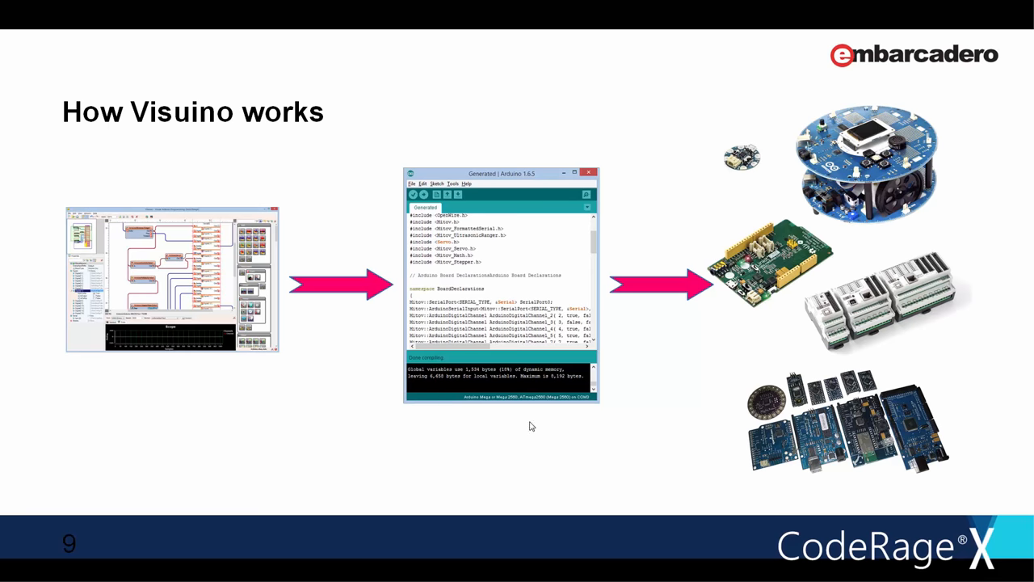
{"action": "mouse_move", "coordinate": [601, 411]}
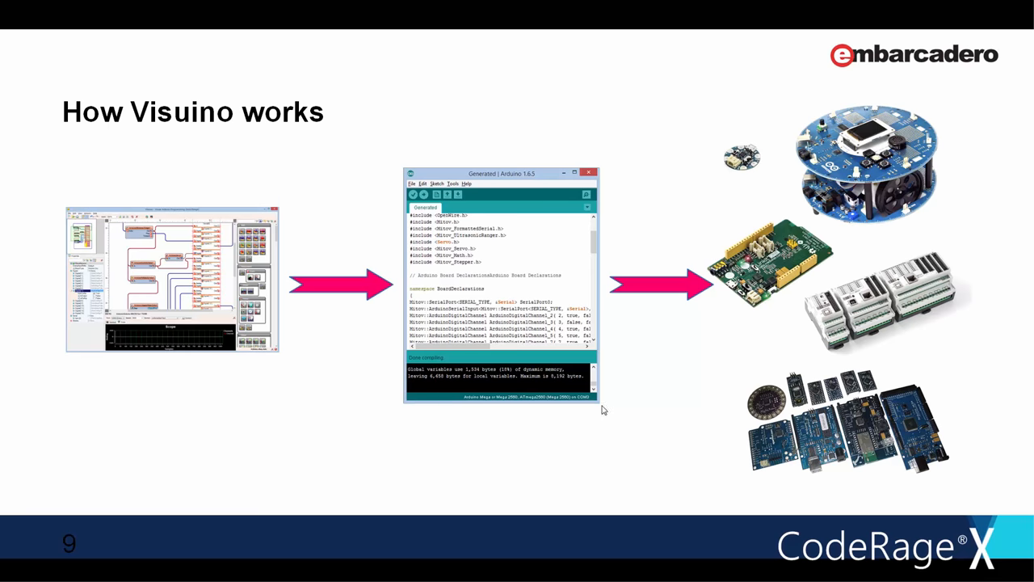
{"action": "mouse_move", "coordinate": [573, 437]}
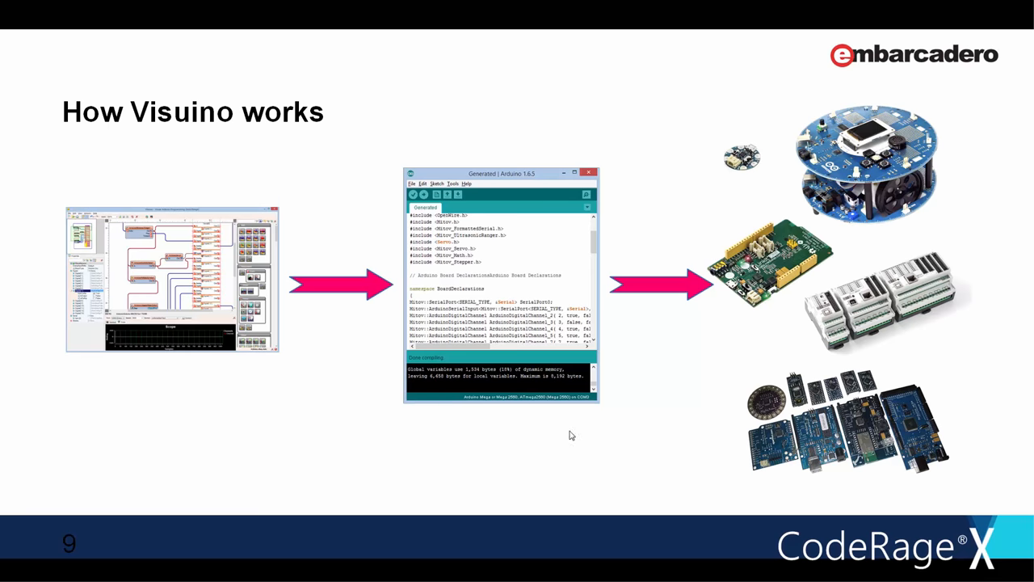
{"action": "mouse_move", "coordinate": [590, 385]}
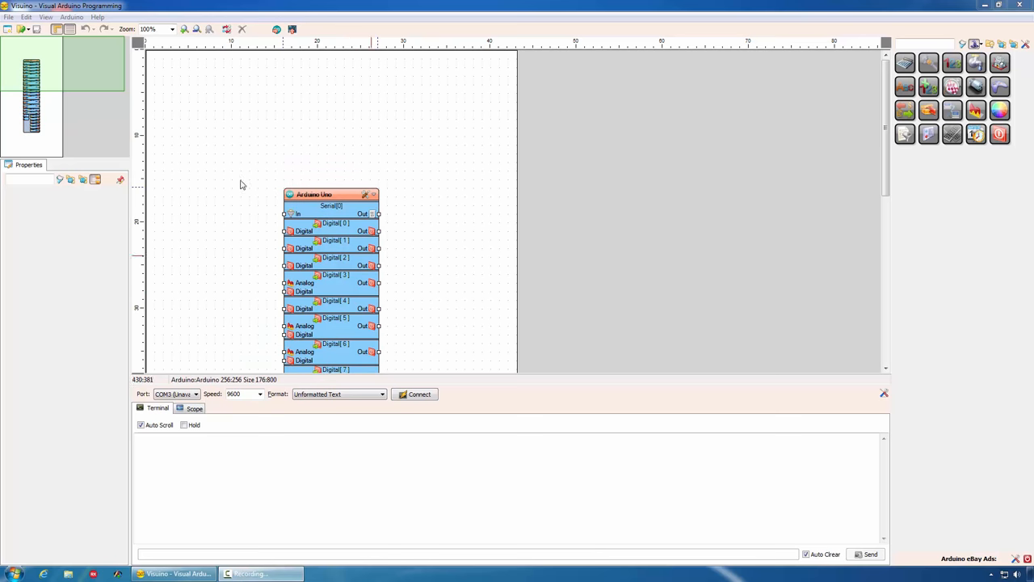
{"action": "mouse_move", "coordinate": [666, 315]}
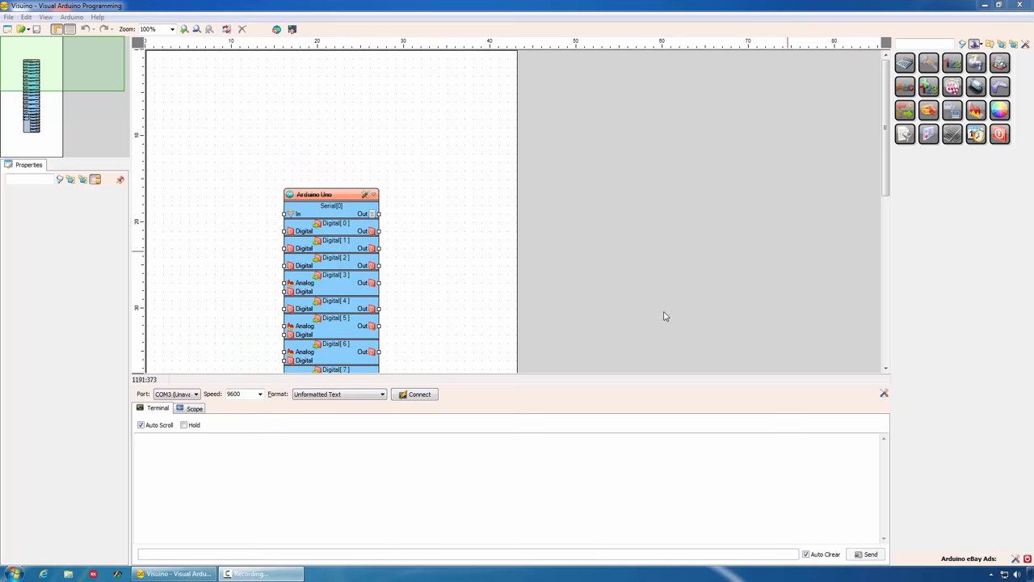
{"action": "mouse_move", "coordinate": [450, 217]}
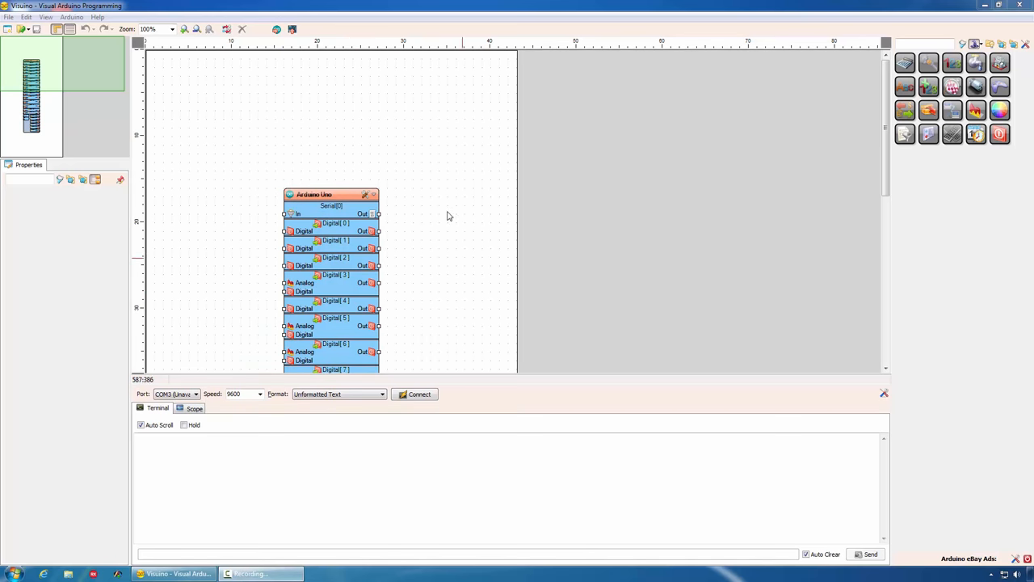
{"action": "left_click", "coordinate": [330, 194]}
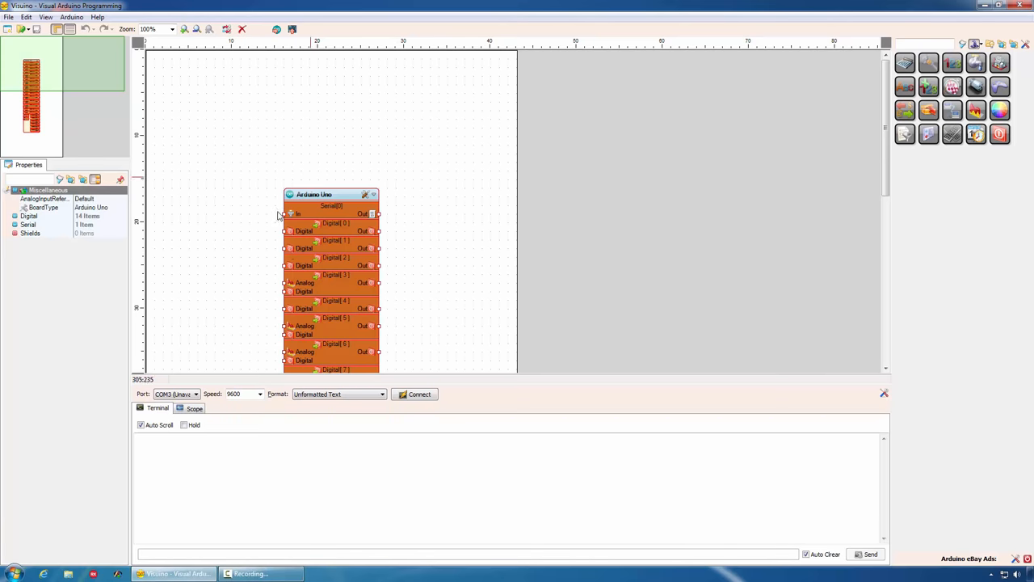
{"action": "mouse_move", "coordinate": [236, 262]}
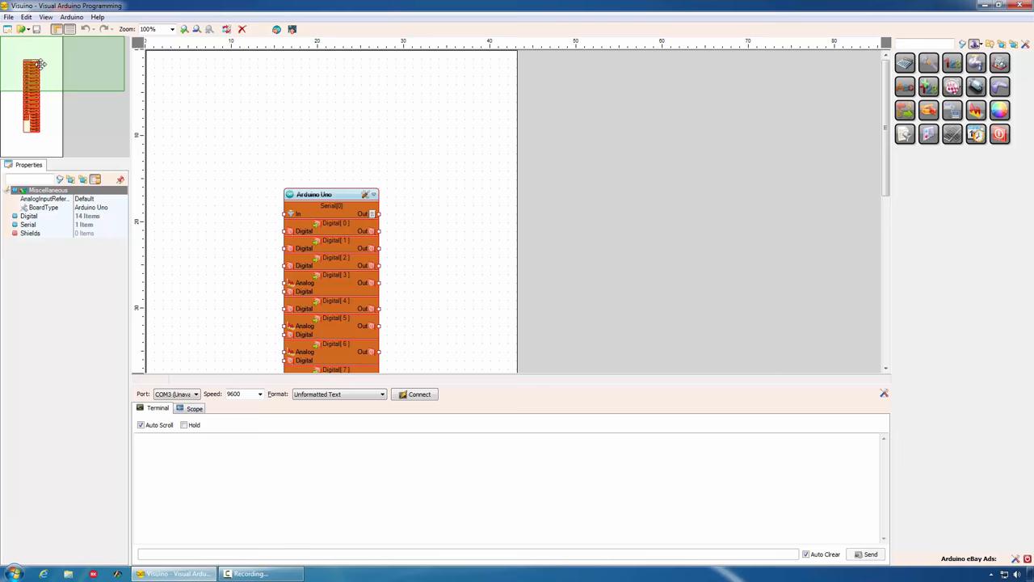
{"action": "scroll", "scroll_direction": "down", "scroll_amount": 3}
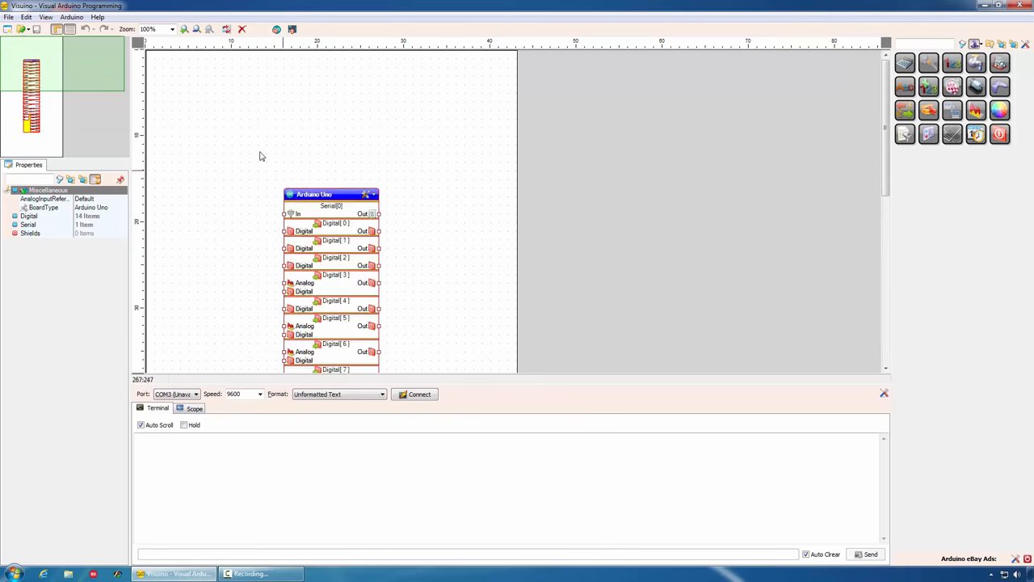
{"action": "left_click", "coordinate": [42, 207]}
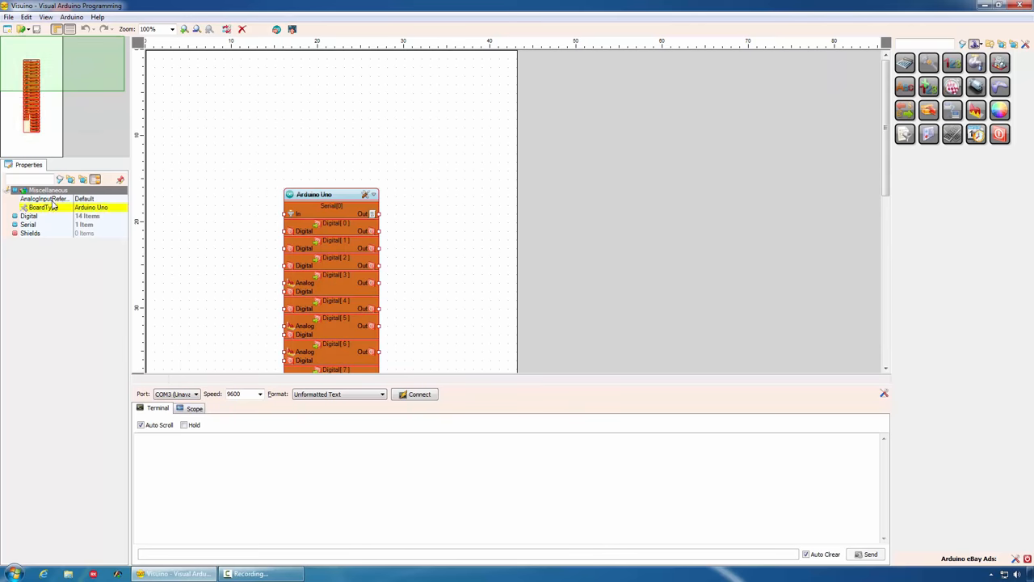
{"action": "left_click", "coordinate": [29, 217]}
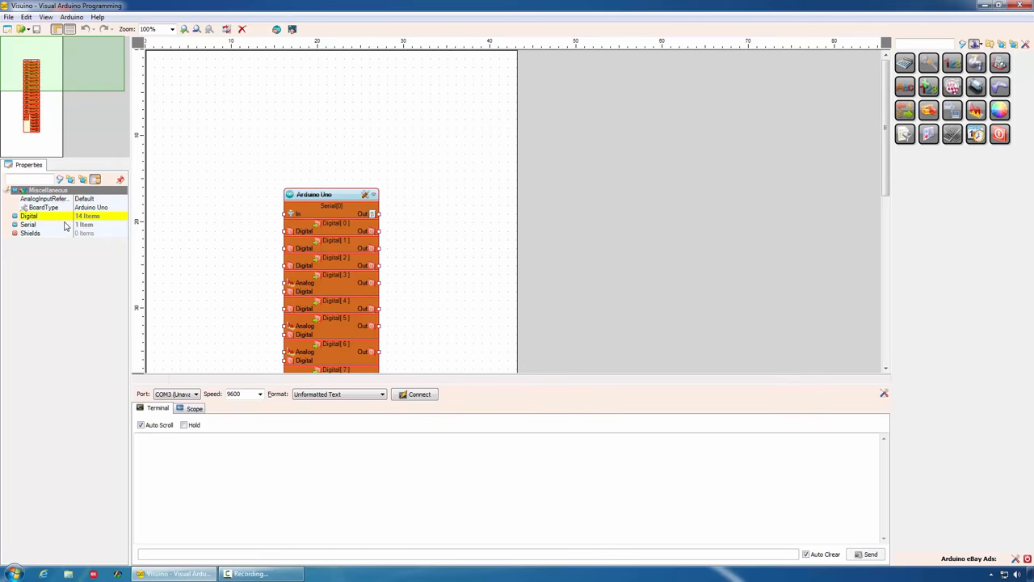
{"action": "left_click", "coordinate": [44, 199]}
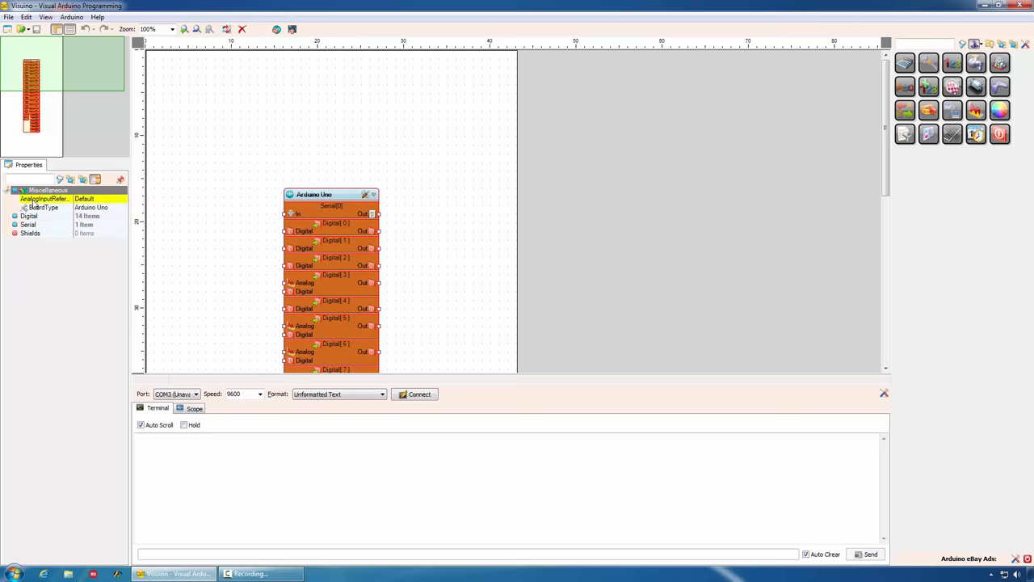
{"action": "left_click", "coordinate": [330, 194]}
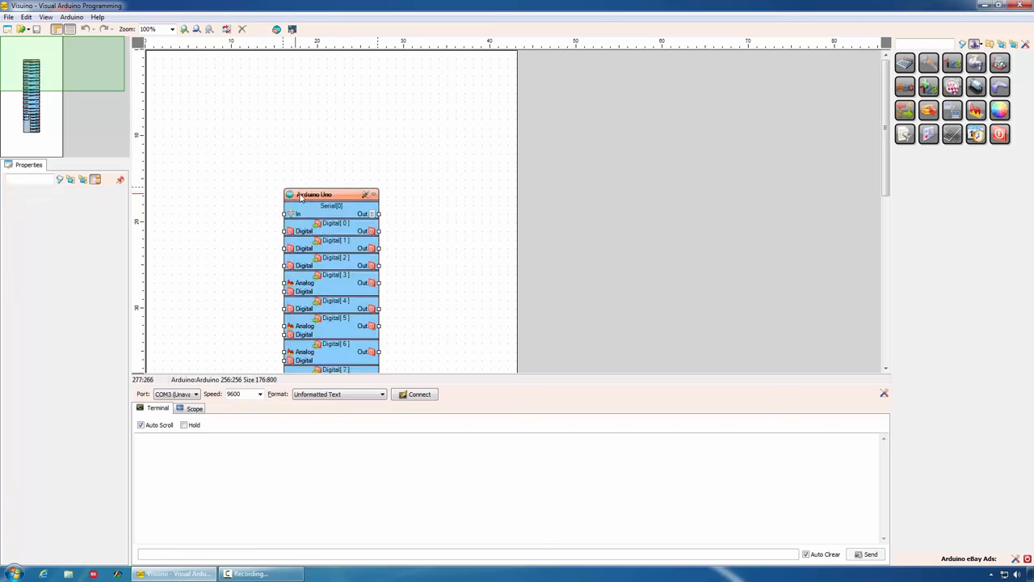
{"action": "left_click", "coordinate": [332, 194]}
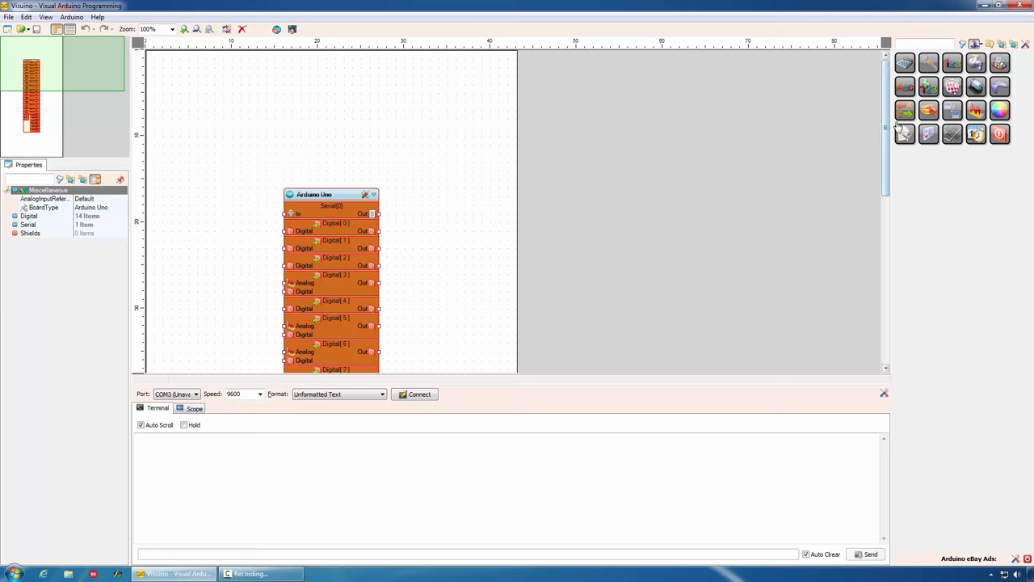
{"action": "mouse_move", "coordinate": [999, 63]}
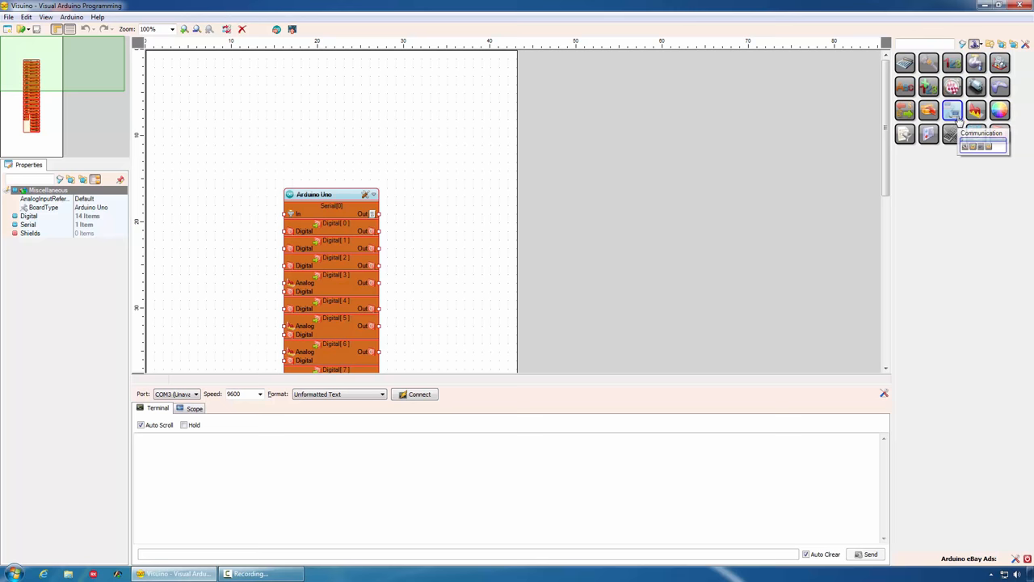
{"action": "mouse_move", "coordinate": [952, 63]}
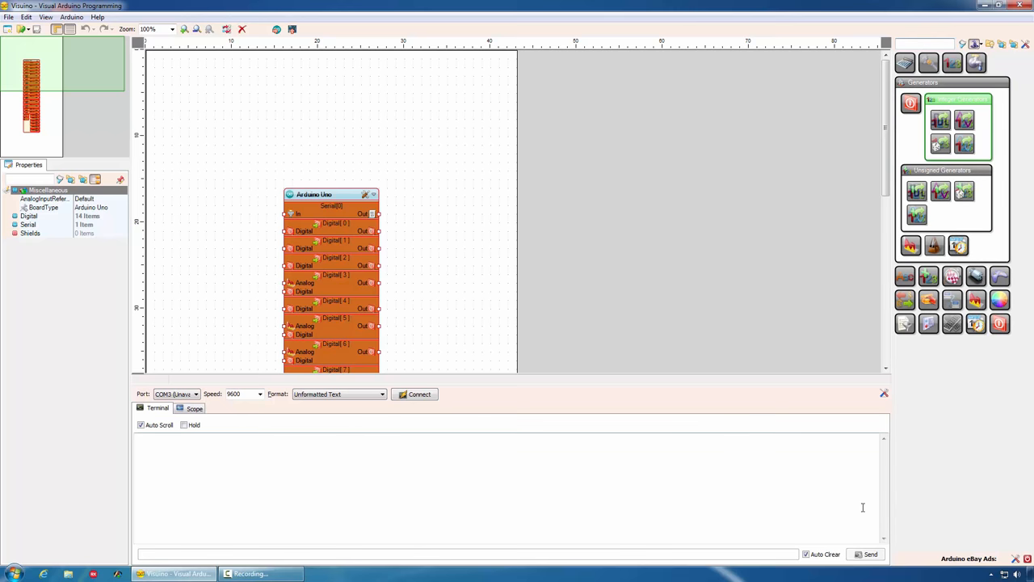
{"action": "mouse_move", "coordinate": [372, 514]}
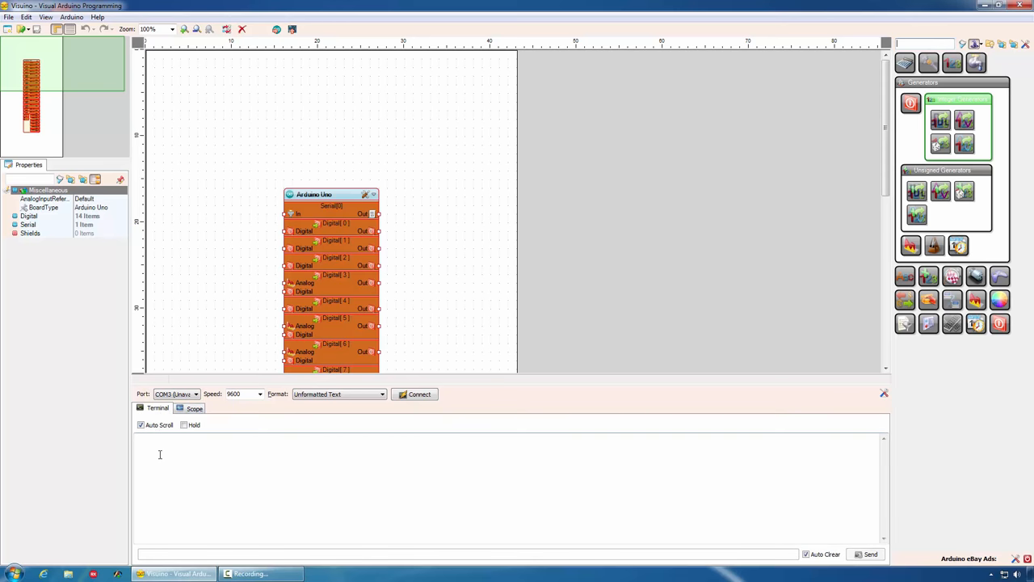
{"action": "mouse_move", "coordinate": [202, 454]}
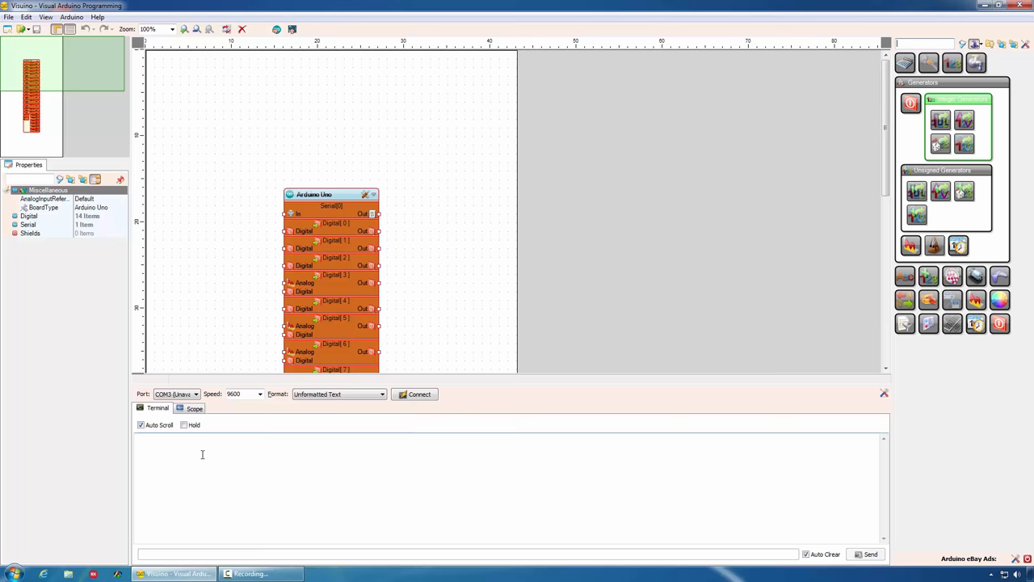
{"action": "left_click", "coordinate": [194, 407]}
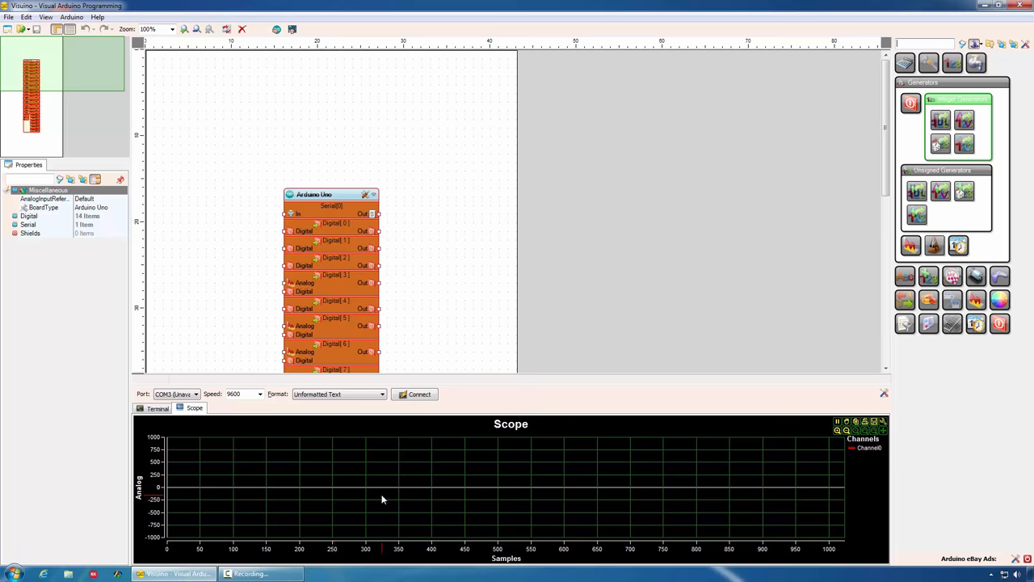
{"action": "left_click", "coordinate": [159, 407]}
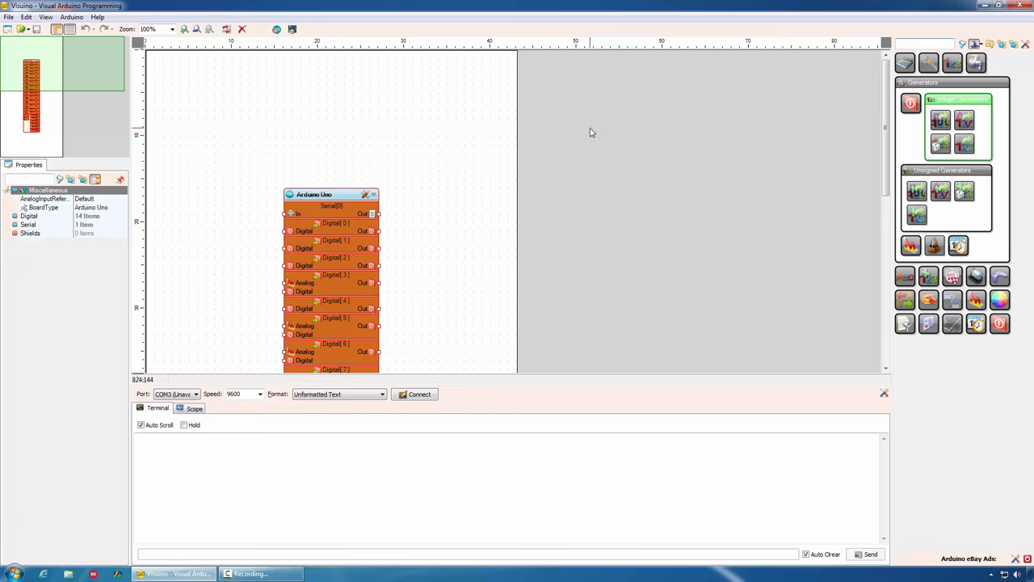
{"action": "mouse_move", "coordinate": [294, 131]}
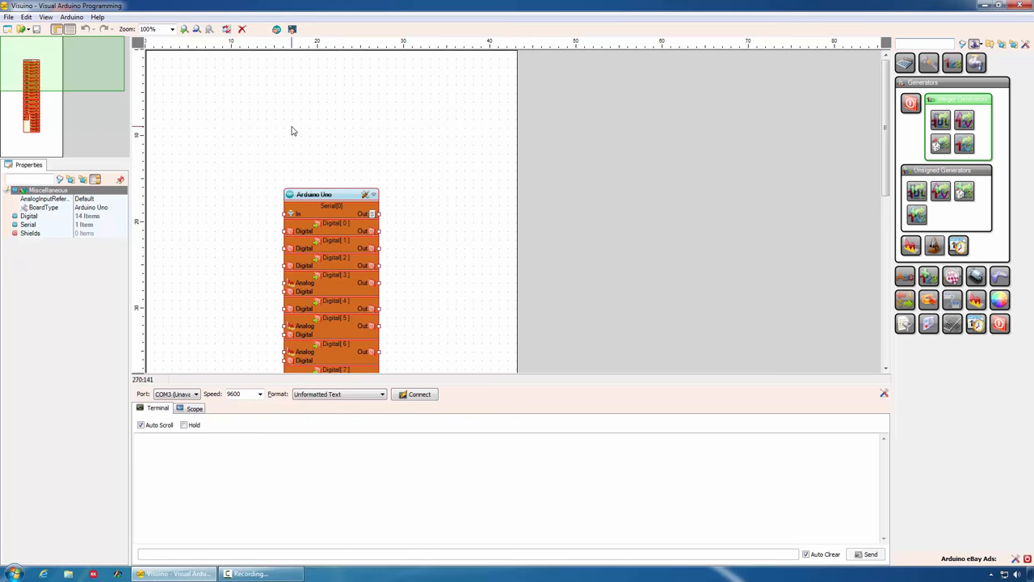
Search 'pulse', place a Pulse Generator and wire its Out to an Arduino digital pin
{"action": "type", "text": "pulse"}
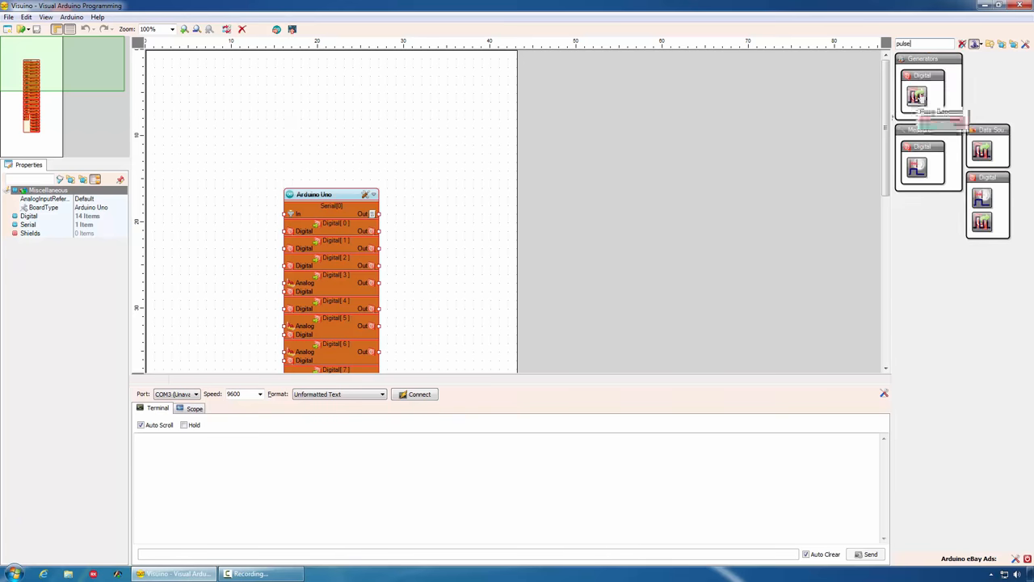
{"action": "left_click_drag", "start_coordinate": [918, 96], "coordinate": [315, 333]}
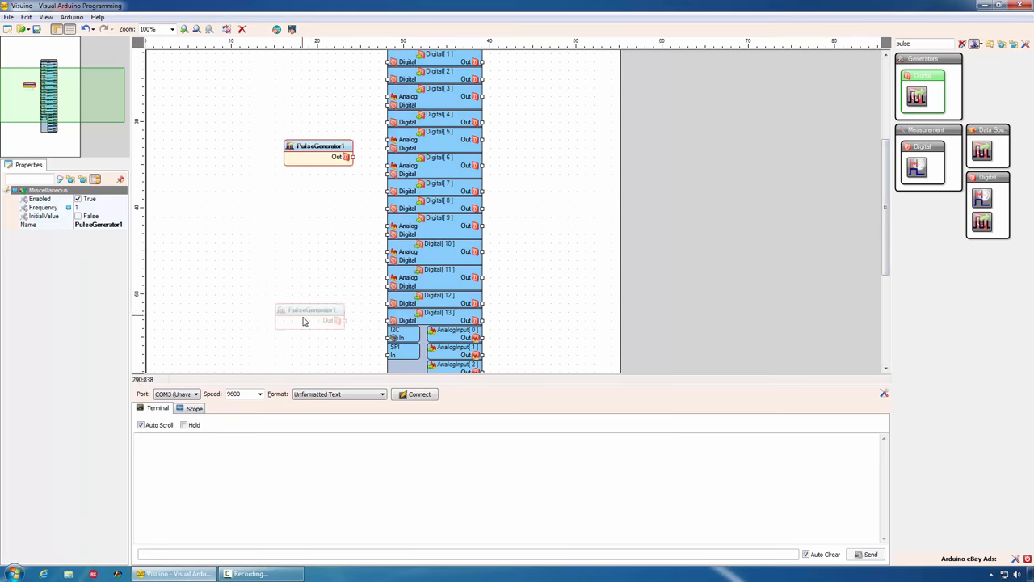
{"action": "left_click_drag", "start_coordinate": [352, 320], "coordinate": [396, 331]}
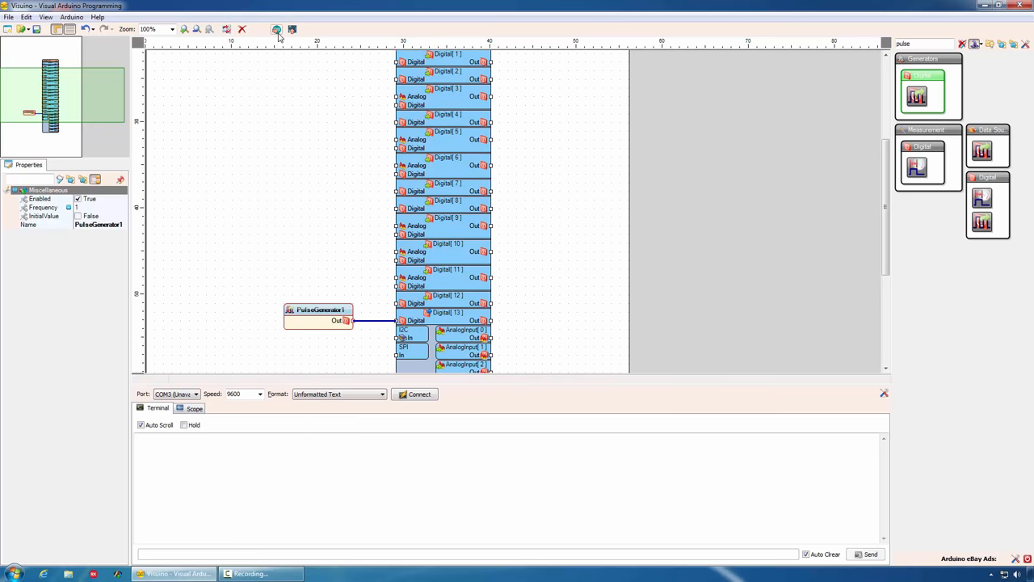
{"action": "mouse_move", "coordinate": [276, 29]}
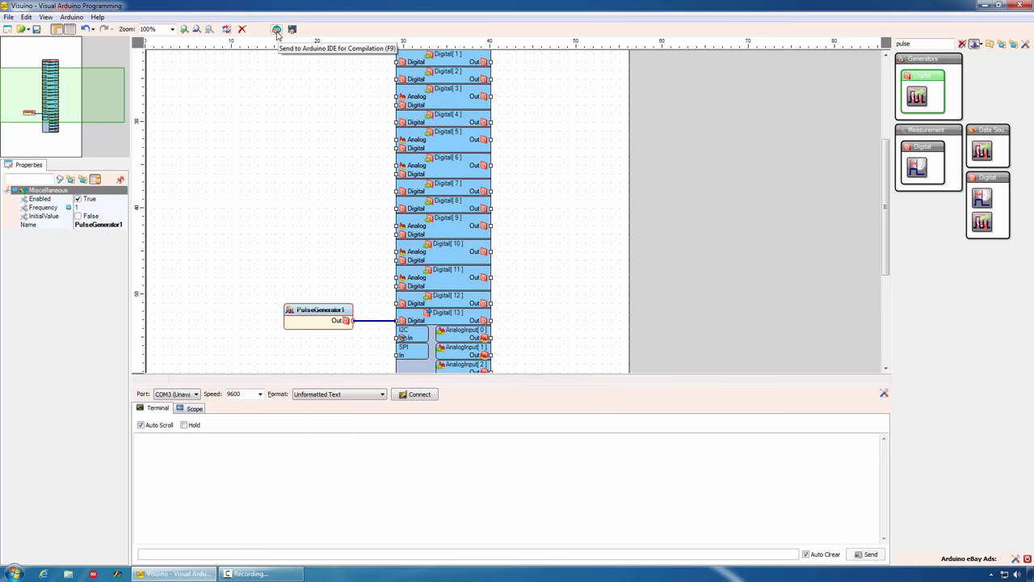
{"action": "mouse_move", "coordinate": [277, 31]}
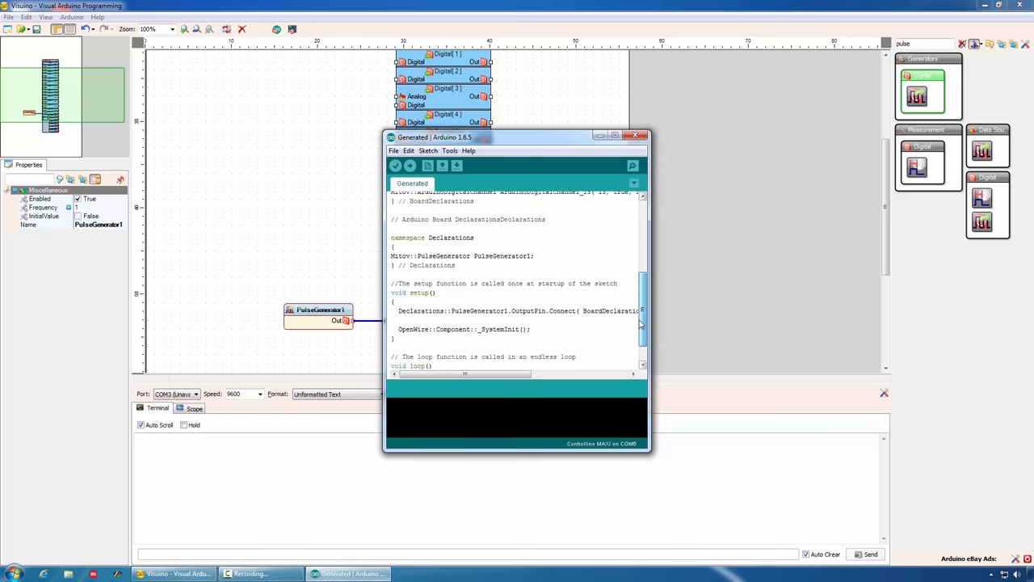
Upload the generated pulse sketch to the board and return to the Visuino diagram
{"action": "left_click", "coordinate": [411, 165]}
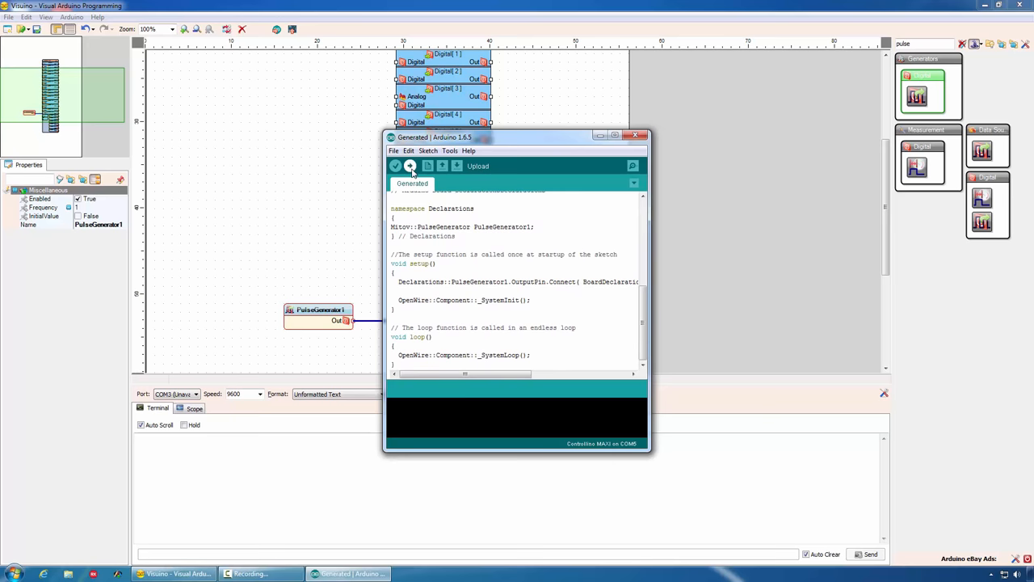
{"action": "left_click", "coordinate": [394, 164]}
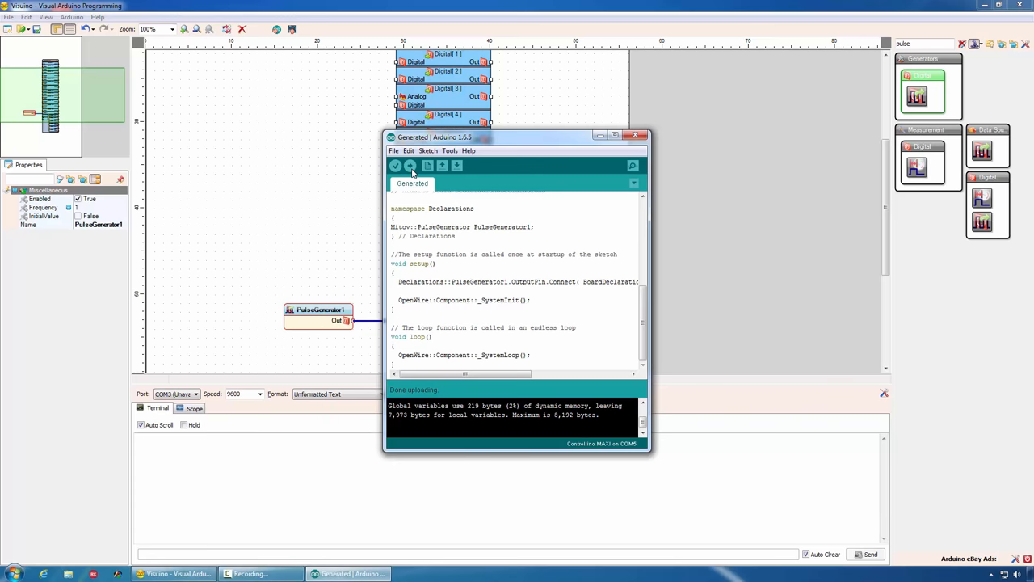
{"action": "left_click", "coordinate": [635, 136]}
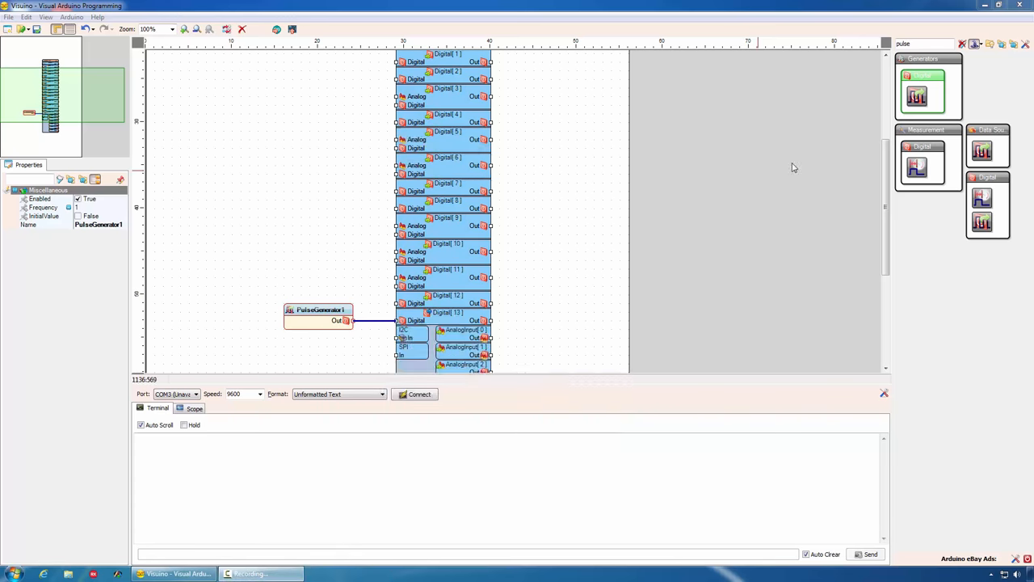
{"action": "mouse_move", "coordinate": [918, 97]}
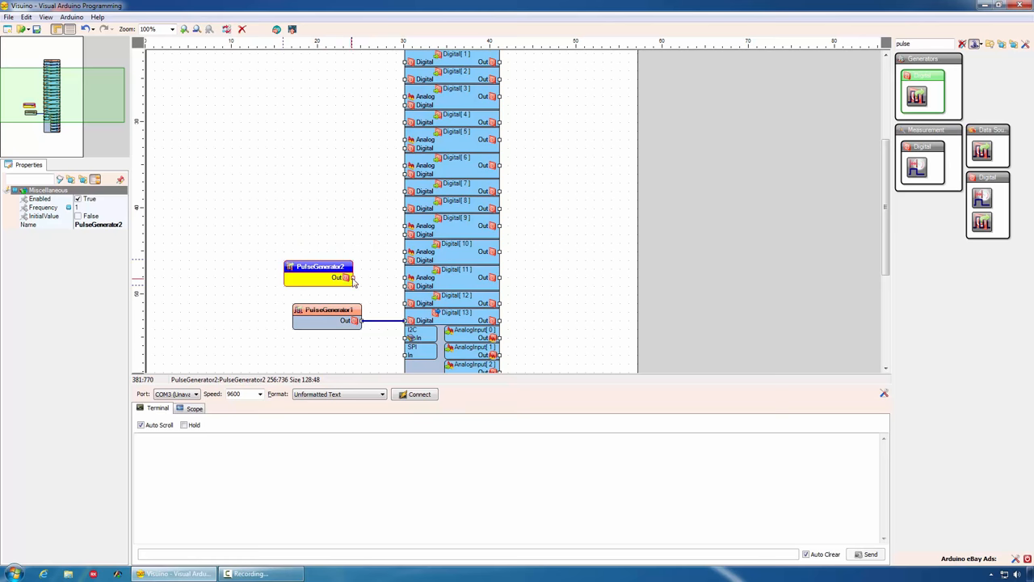
Wire a second Pulse Generator to another digital pin and set its Frequency to 7
{"action": "left_click_drag", "start_coordinate": [352, 278], "coordinate": [404, 304]}
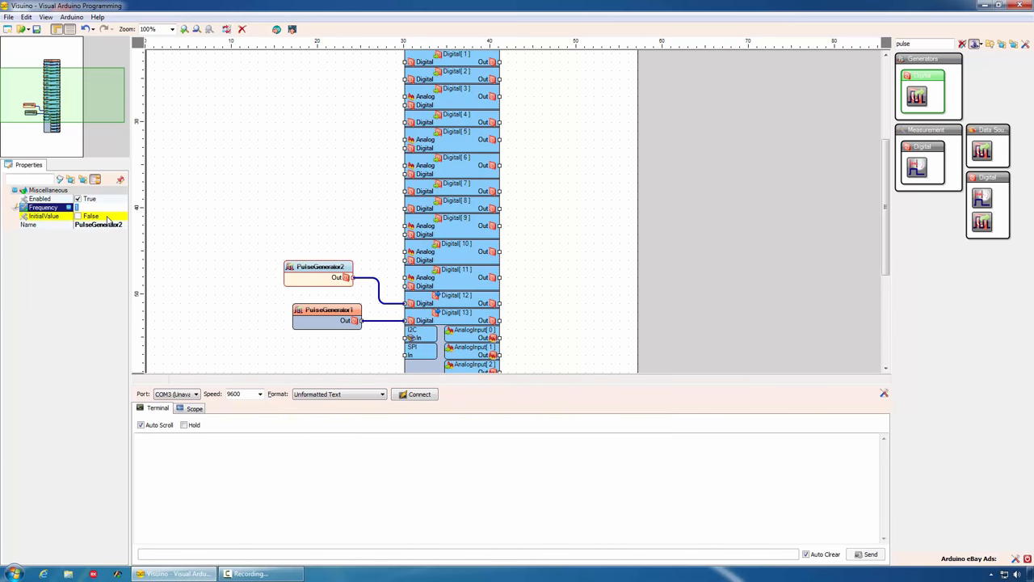
{"action": "type", "text": "7"}
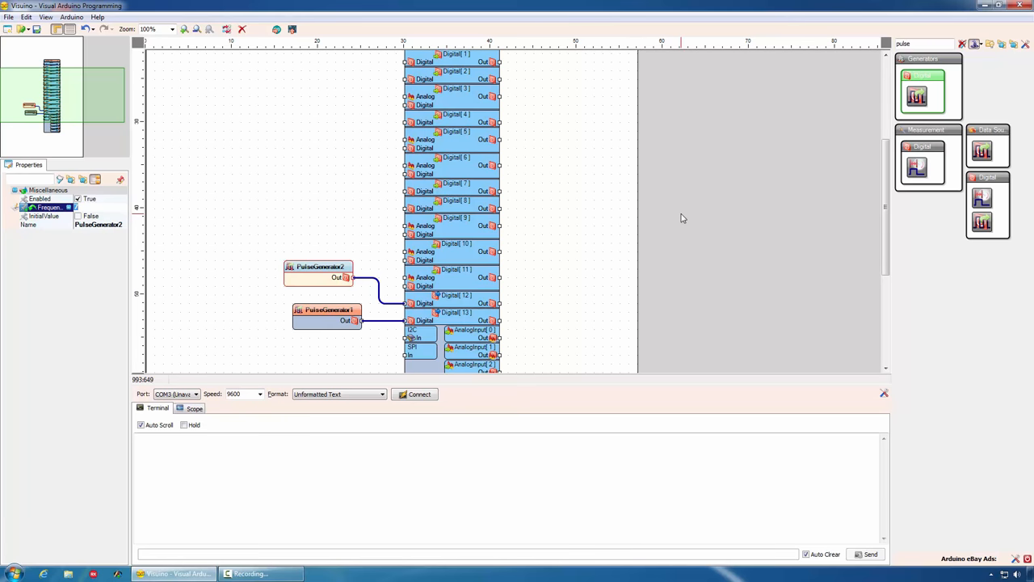
{"action": "mouse_move", "coordinate": [543, 259]}
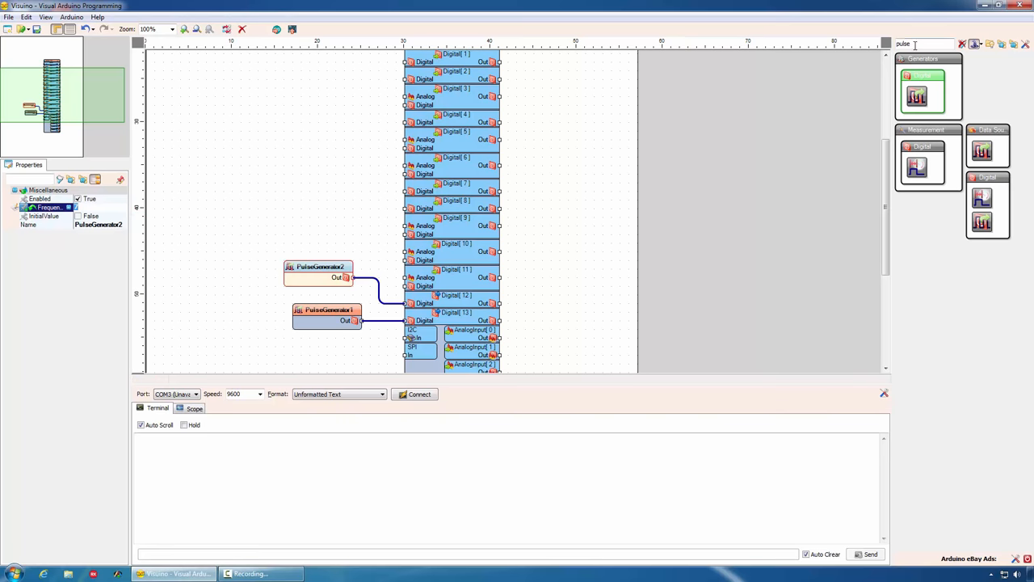
Search 'sin', add a Sine Analog Generator and feed its Out into PulseGenerator2's Frequency
{"action": "type", "text": "sine"}
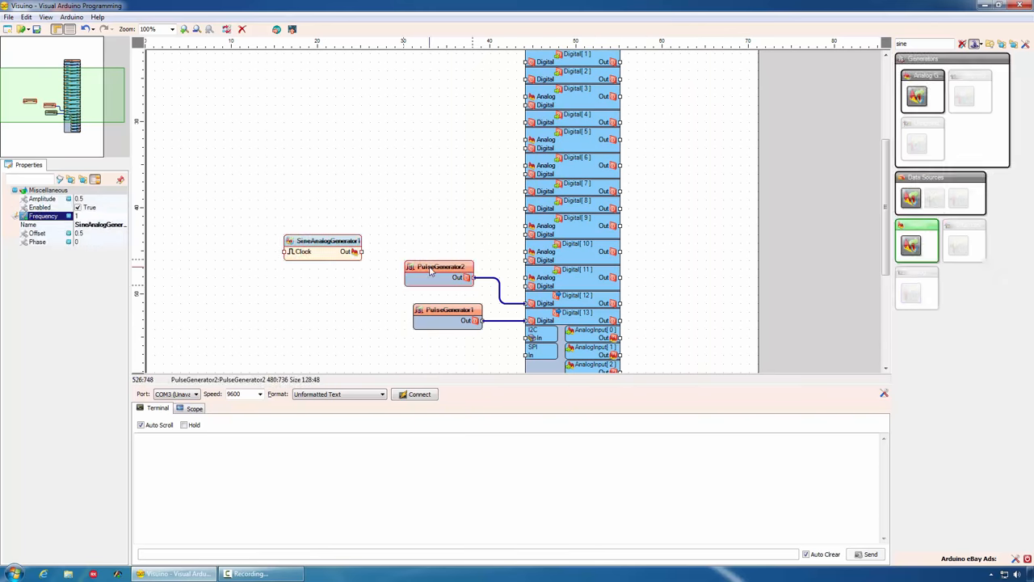
{"action": "left_click", "coordinate": [440, 267]}
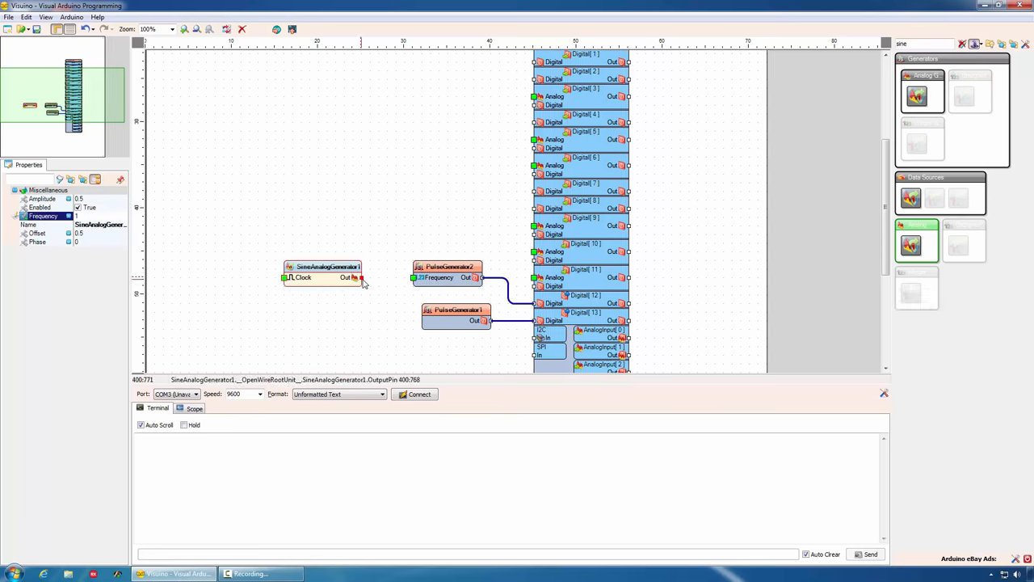
{"action": "left_click_drag", "start_coordinate": [359, 278], "coordinate": [414, 278]}
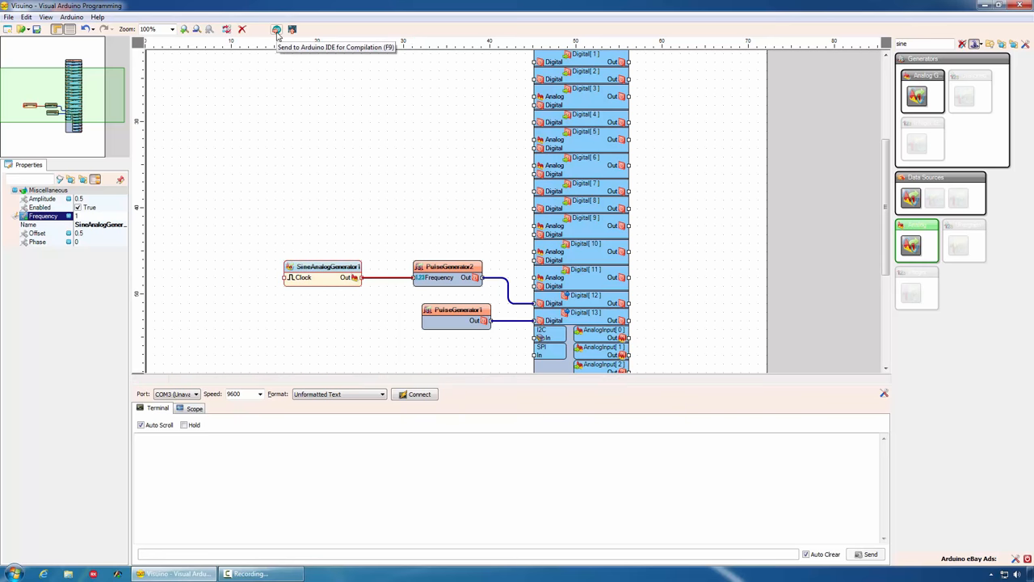
Send the sine-driven diagram to Arduino IDE as a sketch, then close it
{"action": "left_click", "coordinate": [276, 29]}
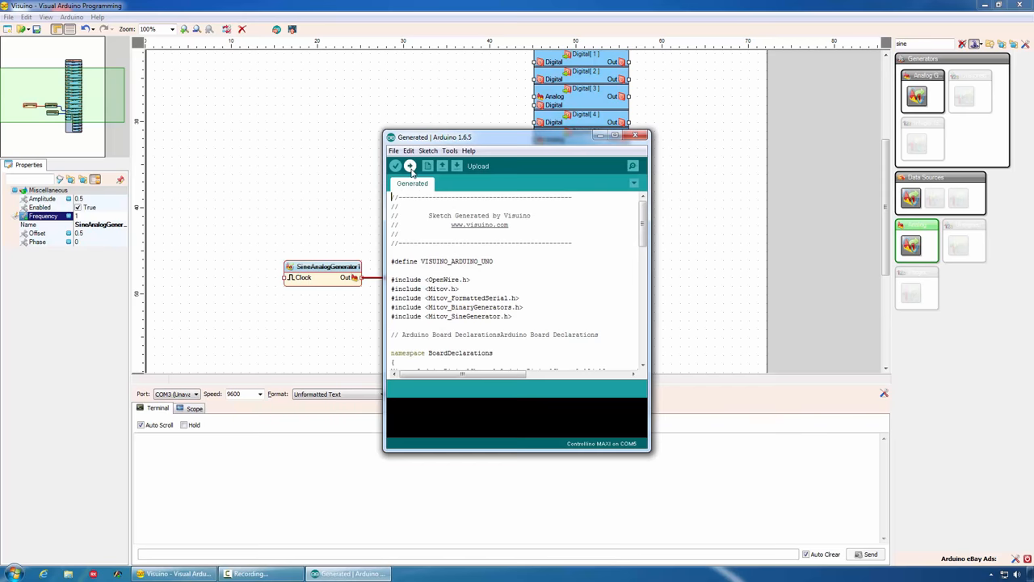
{"action": "left_click", "coordinate": [410, 165]}
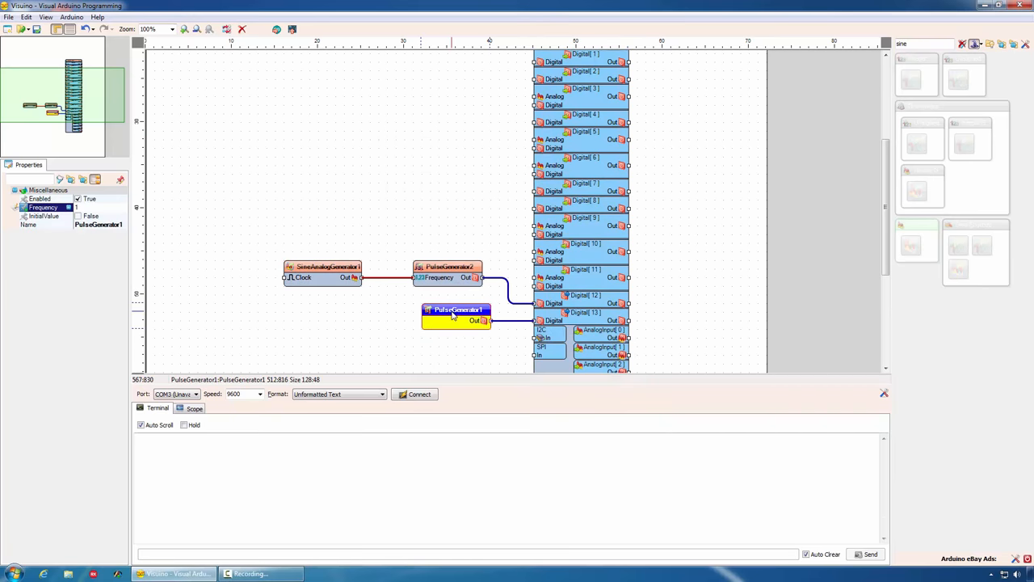
Set Enabled to Boolean SinkPin on PulseGenerator2 and PulseGenerator1, exposing input pins
{"action": "left_click", "coordinate": [446, 267]}
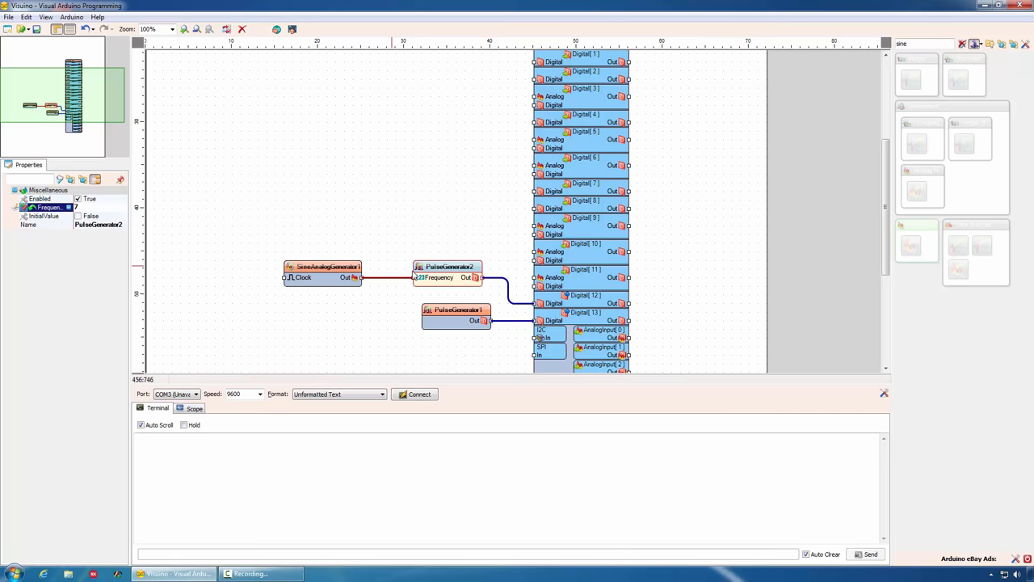
{"action": "left_click", "coordinate": [39, 199]}
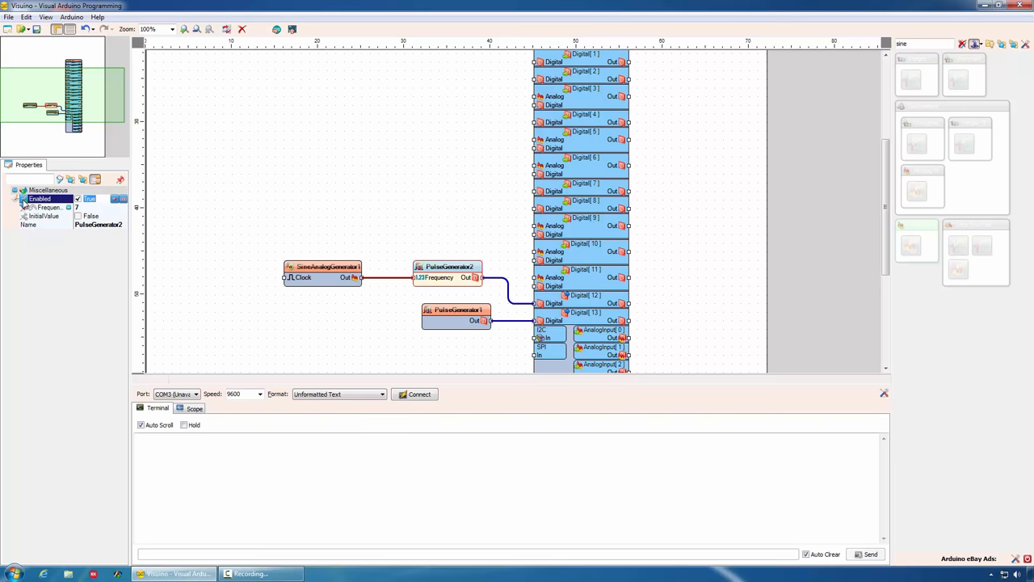
{"action": "left_click", "coordinate": [77, 199]}
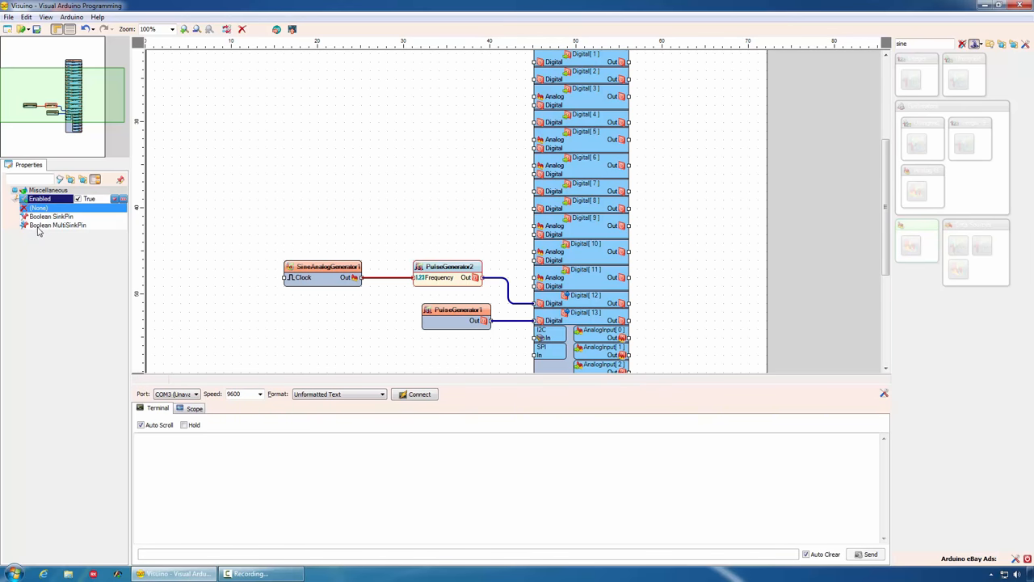
{"action": "left_click", "coordinate": [52, 217]}
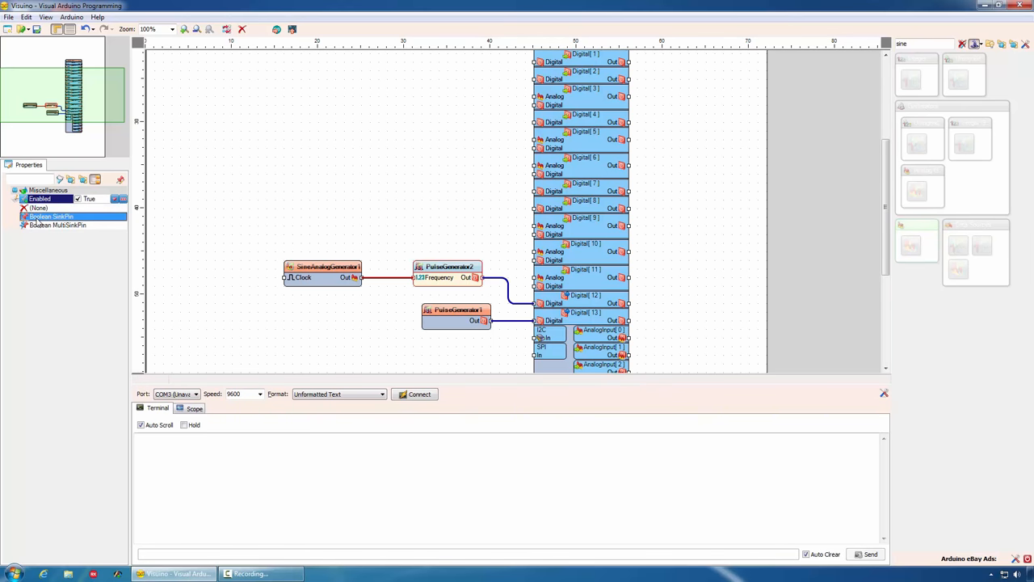
{"action": "left_click", "coordinate": [455, 310]}
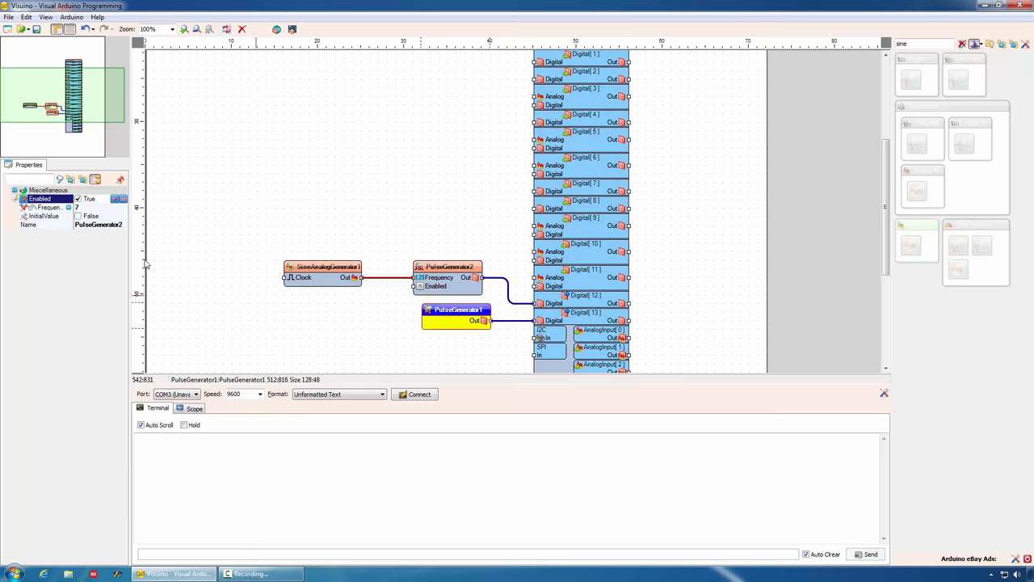
{"action": "left_click", "coordinate": [456, 311]}
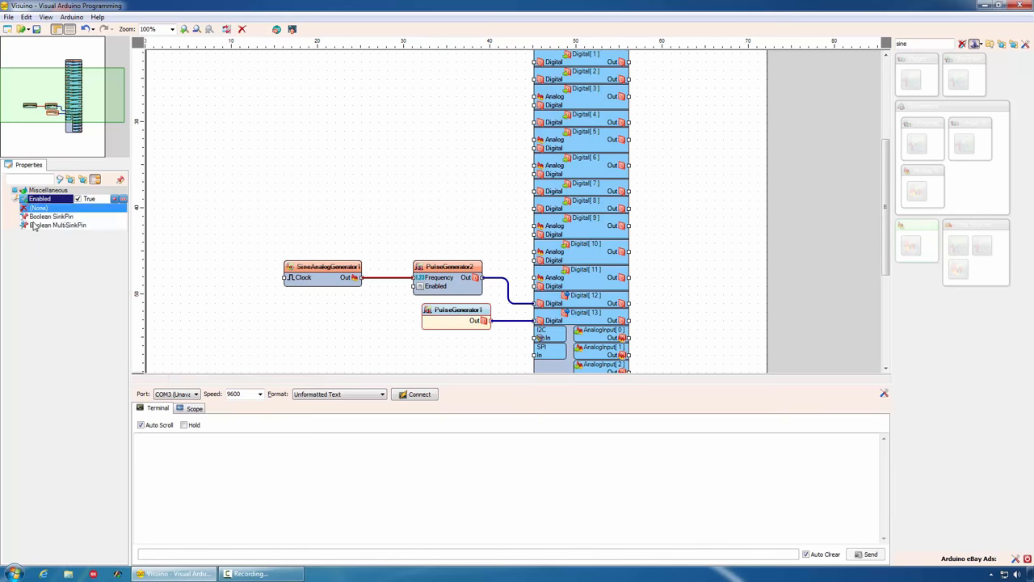
{"action": "left_click", "coordinate": [456, 311]}
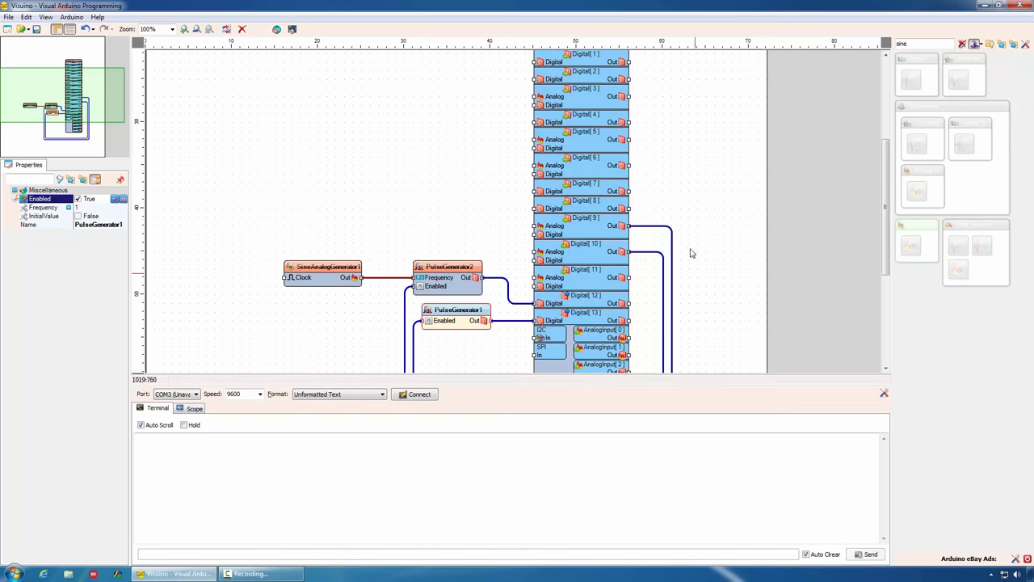
{"action": "mouse_move", "coordinate": [685, 317]}
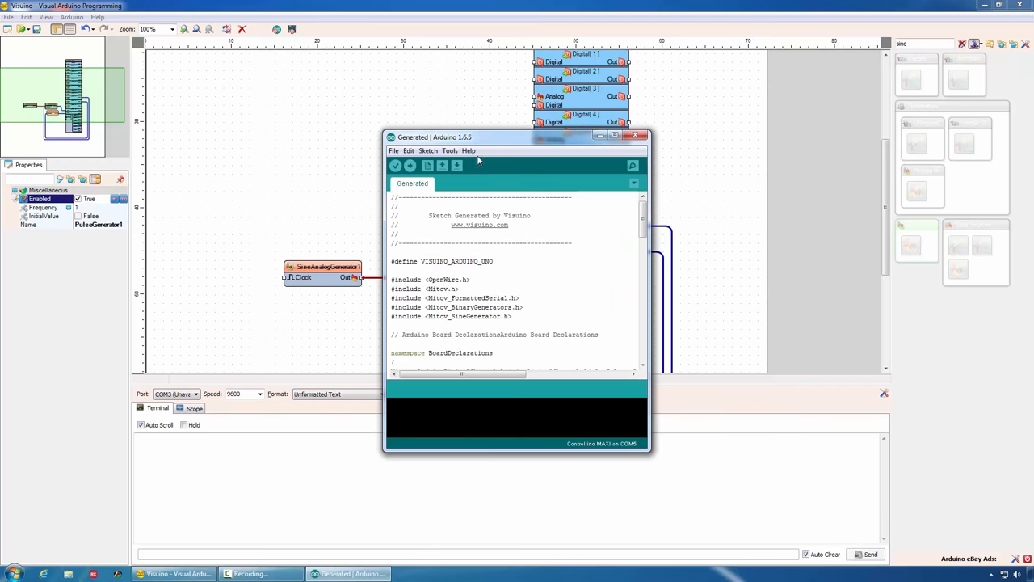
Scroll through the generated sketch code in Arduino IDE
{"action": "scroll", "scroll_direction": "down", "scroll_amount": 3}
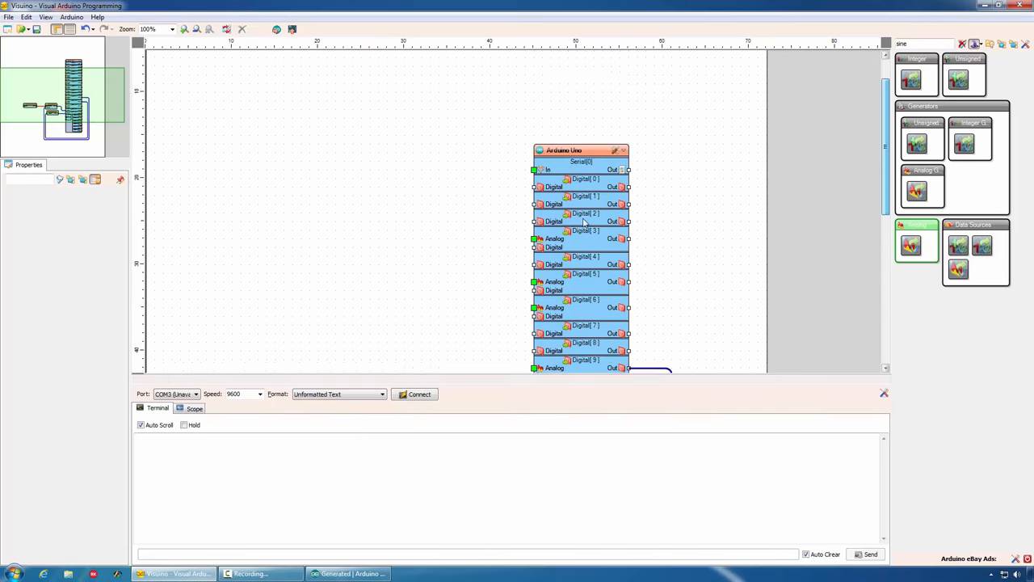
Pan to the Arduino Uno and upload the generated sketch to the board
{"action": "left_click_drag", "start_coordinate": [412, 370], "coordinate": [535, 170]}
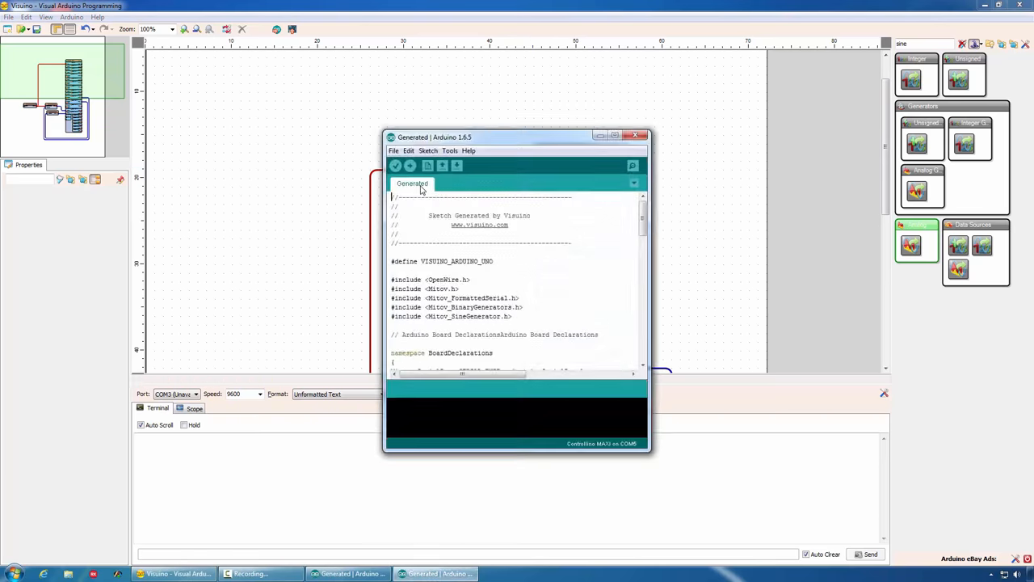
{"action": "left_click", "coordinate": [411, 165]}
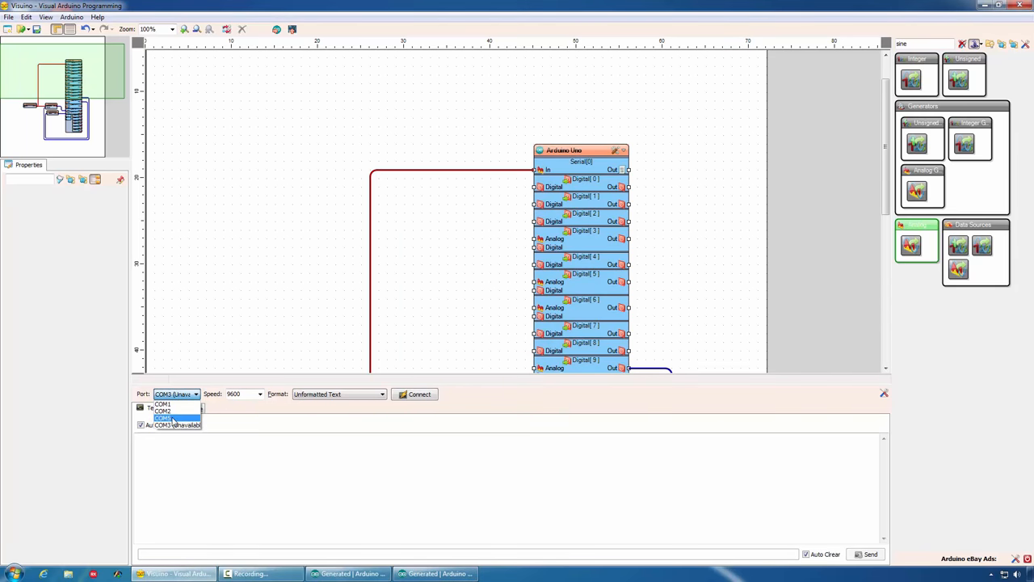
Connect to COM3, watch the sine values in the terminal and on the scope, then disconnect
{"action": "left_click", "coordinate": [165, 417]}
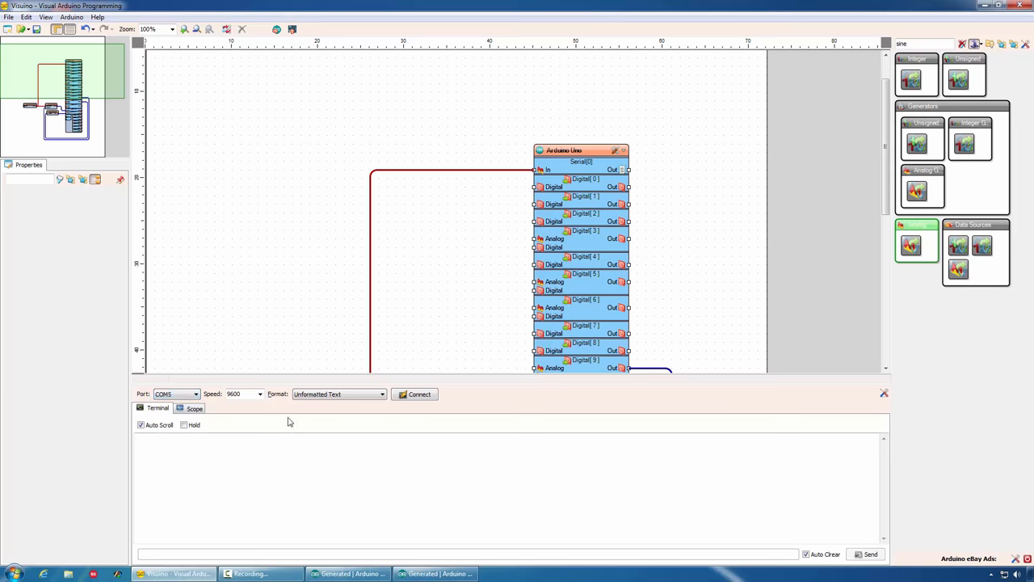
{"action": "left_click", "coordinate": [413, 394]}
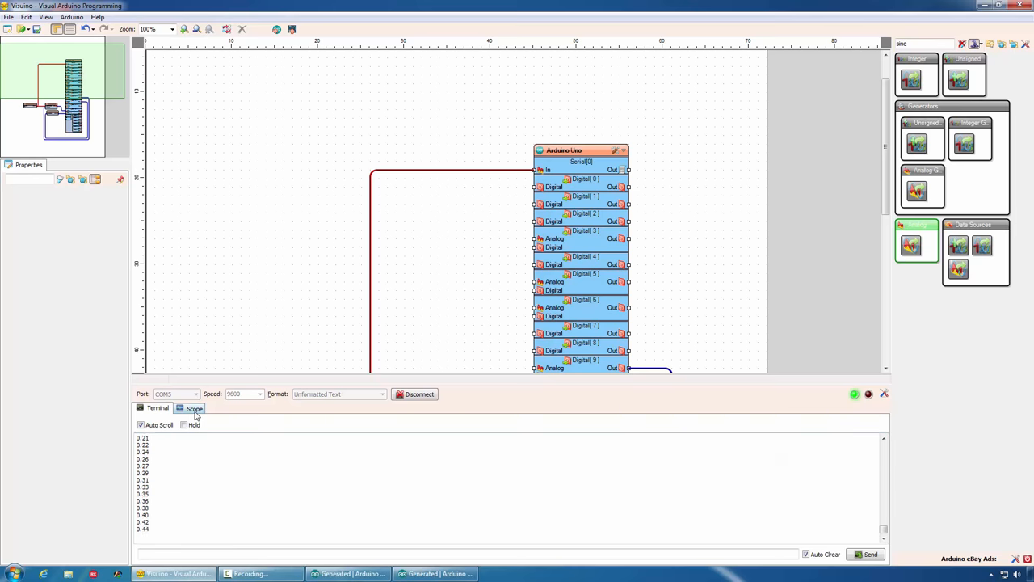
{"action": "left_click", "coordinate": [194, 407]}
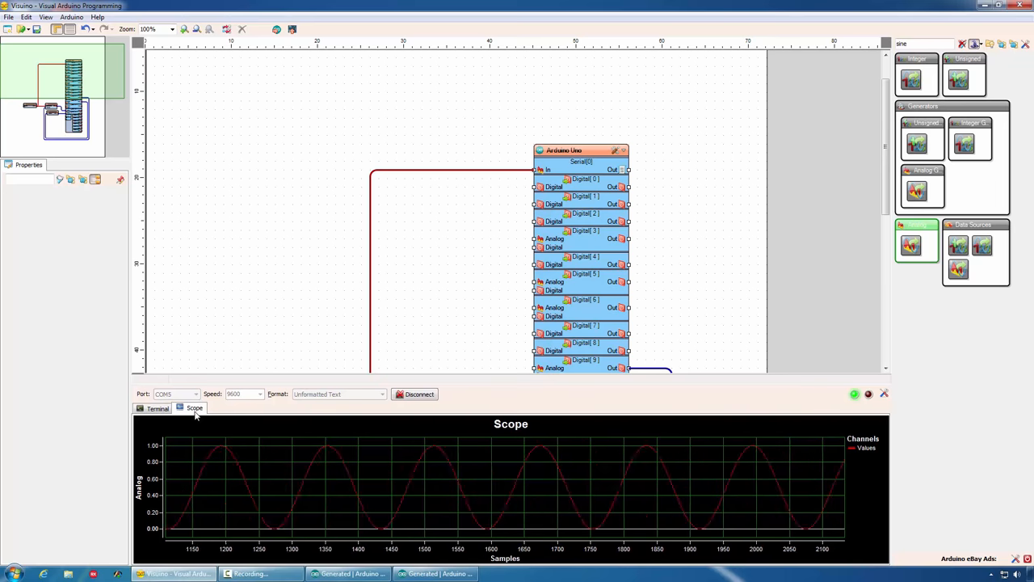
{"action": "left_click", "coordinate": [156, 407]}
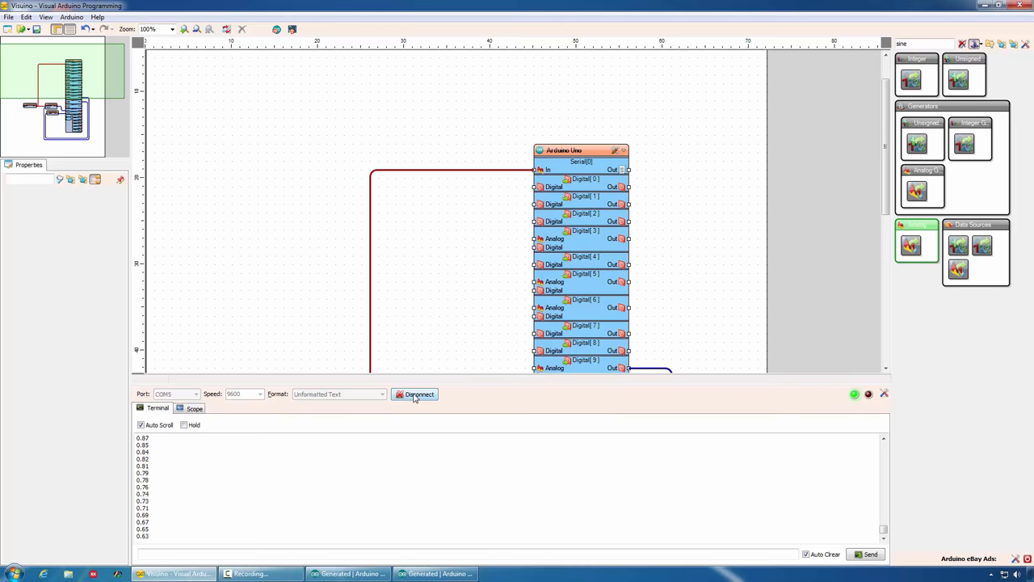
{"action": "left_click", "coordinate": [414, 395]}
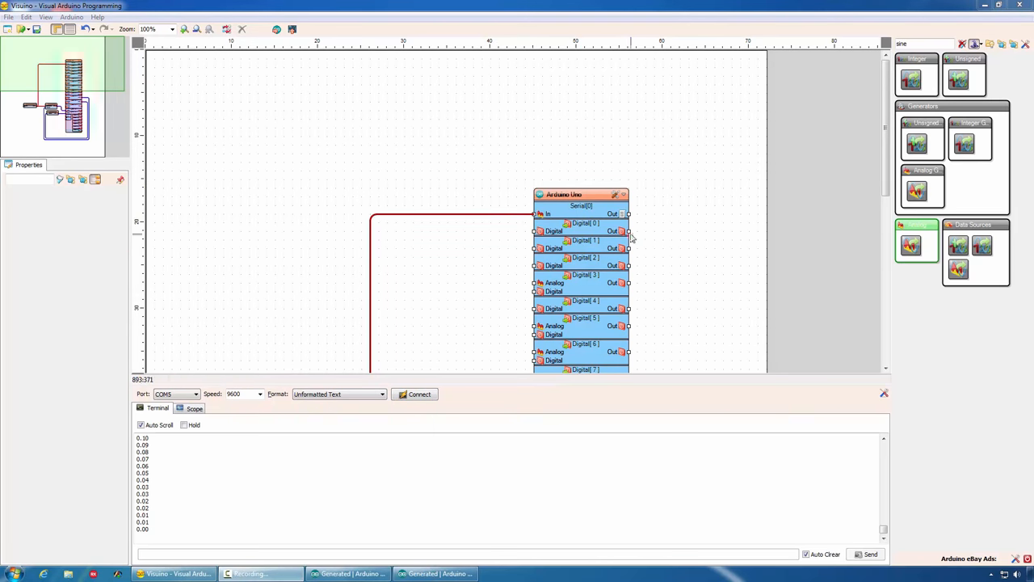
Rewire the diagram, upload the regenerated sketch and reconnect to the board's serial output
{"action": "left_click_drag", "start_coordinate": [535, 214], "coordinate": [628, 249]}
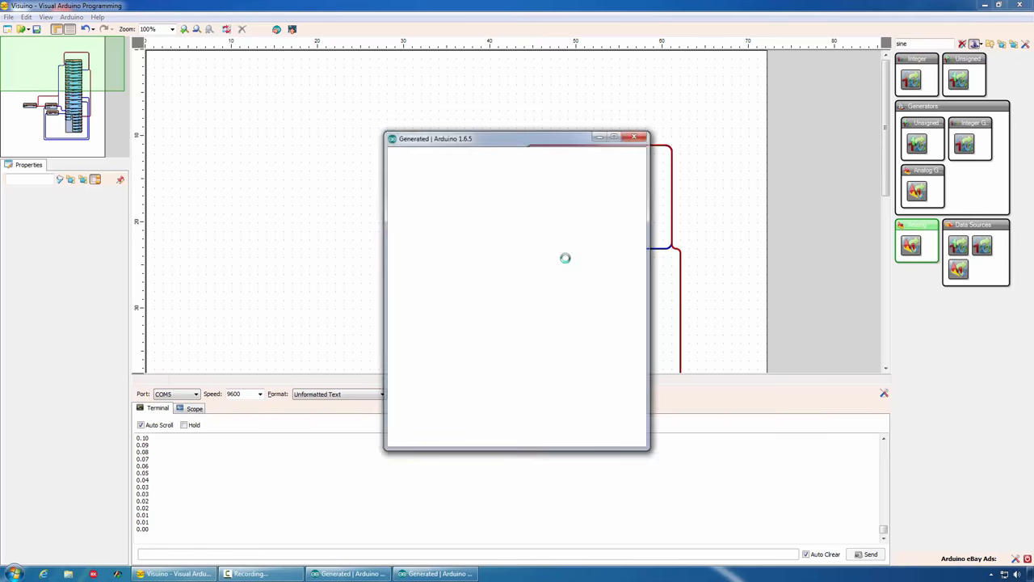
{"action": "left_click", "coordinate": [410, 165]}
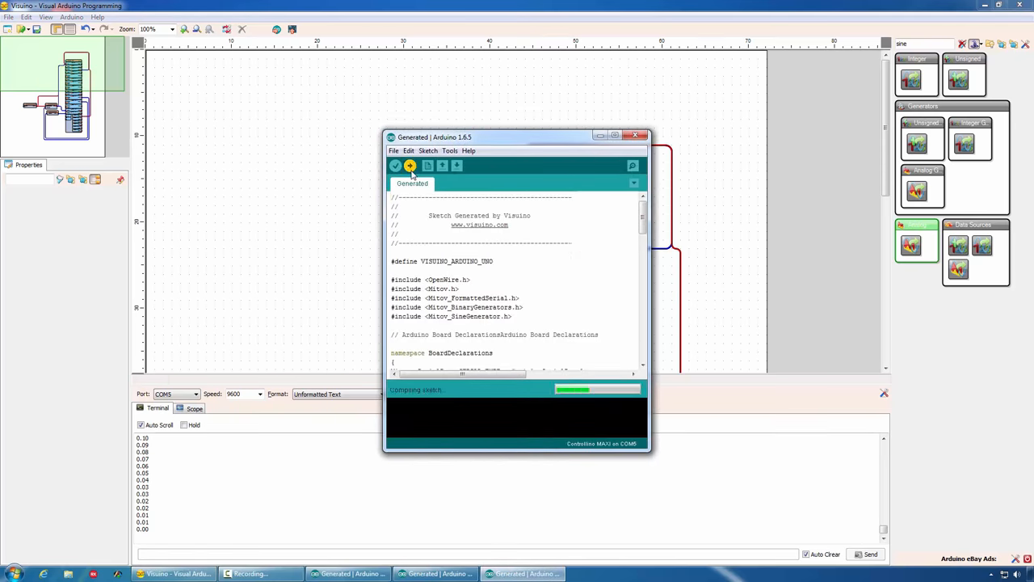
{"action": "left_click", "coordinate": [410, 164]}
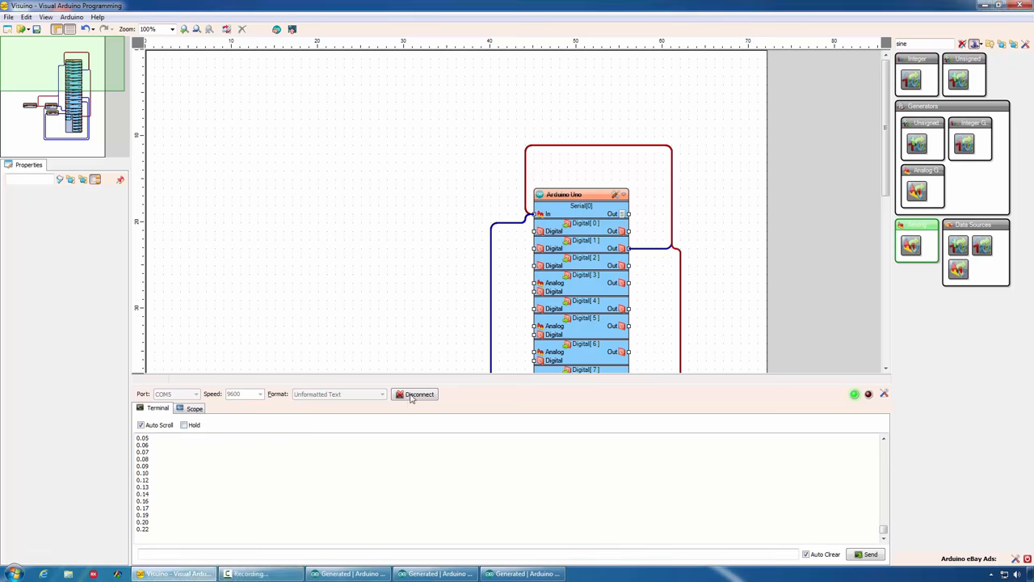
Disconnect, place Packet1 left of the Arduino and finish adding its four binary elements
{"action": "left_click", "coordinate": [413, 394]}
{"action": "type", "text": "pack"}
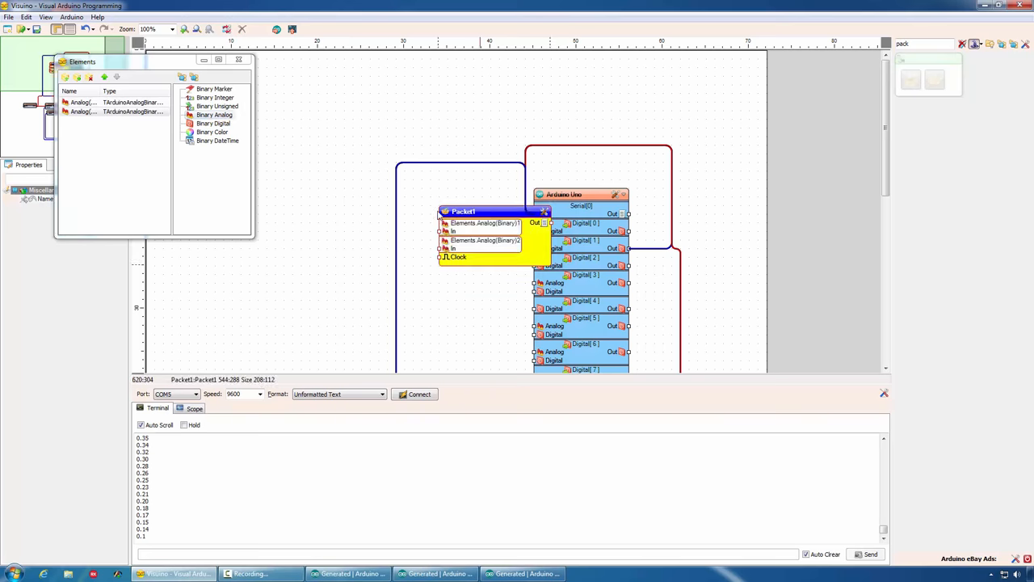
{"action": "left_click_drag", "start_coordinate": [485, 210], "coordinate": [434, 210]}
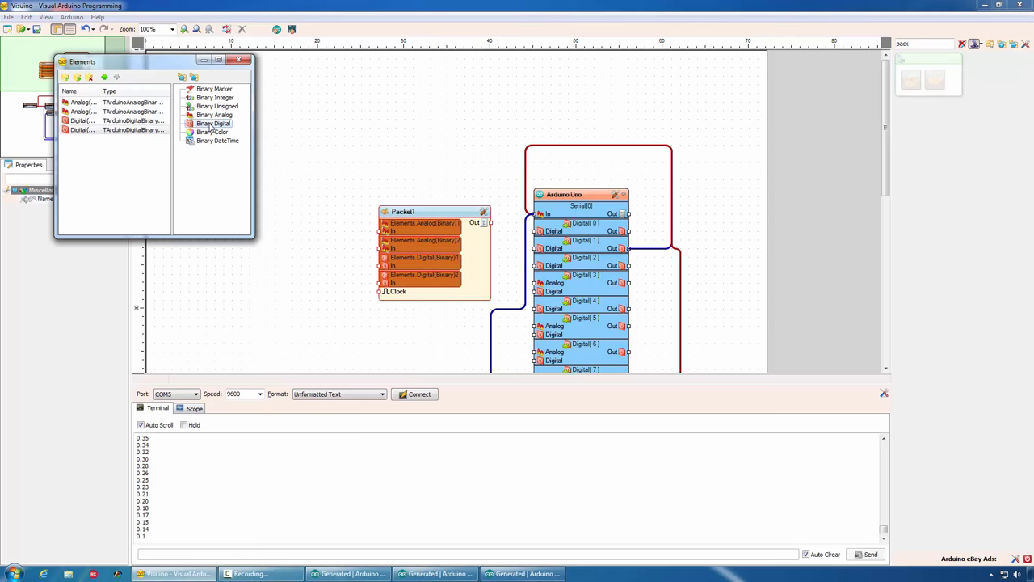
{"action": "mouse_move", "coordinate": [383, 219]}
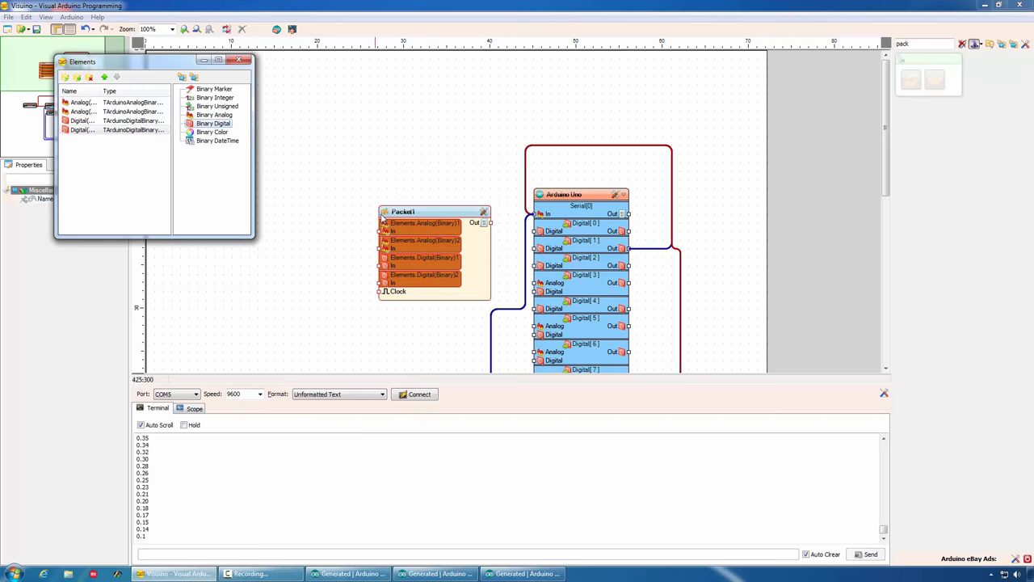
{"action": "left_click", "coordinate": [240, 59]}
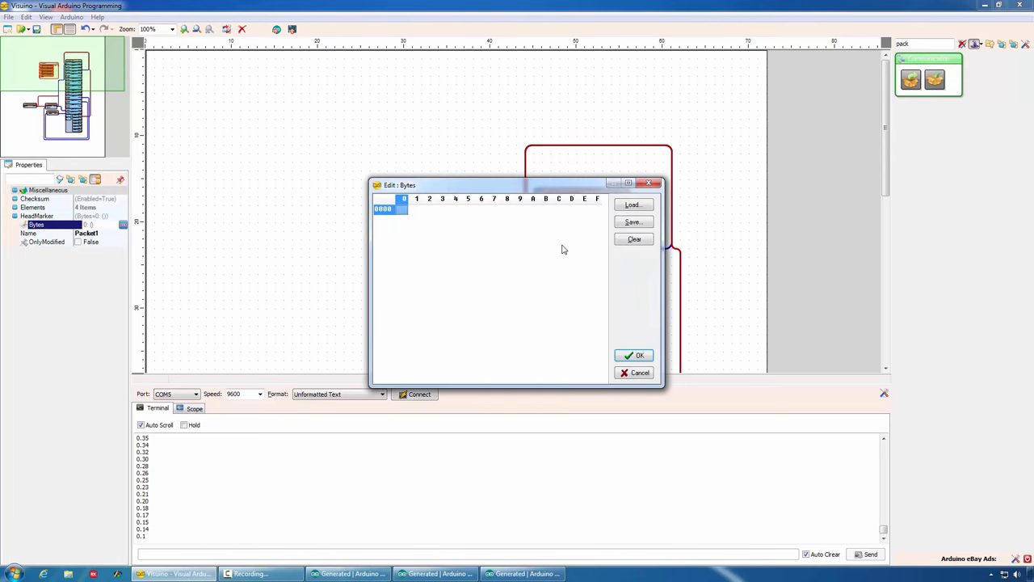
Set Packet1's head marker bytes to 55 55 and select the Packet1 component
{"action": "type", "text": "55 55"}
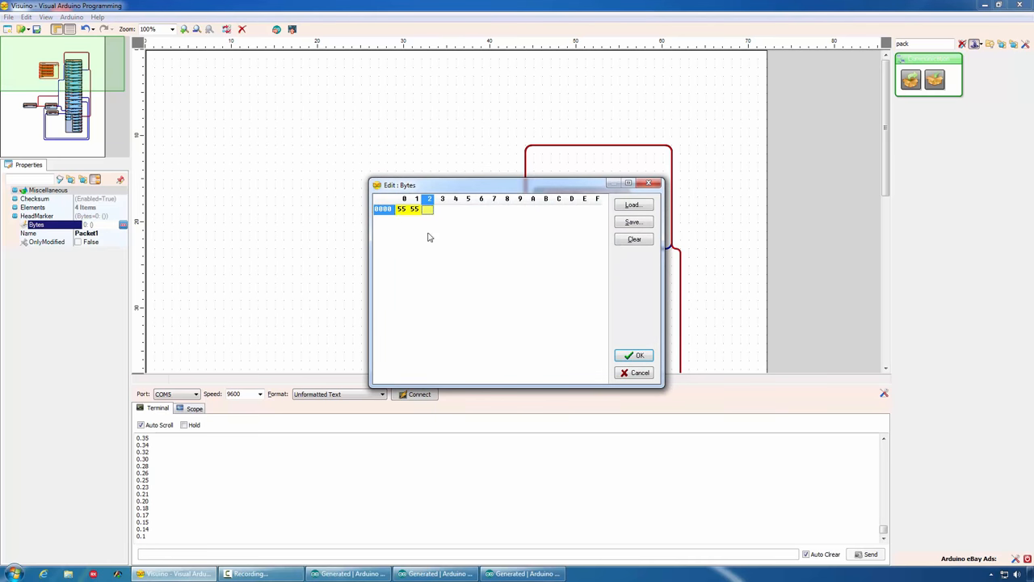
{"action": "left_click", "coordinate": [639, 356]}
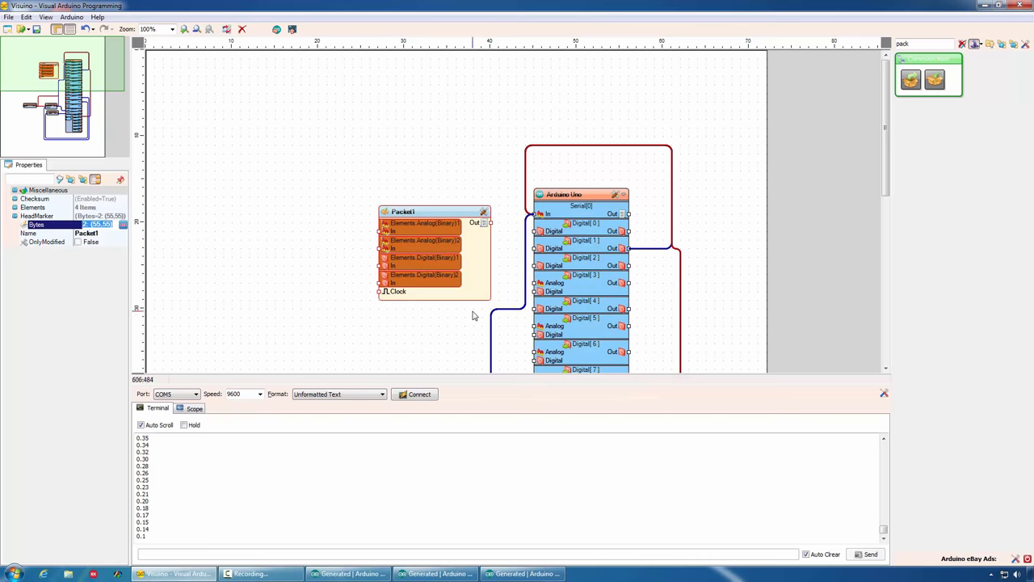
{"action": "left_click", "coordinate": [433, 210]}
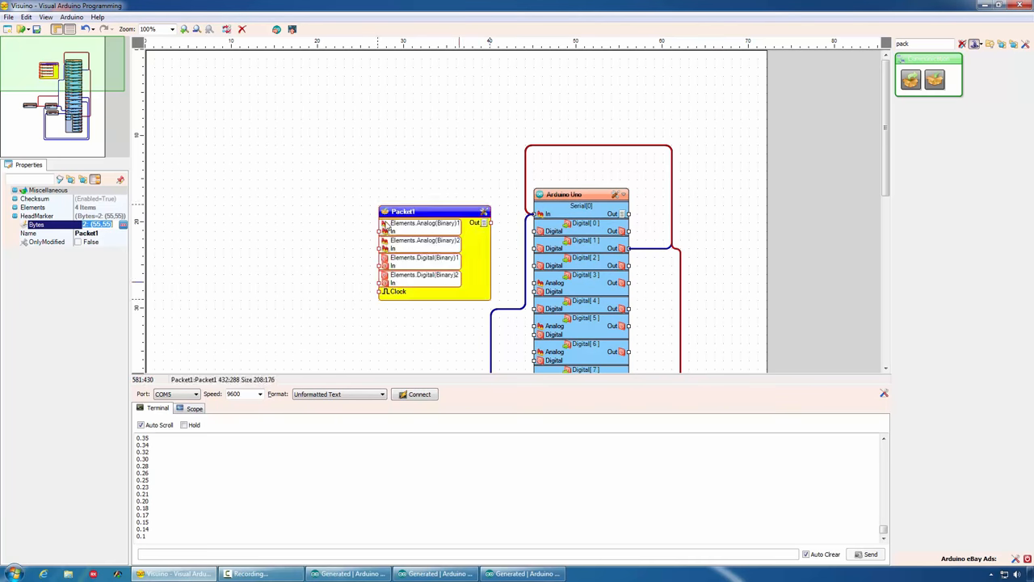
Wire Packet1's output into Serial[0] and feed a signal into a Packet1 element input
{"action": "left_click_drag", "start_coordinate": [487, 223], "coordinate": [537, 213]}
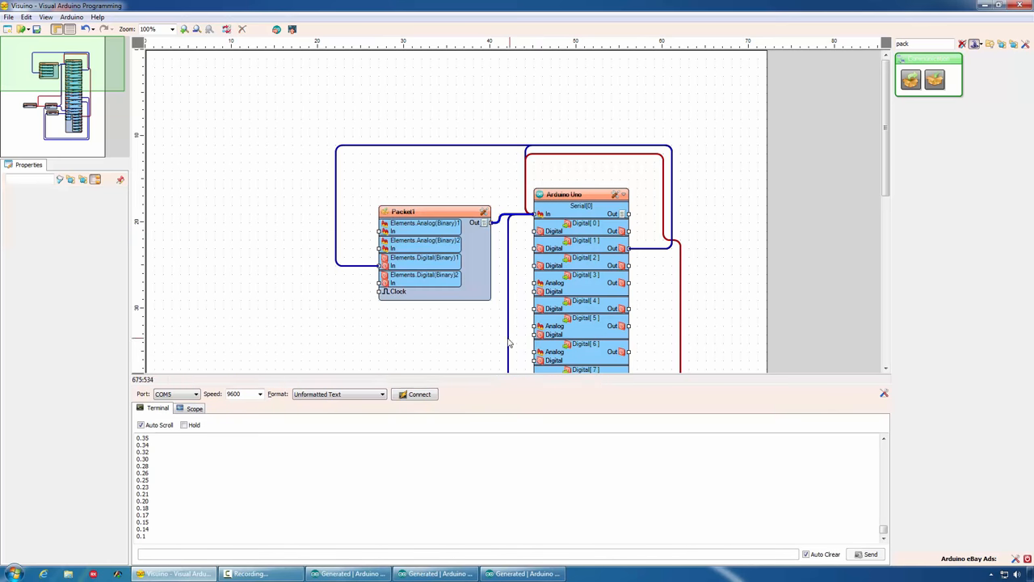
{"action": "left_click_drag", "start_coordinate": [380, 267], "coordinate": [436, 372]}
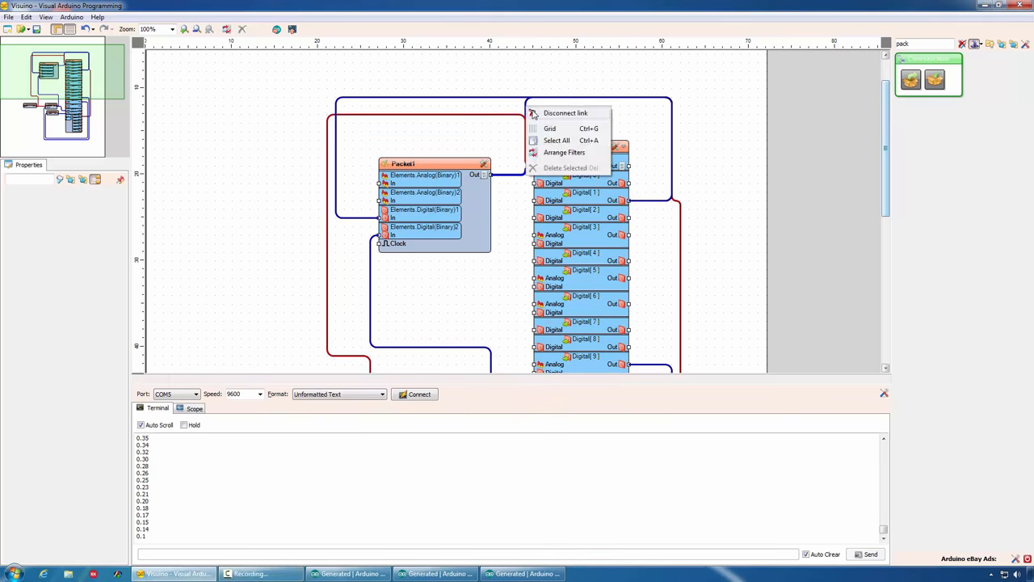
{"action": "left_click", "coordinate": [566, 113]}
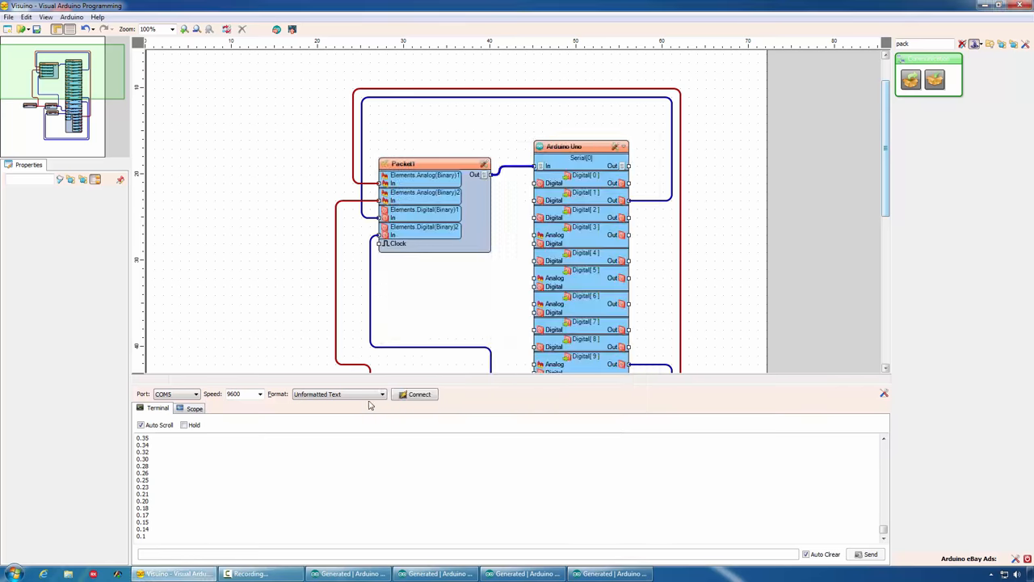
{"action": "mouse_move", "coordinate": [330, 468]}
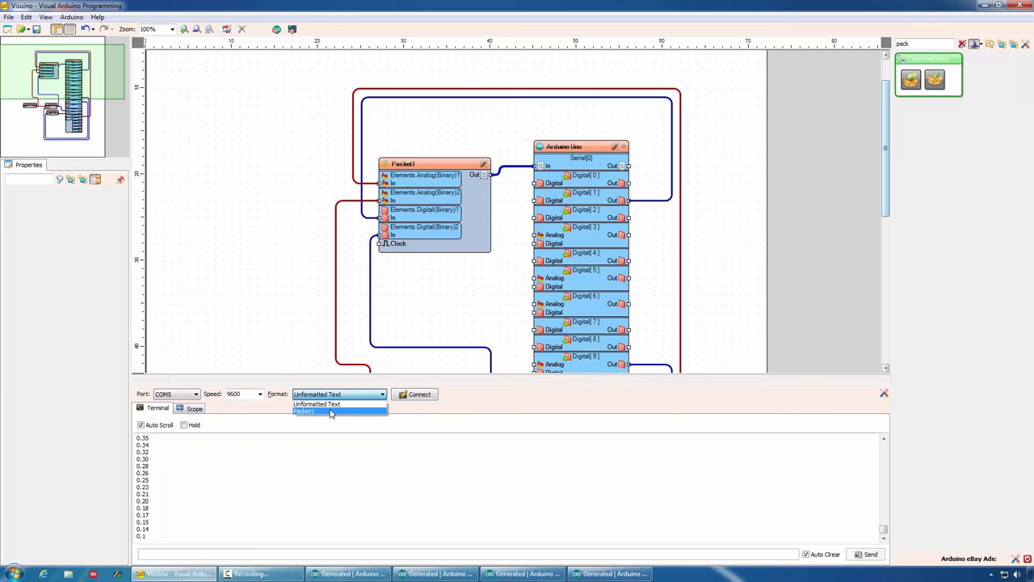
Set the serial panel's format to Packet1 and preview the Scope and Instruments views
{"action": "left_click", "coordinate": [304, 411]}
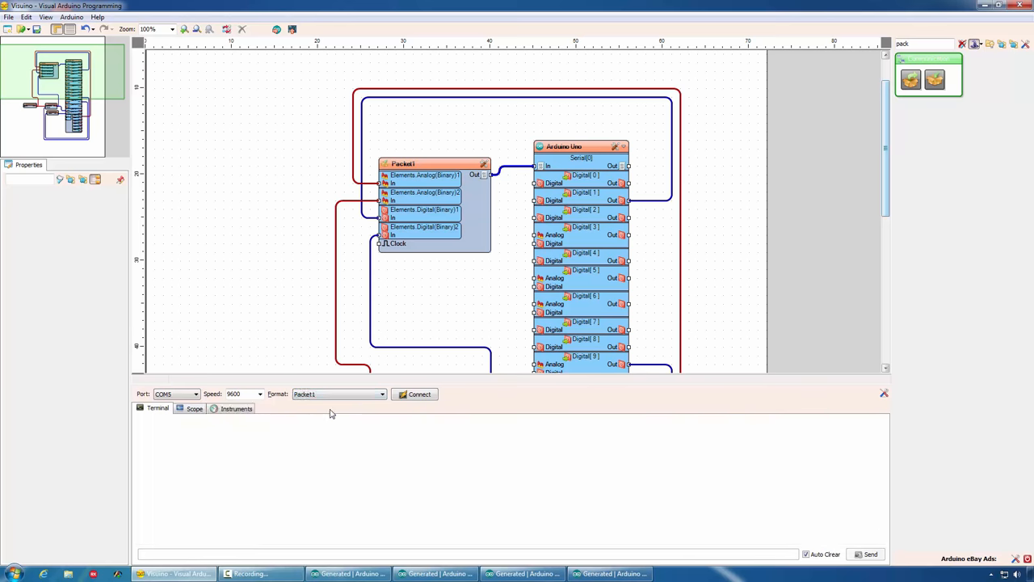
{"action": "left_click", "coordinate": [194, 408]}
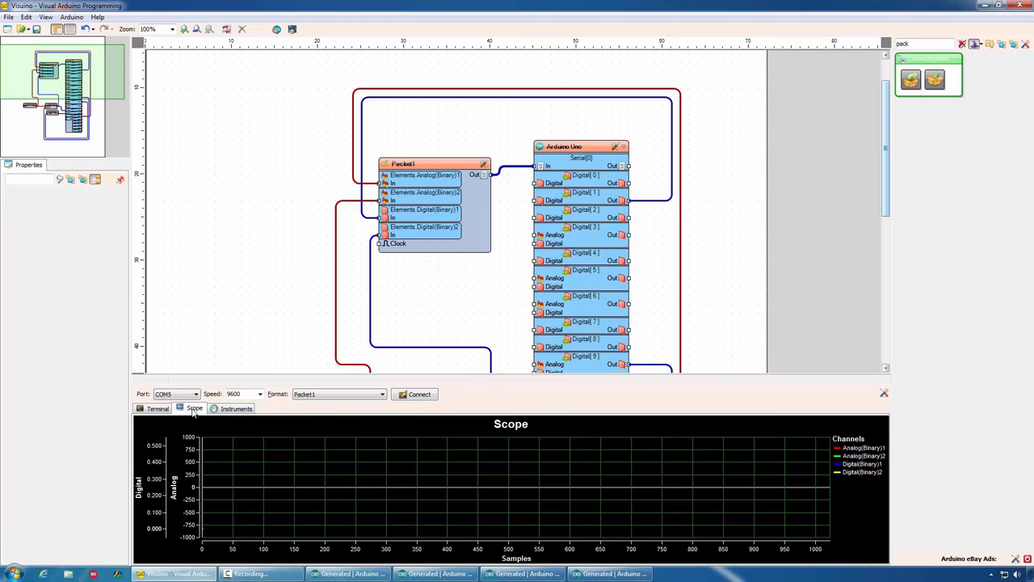
{"action": "left_click", "coordinate": [236, 407]}
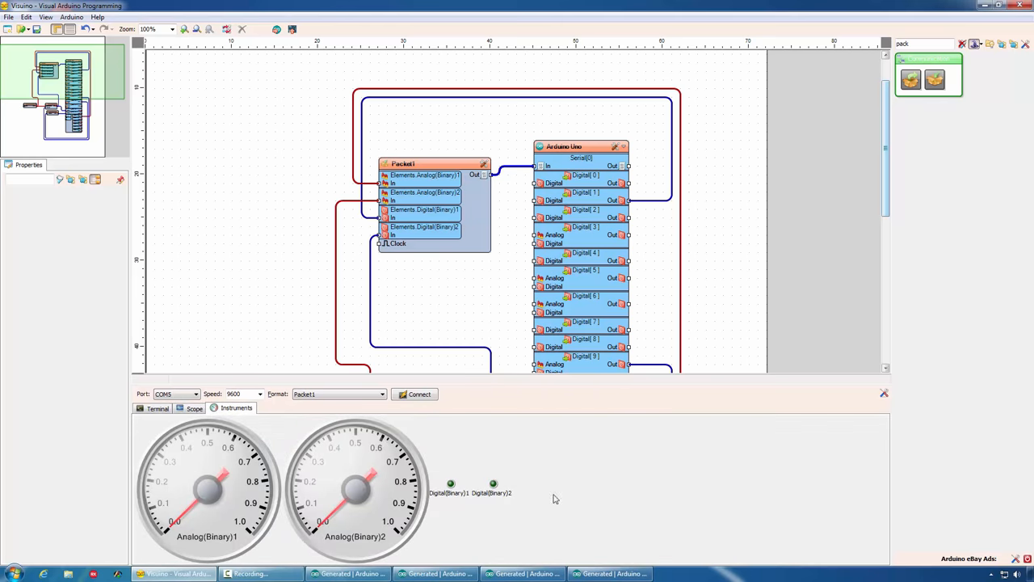
{"action": "left_click", "coordinate": [194, 407]}
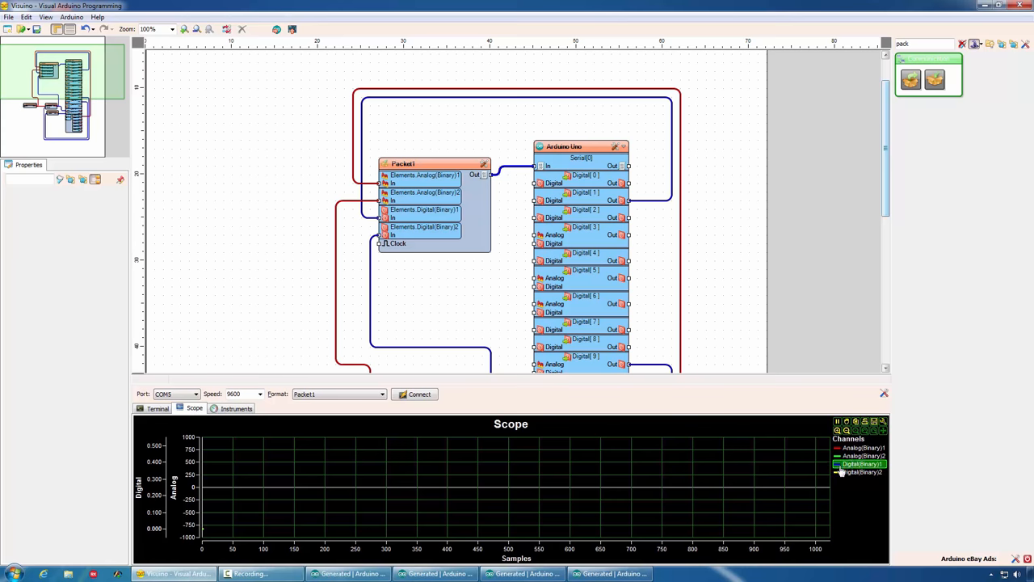
{"action": "left_click", "coordinate": [859, 472]}
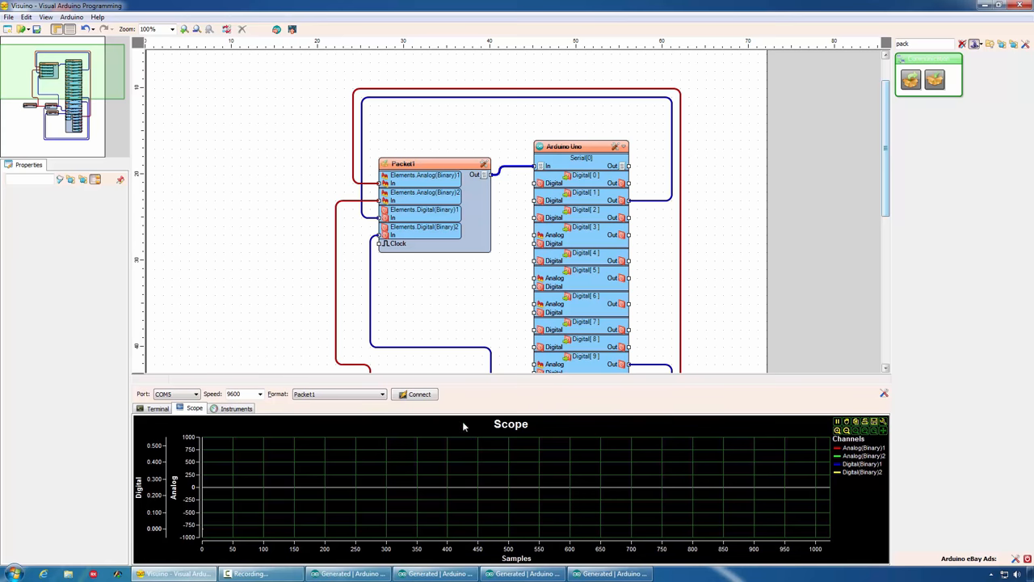
Connect to the board and watch the decoded sine wave on the gauges and the scope
{"action": "left_click", "coordinate": [414, 394]}
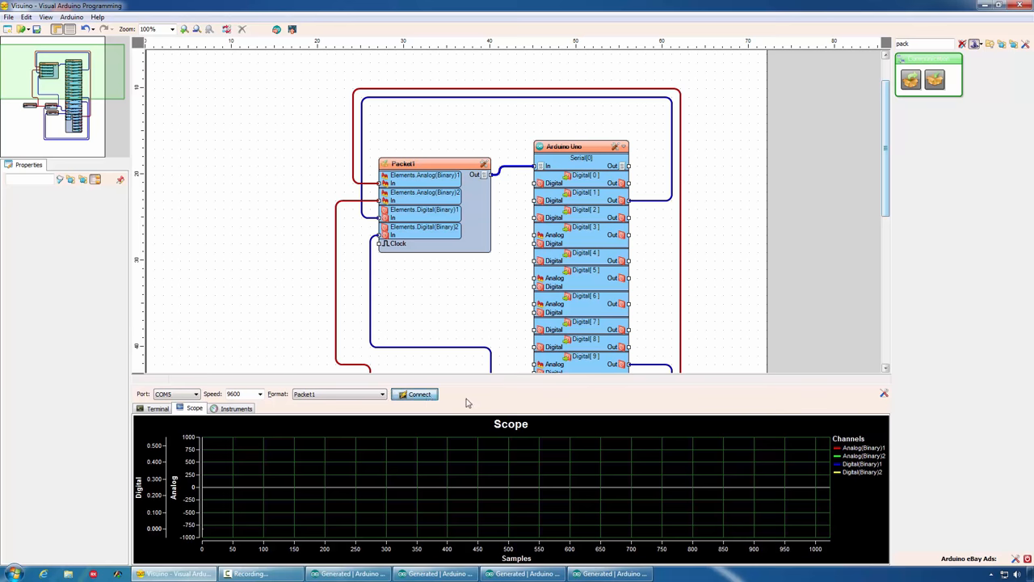
{"action": "left_click", "coordinate": [413, 394]}
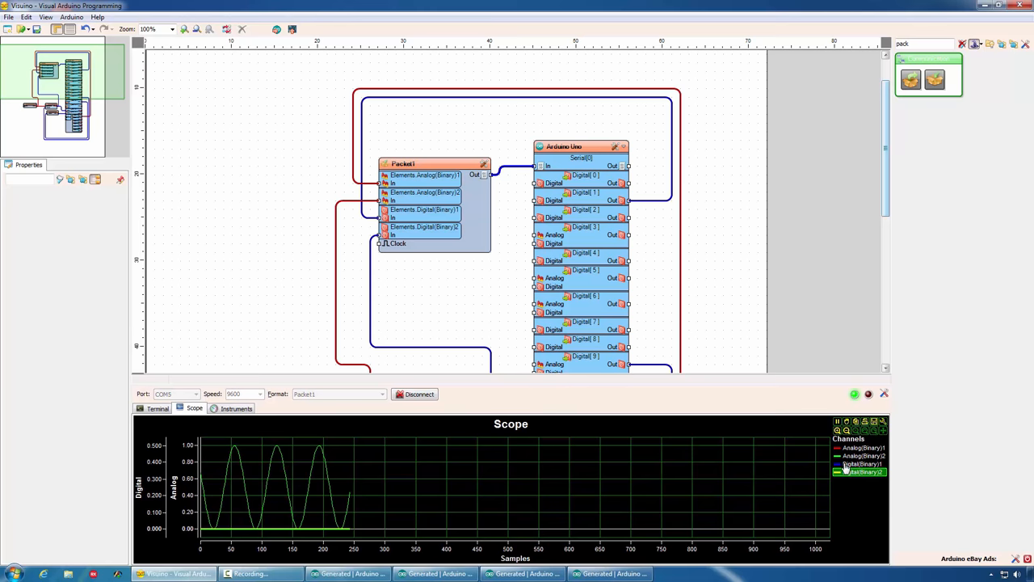
{"action": "left_click", "coordinate": [236, 407]}
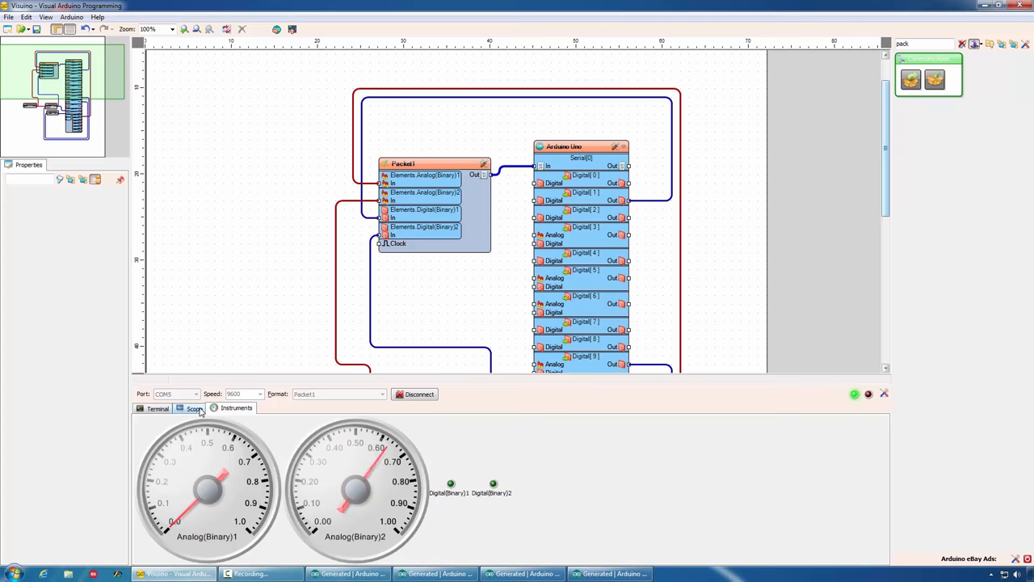
{"action": "left_click", "coordinate": [193, 407]}
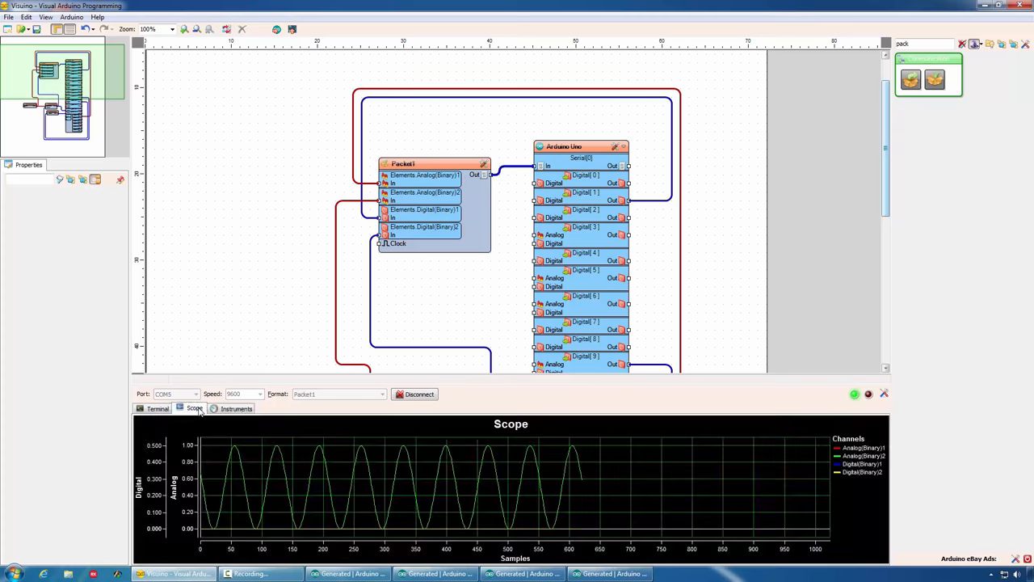
{"action": "left_click", "coordinate": [414, 395]}
{"action": "type", "text": "rand"}
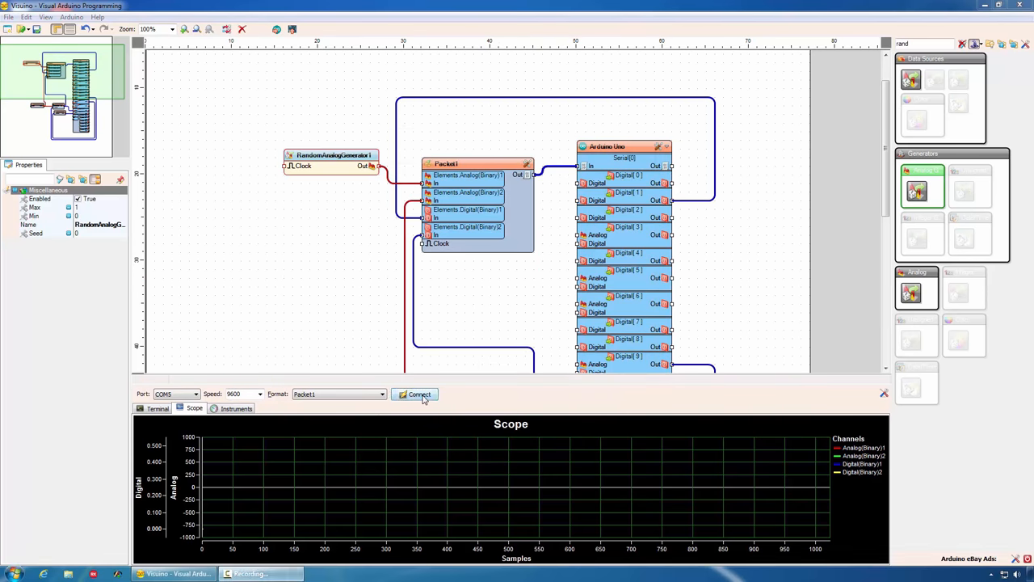
Stream the random generator's noisy data to the gauges and scope, then disconnect
{"action": "left_click", "coordinate": [414, 395]}
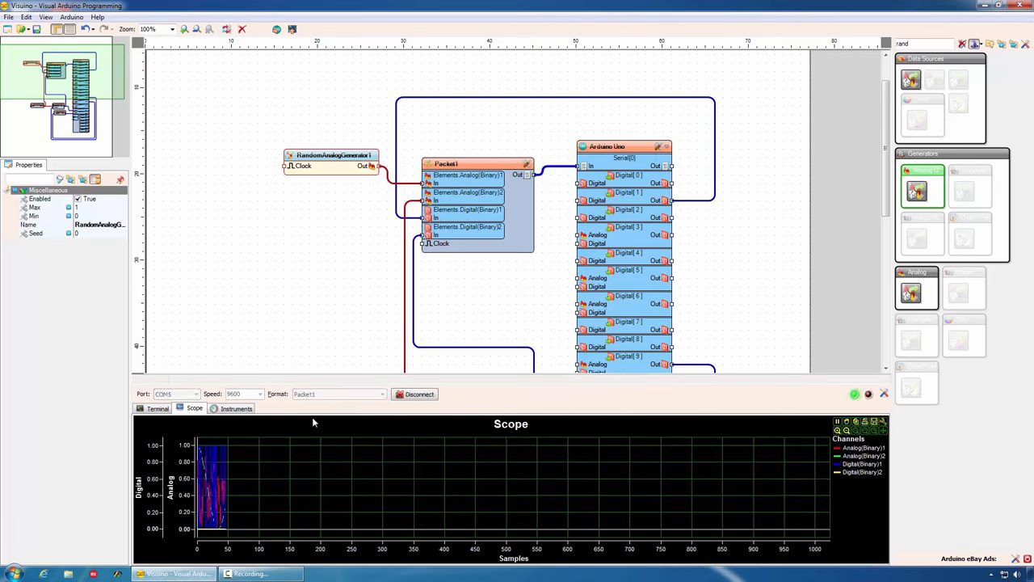
{"action": "left_click", "coordinate": [863, 464]}
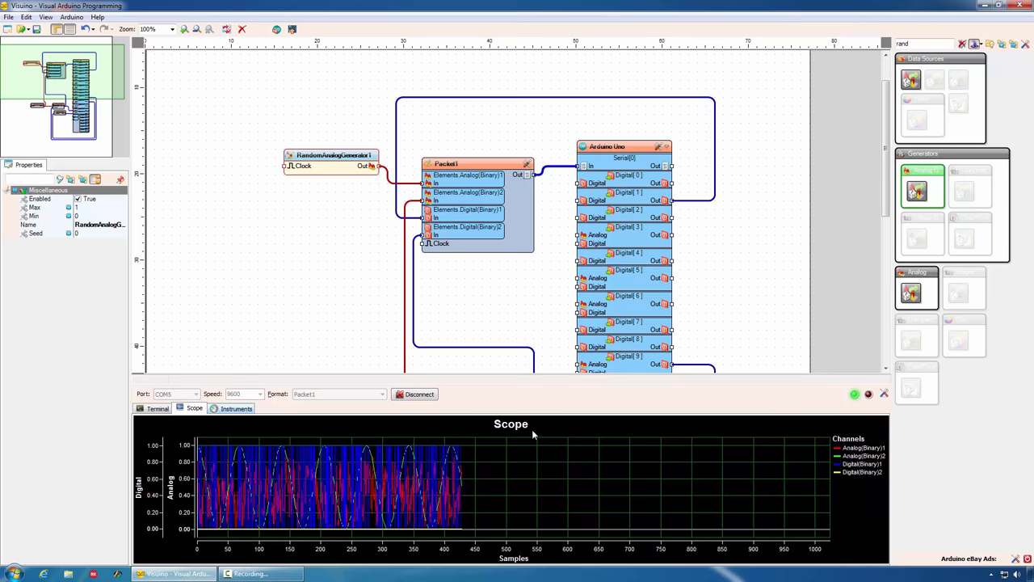
{"action": "left_click", "coordinate": [236, 407]}
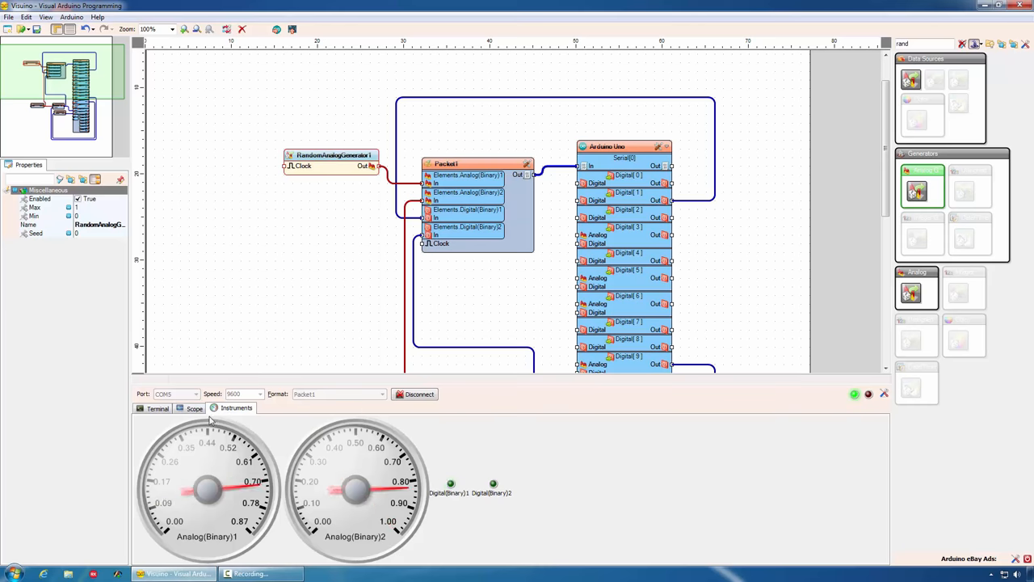
{"action": "left_click", "coordinate": [194, 408]}
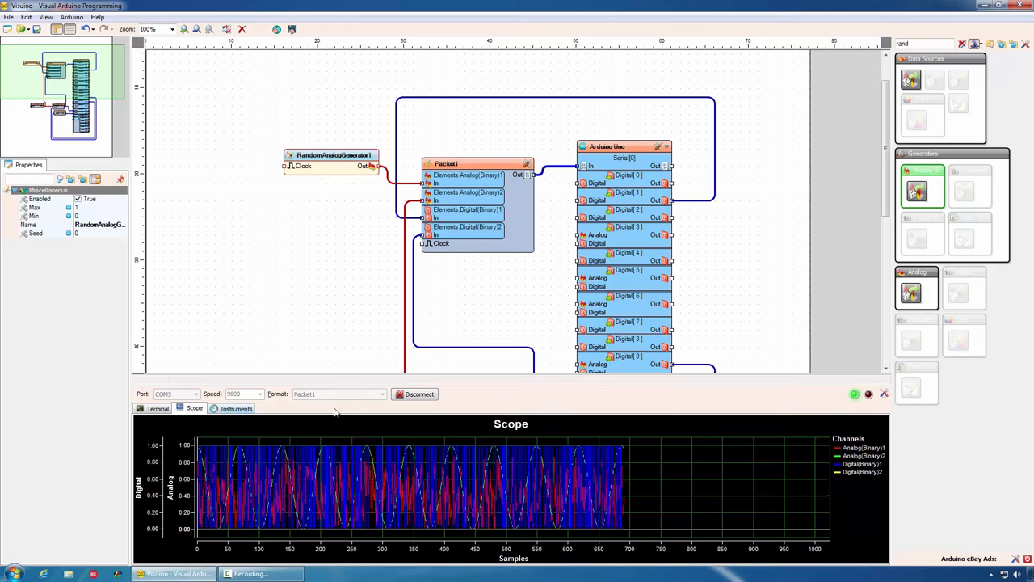
{"action": "left_click", "coordinate": [414, 395]}
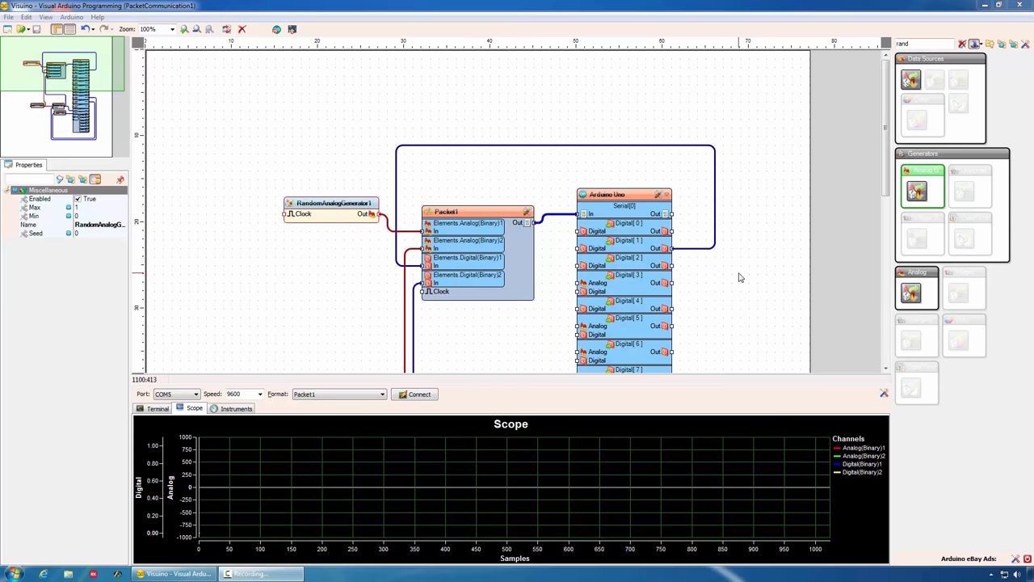
{"action": "mouse_move", "coordinate": [485, 155]}
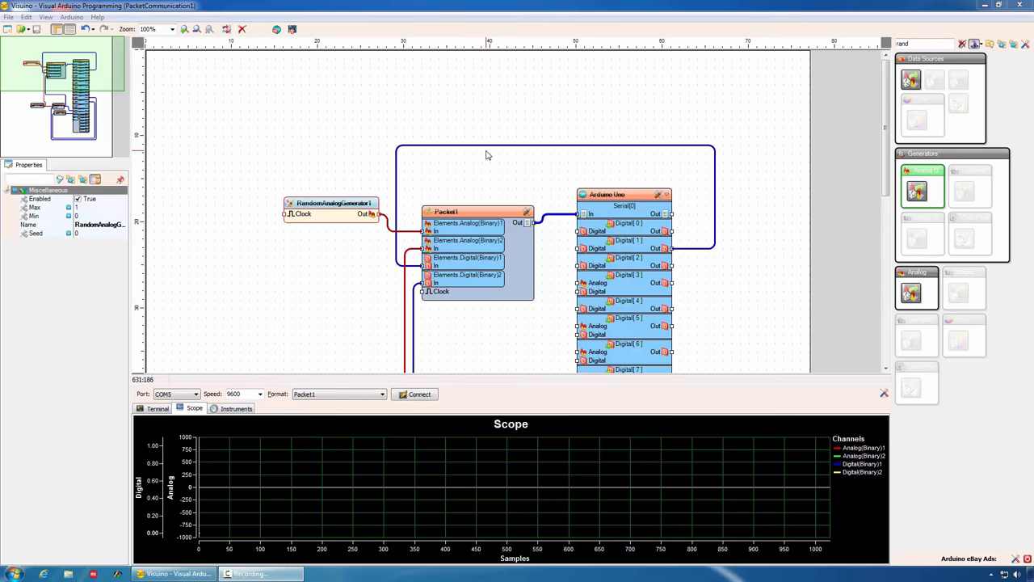
{"action": "scroll", "scroll_direction": "down", "scroll_amount": 3}
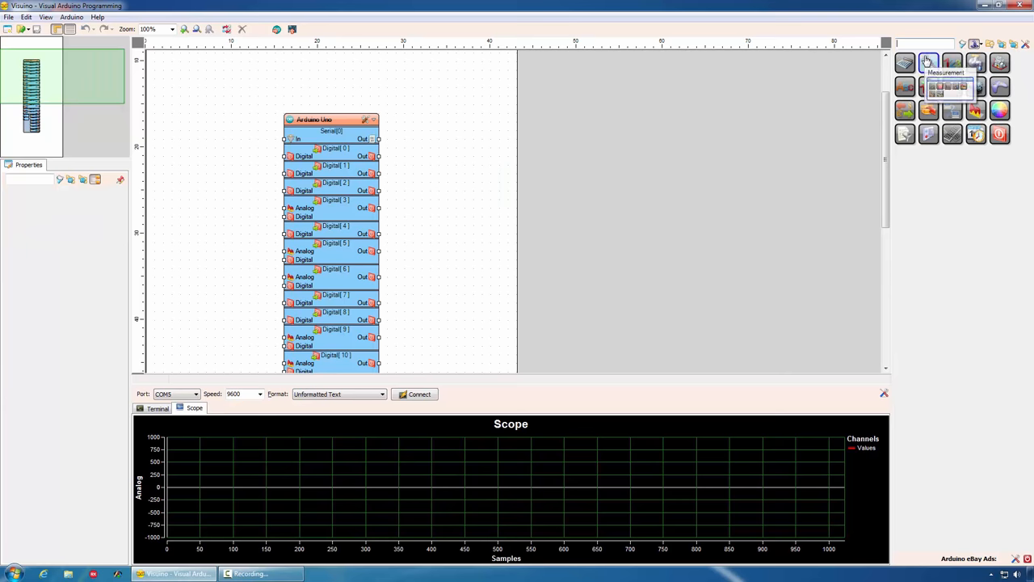
{"action": "mouse_move", "coordinate": [976, 88]}
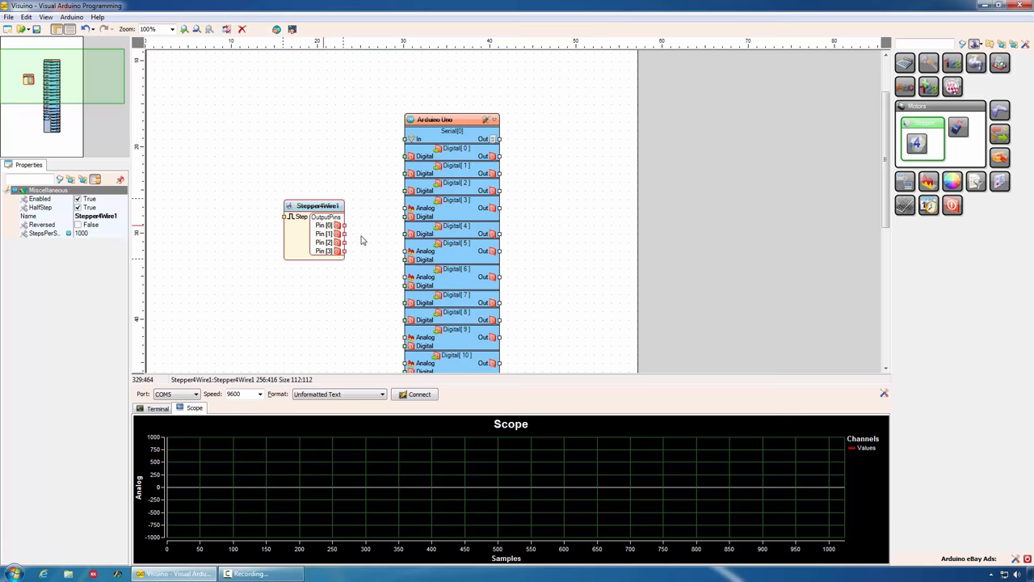
Wire StepperMotor1's outputs to Uno digital pins and enable its StepsPerSecond pin
{"action": "left_click_drag", "start_coordinate": [341, 225], "coordinate": [405, 235]}
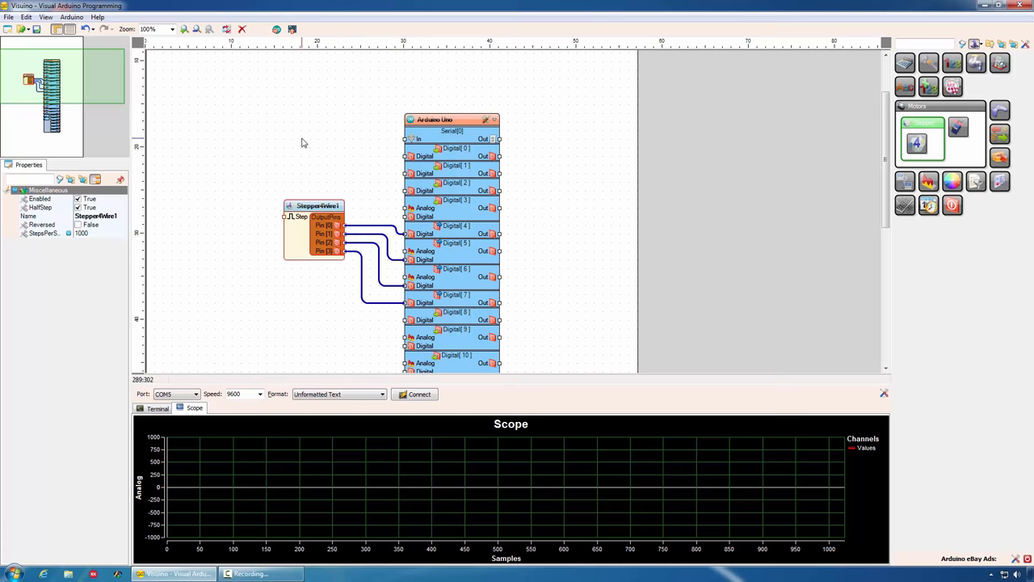
{"action": "mouse_move", "coordinate": [536, 327]}
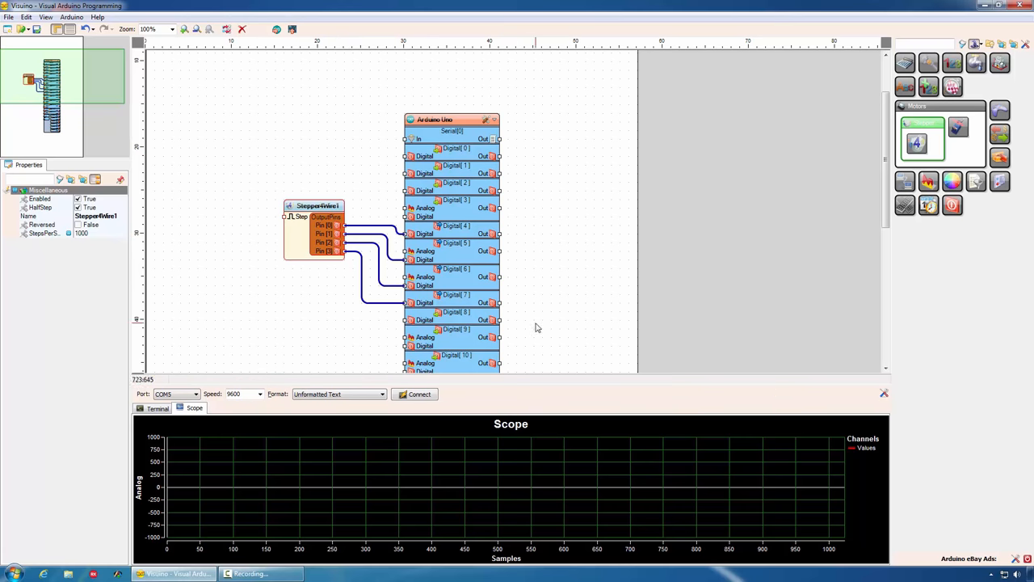
{"action": "mouse_move", "coordinate": [136, 247]}
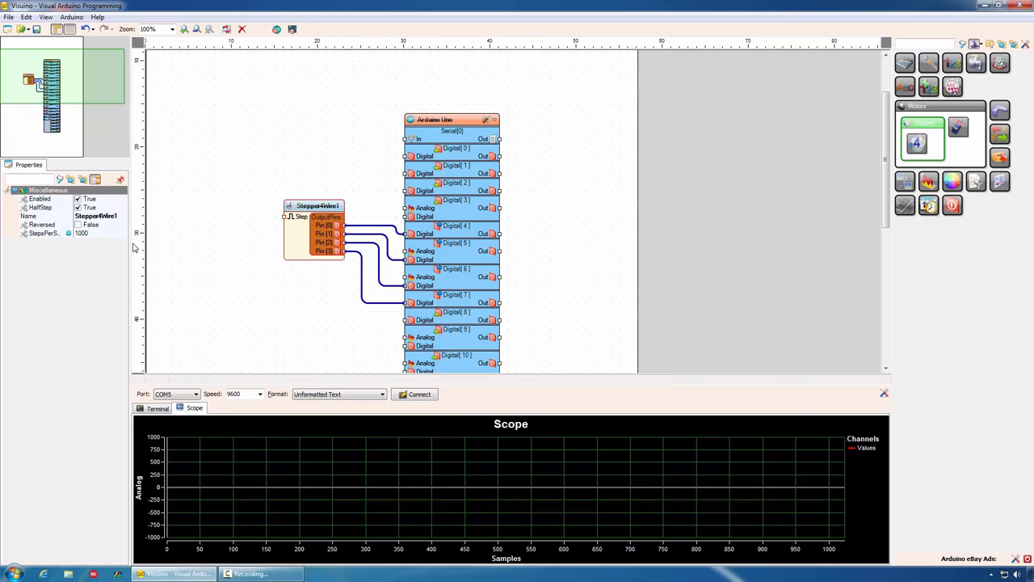
{"action": "left_click", "coordinate": [39, 199]}
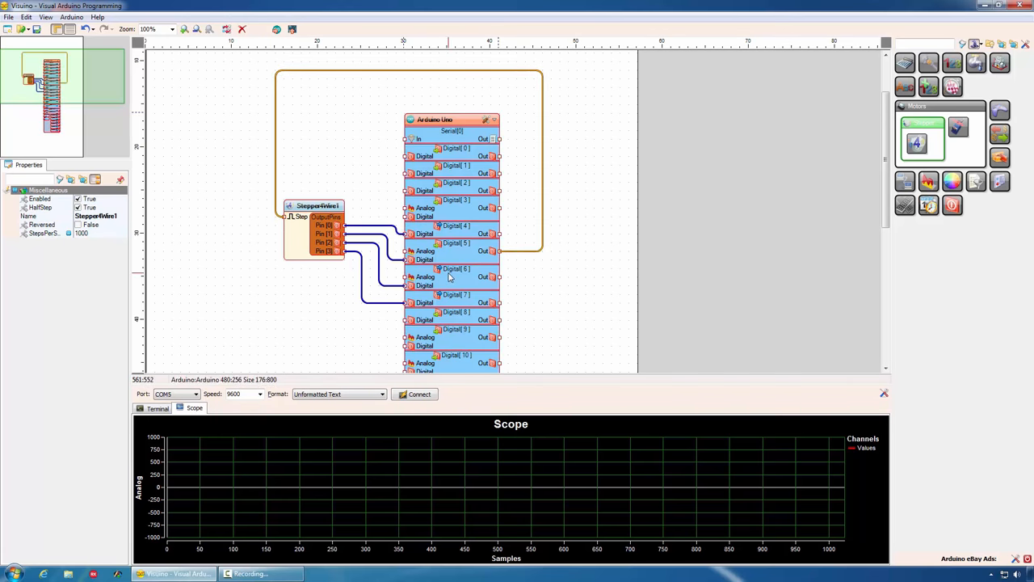
{"action": "mouse_move", "coordinate": [370, 84]}
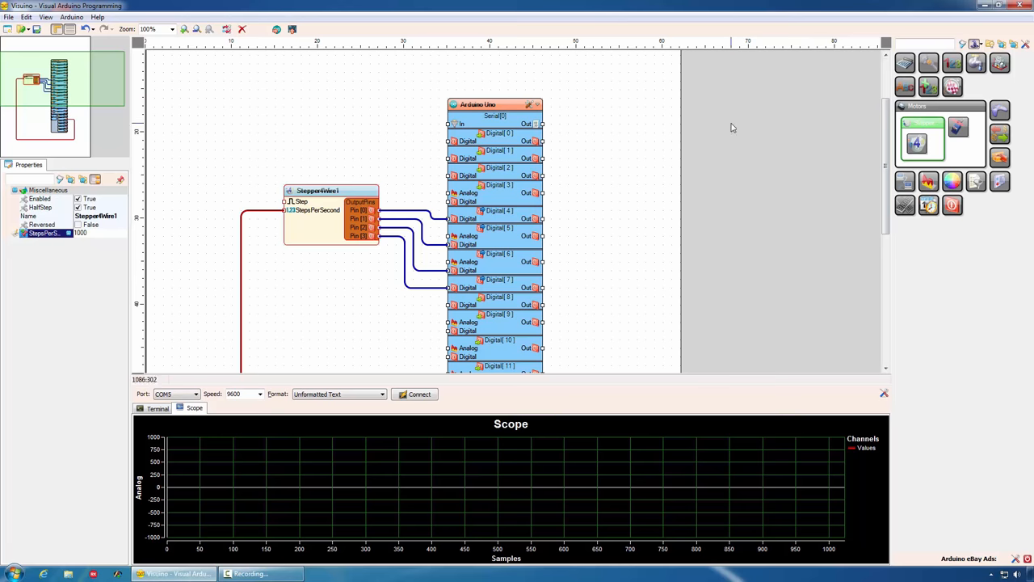
{"action": "left_click", "coordinate": [48, 199]}
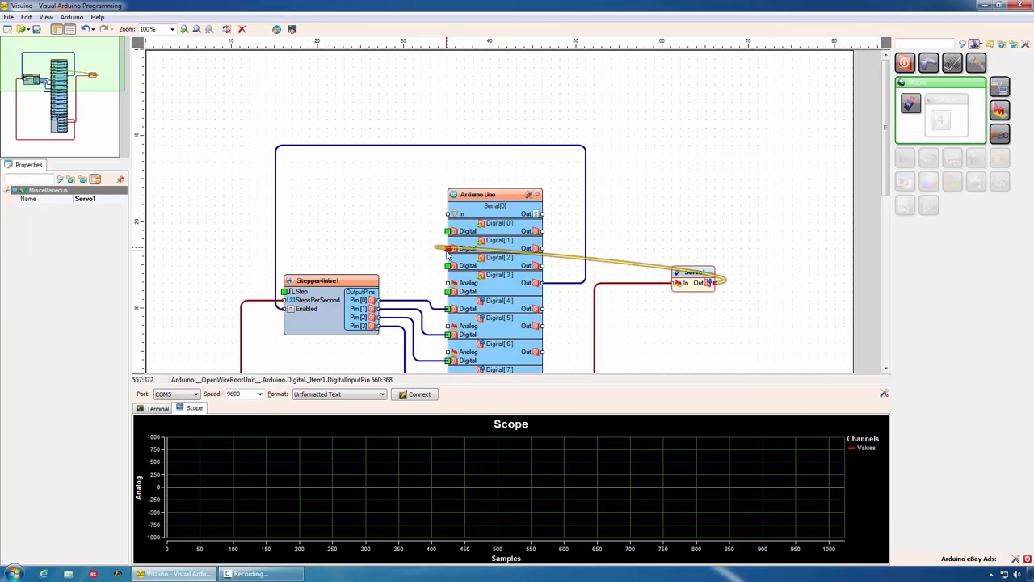
Add an Ultrasonic Ranger and wire its ping and echo pins to Uno digital pins
{"action": "scroll", "scroll_direction": "down", "scroll_amount": 3}
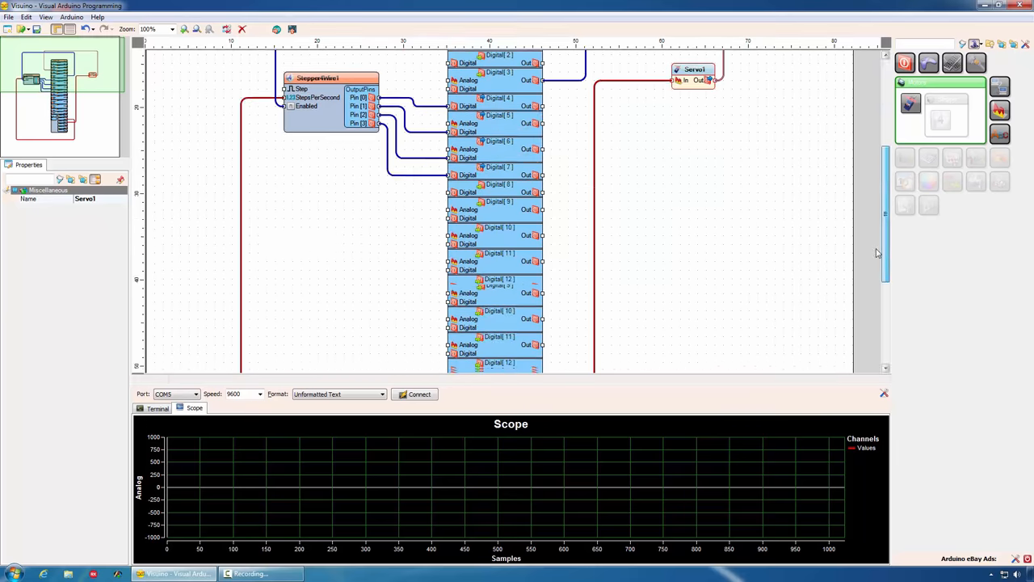
{"action": "scroll", "scroll_direction": "down", "scroll_amount": 3}
{"action": "type", "text": "sonic"}
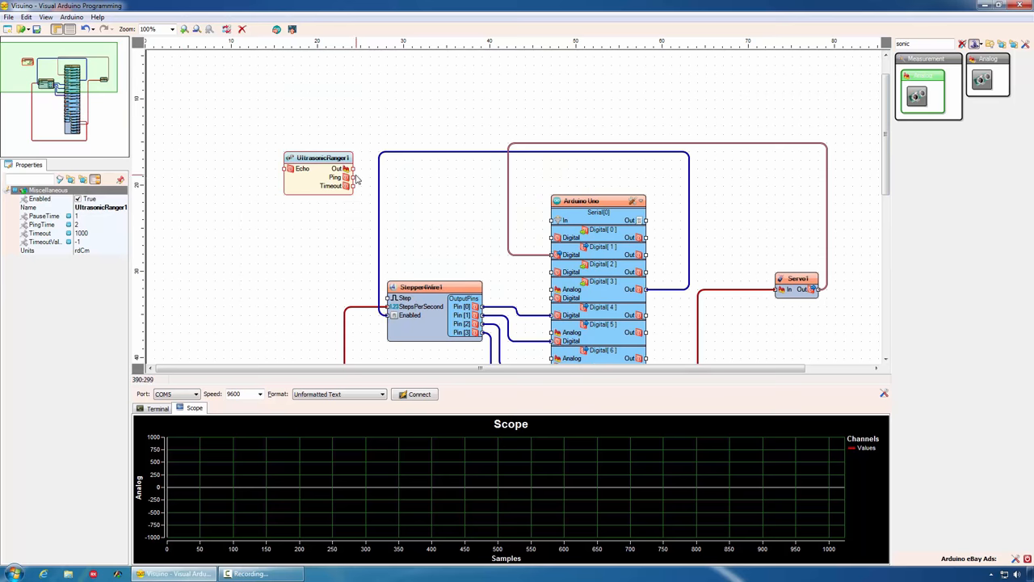
{"action": "left_click_drag", "start_coordinate": [353, 176], "coordinate": [551, 272]}
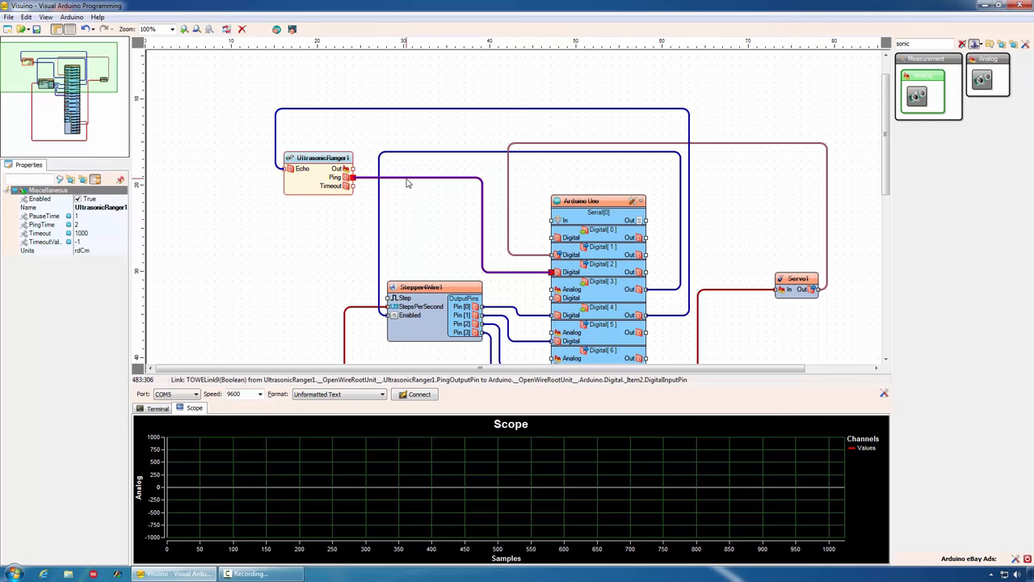
{"action": "left_click", "coordinate": [317, 158]}
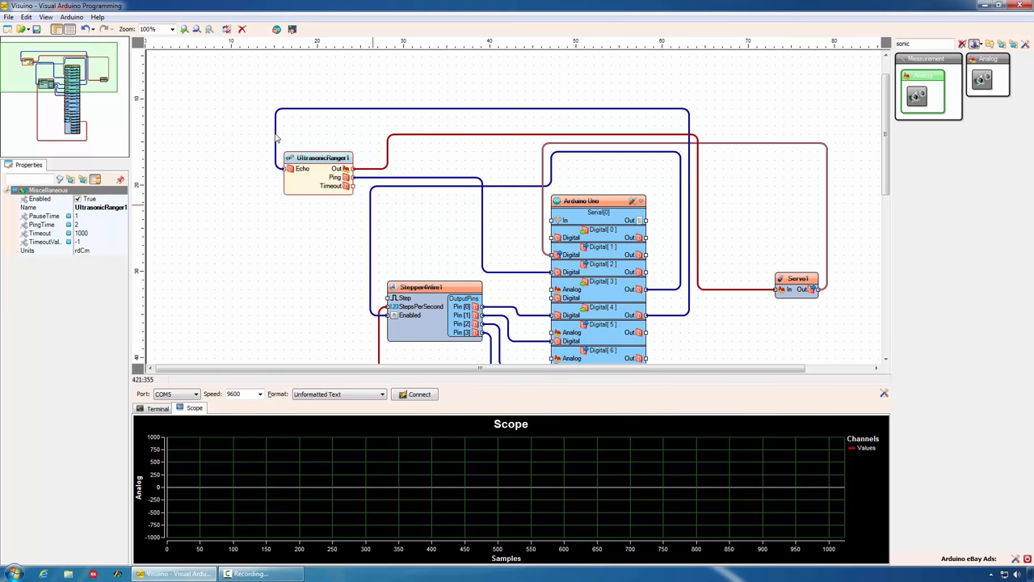
{"action": "mouse_move", "coordinate": [624, 165]}
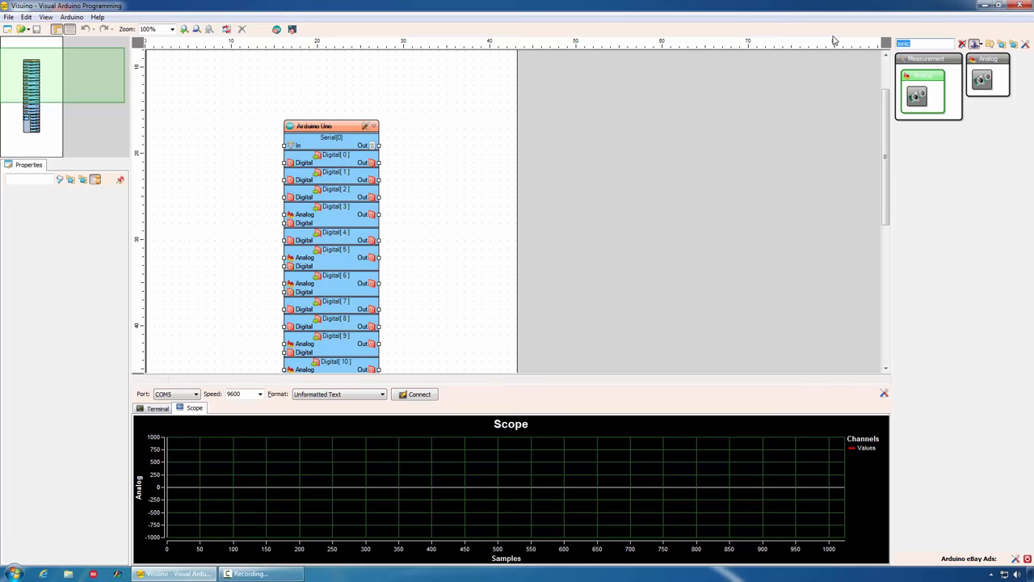
Add a LiquidCrystalDisplay, wire its Out to the Uno's I2C In, and open its Elements editor
{"action": "type", "text": "lcd"}
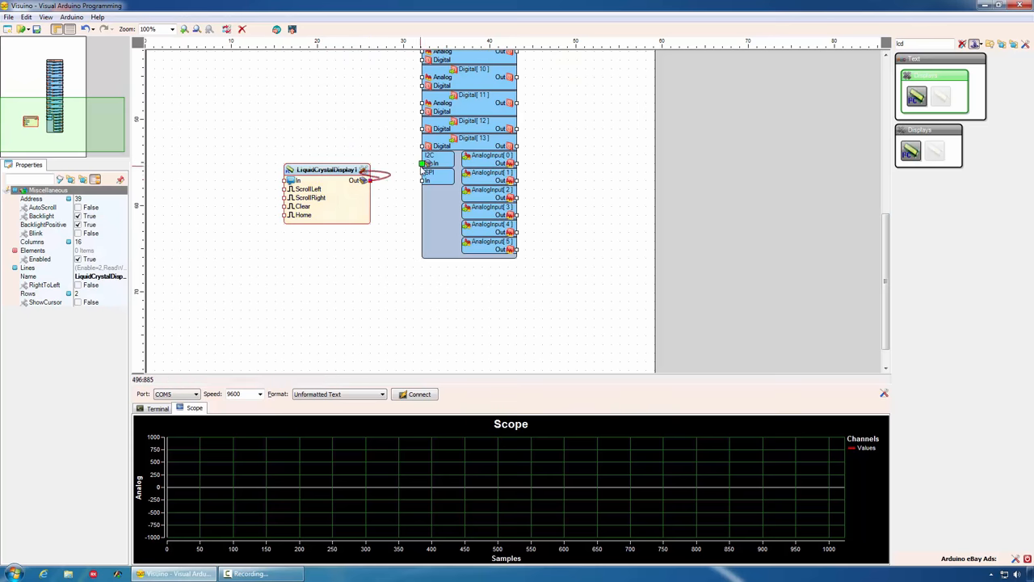
{"action": "left_click_drag", "start_coordinate": [366, 179], "coordinate": [423, 163]}
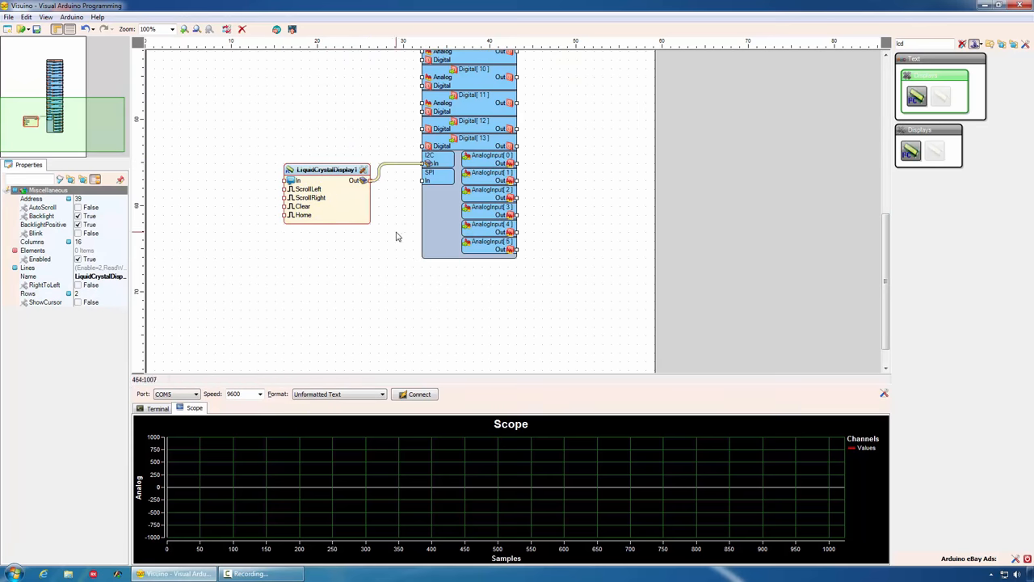
{"action": "left_click", "coordinate": [326, 169]}
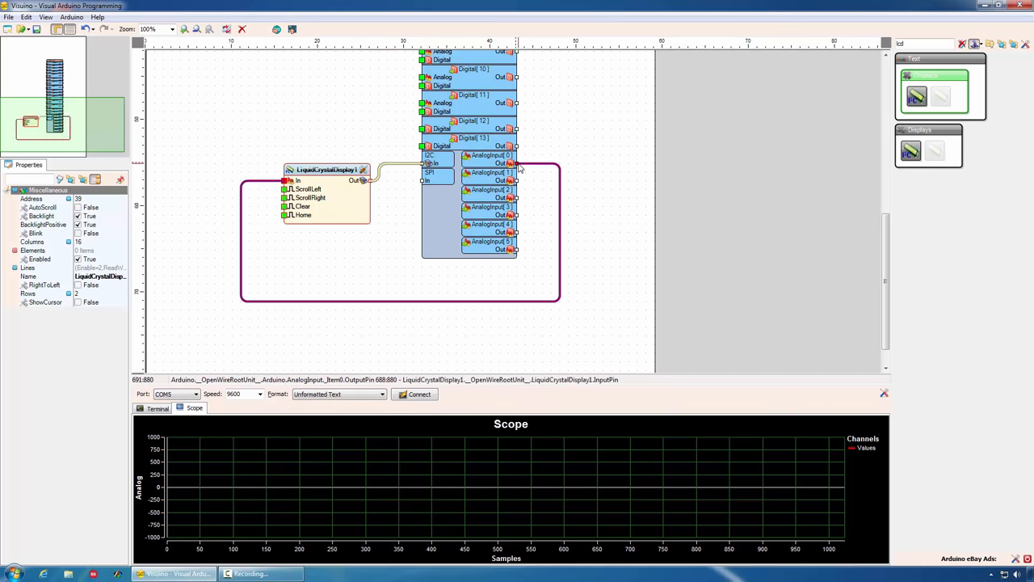
{"action": "left_click_drag", "start_coordinate": [514, 163], "coordinate": [288, 180]}
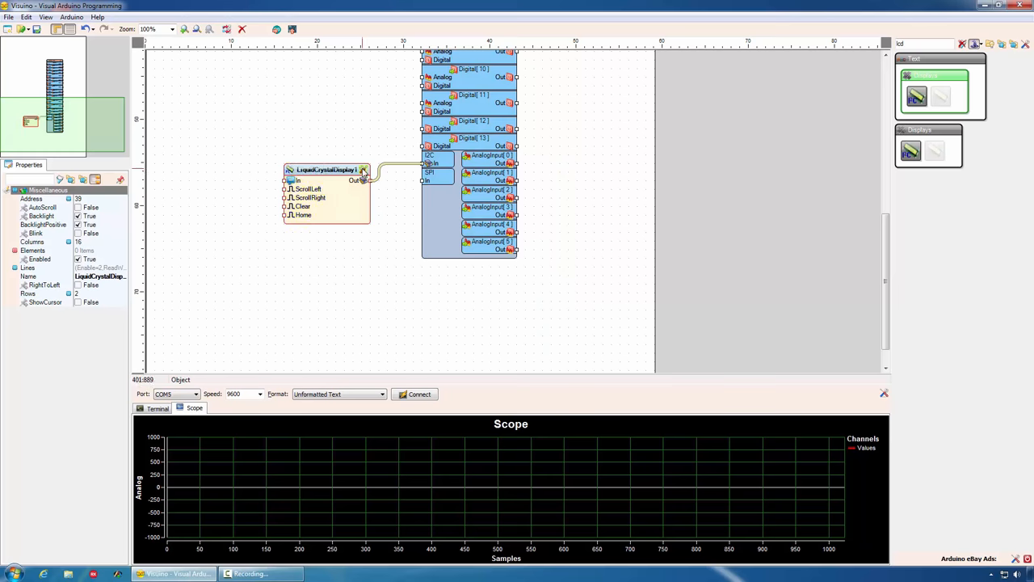
{"action": "left_click", "coordinate": [364, 170]}
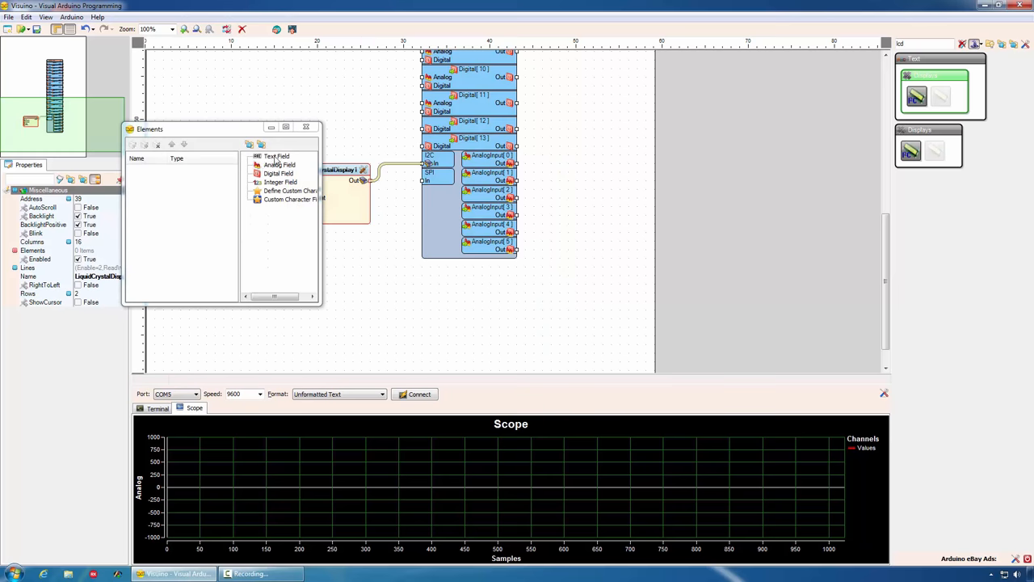
Add a Text Field and an Analog Field to the LCD and feed the analog field from an AnalogInput pin
{"action": "left_click", "coordinate": [276, 155]}
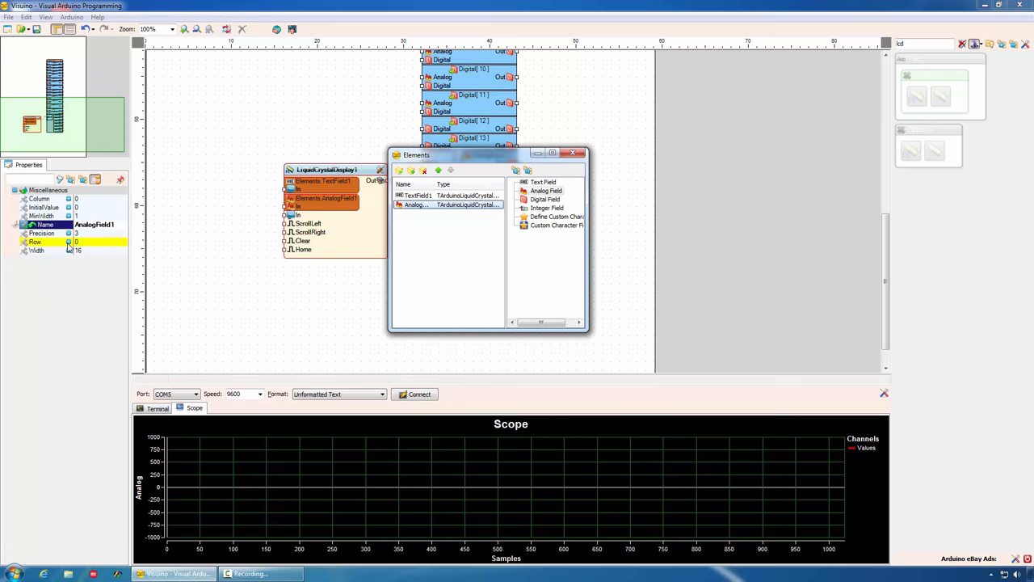
{"action": "left_click", "coordinate": [35, 249]}
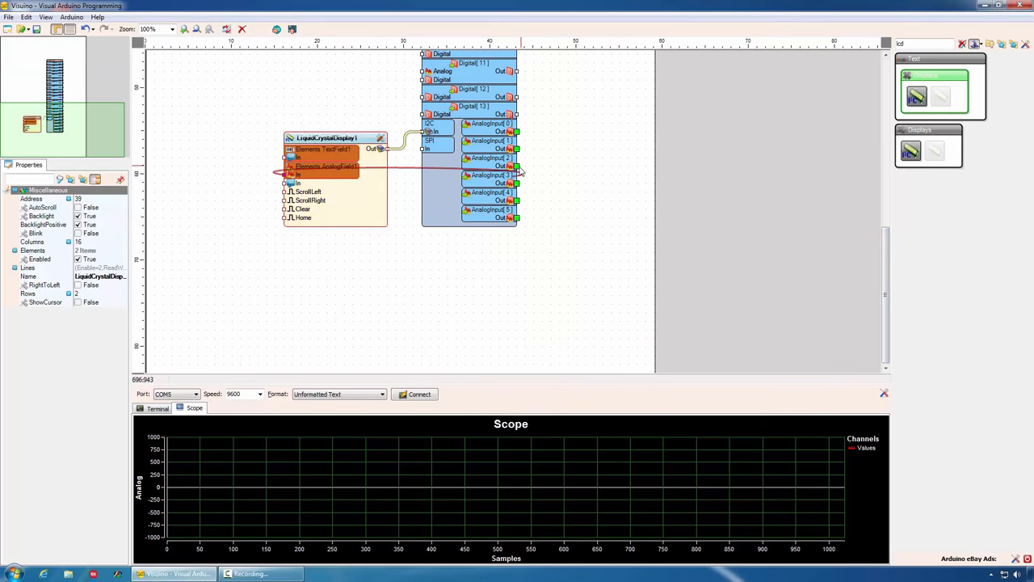
{"action": "left_click_drag", "start_coordinate": [517, 165], "coordinate": [291, 175]}
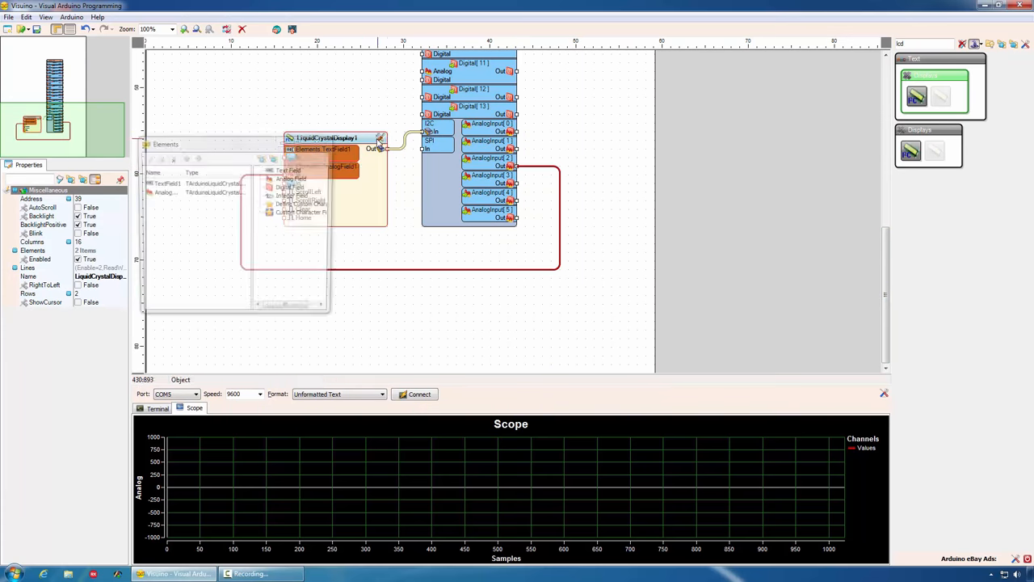
{"action": "left_click", "coordinate": [165, 193]}
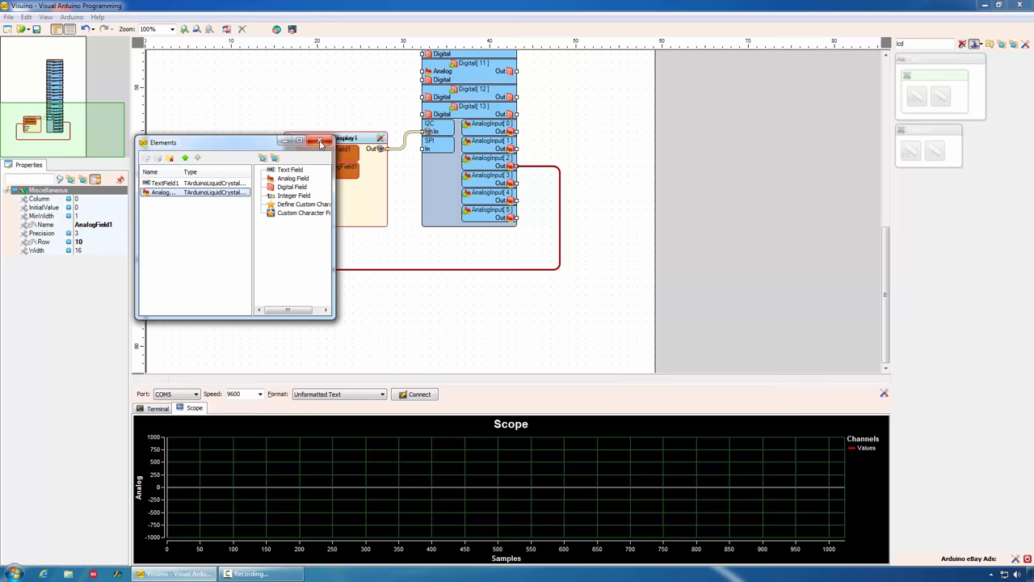
Switch the board type from Arduino Uno to Arduino Mega 2560
{"action": "left_click", "coordinate": [321, 141]}
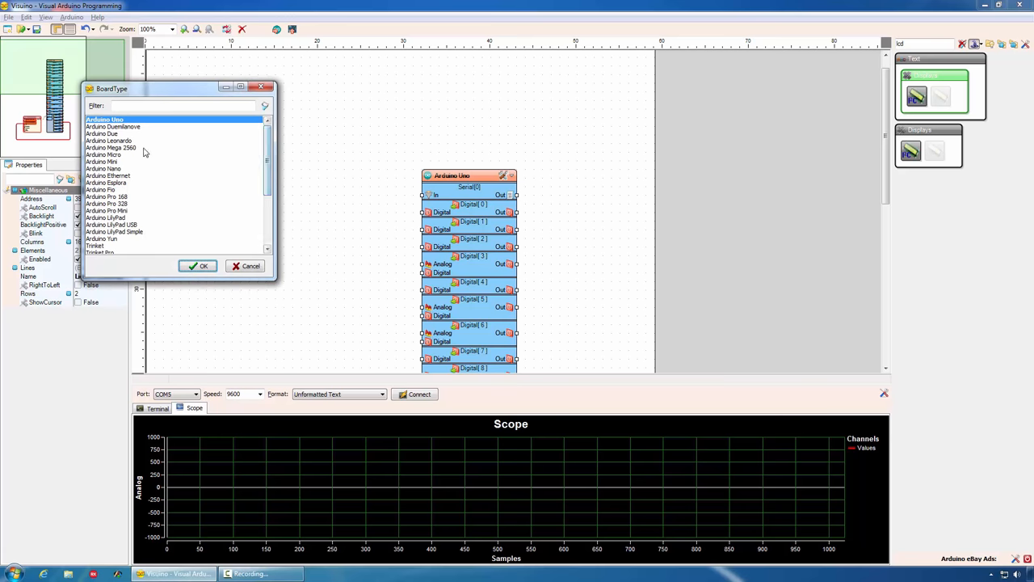
{"action": "left_click", "coordinate": [112, 149]}
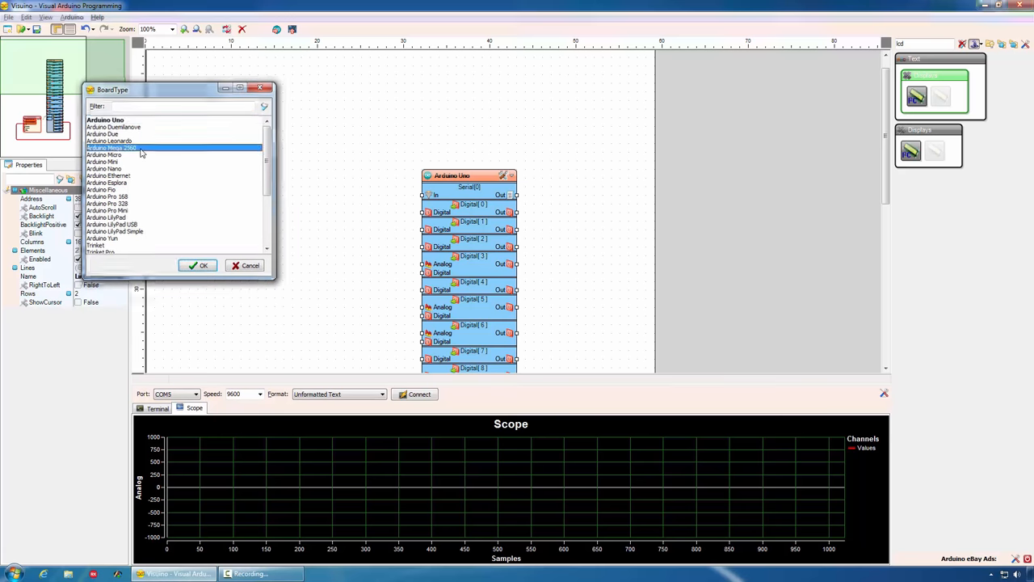
{"action": "left_click", "coordinate": [199, 265]}
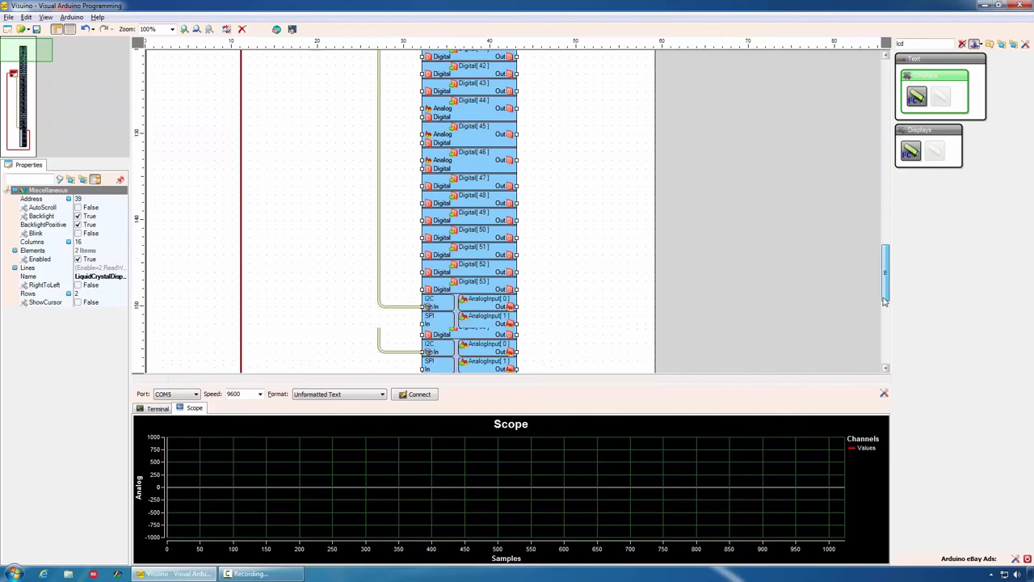
{"action": "scroll", "scroll_direction": "down", "scroll_amount": 3}
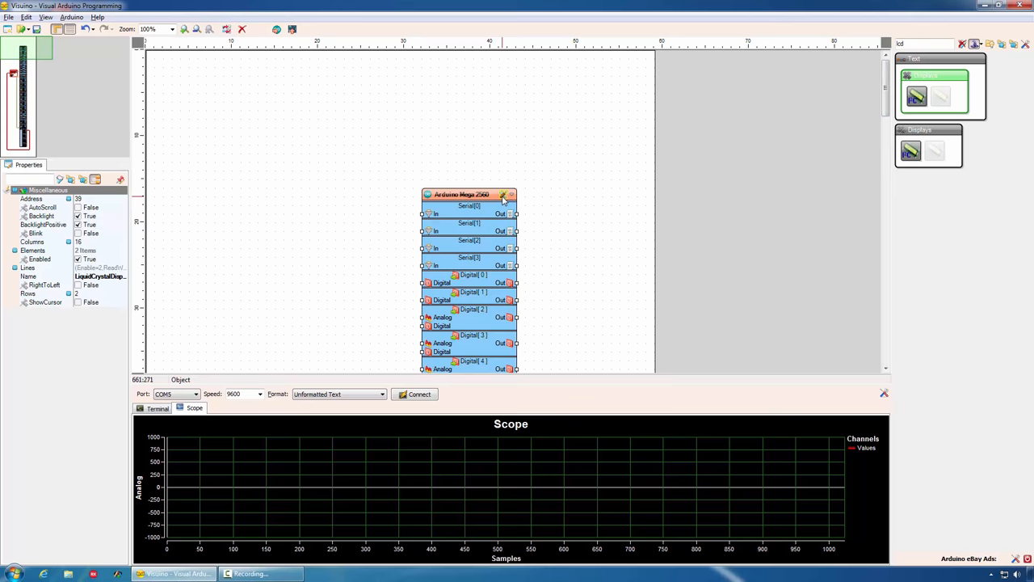
Change the board type again to Trinket, keeping the LCD wiring
{"action": "left_click", "coordinate": [501, 194]}
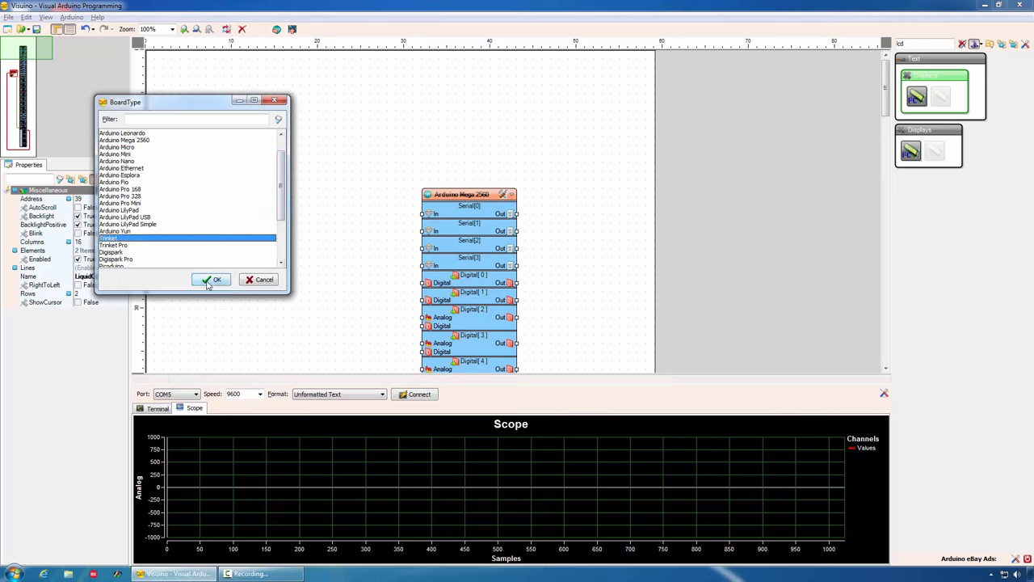
{"action": "left_click", "coordinate": [212, 278]}
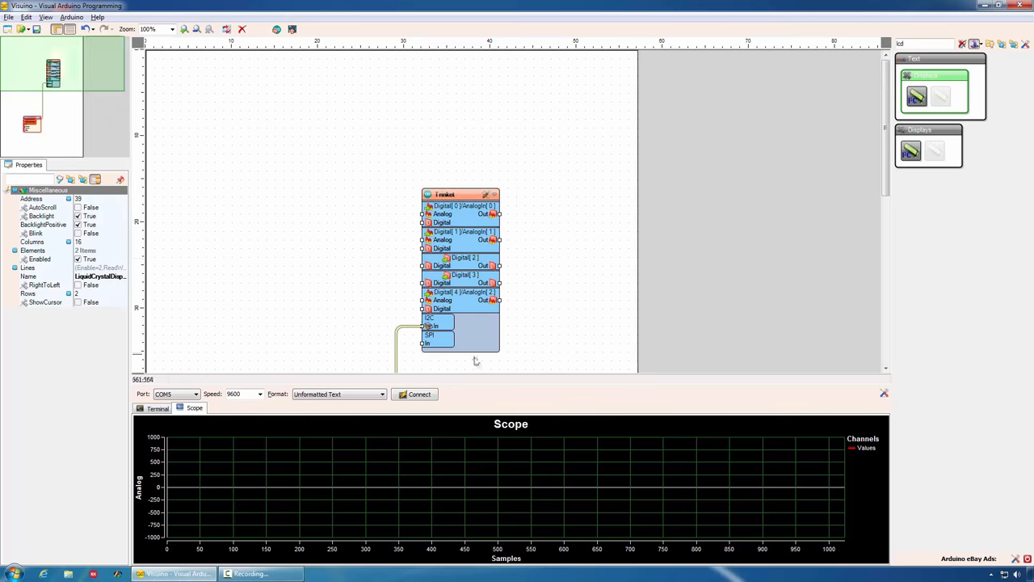
{"action": "scroll", "scroll_direction": "down", "scroll_amount": 3}
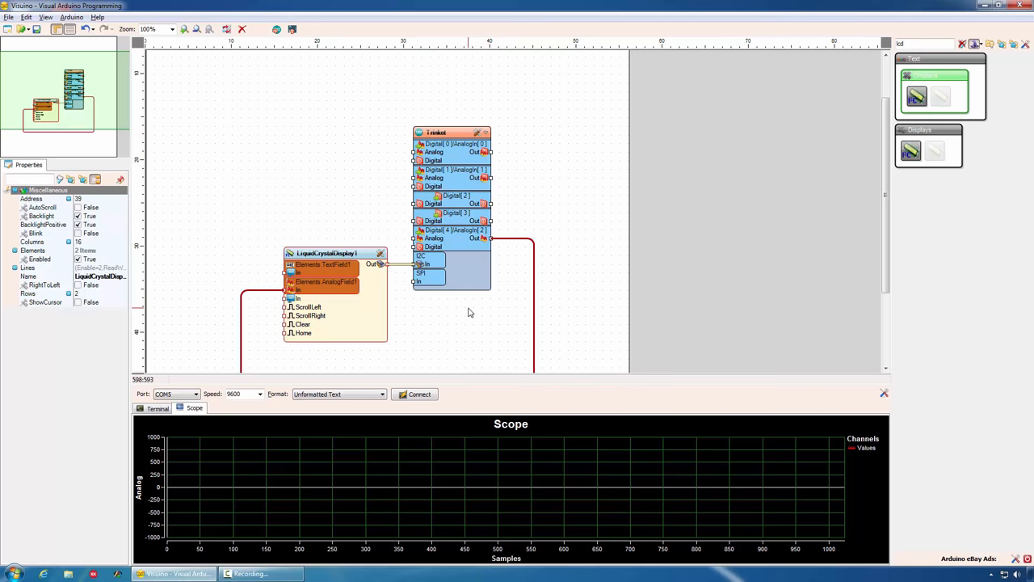
{"action": "left_click", "coordinate": [100, 29]}
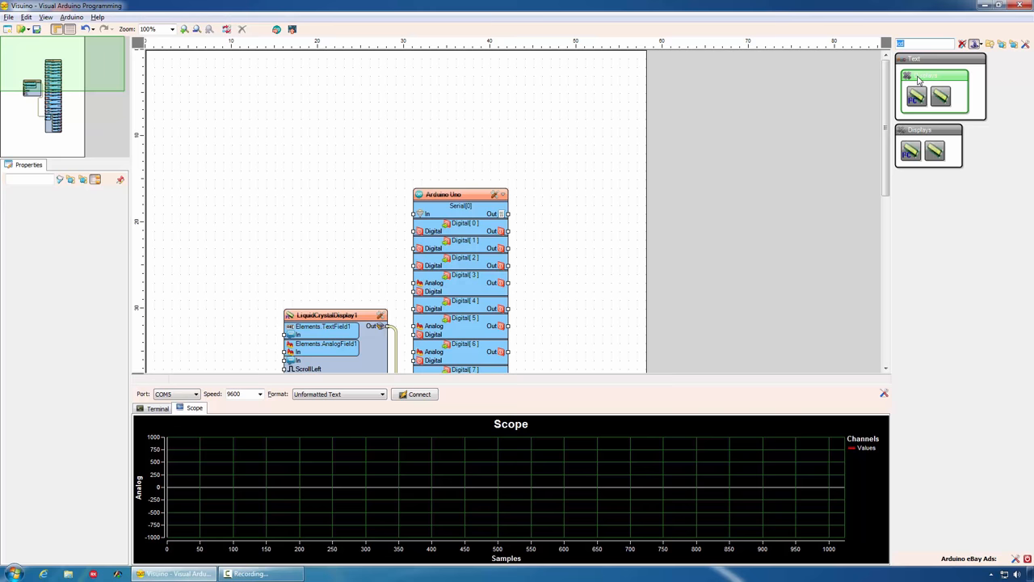
Add a TVout component and connect it to the board
{"action": "type", "text": "tvo"}
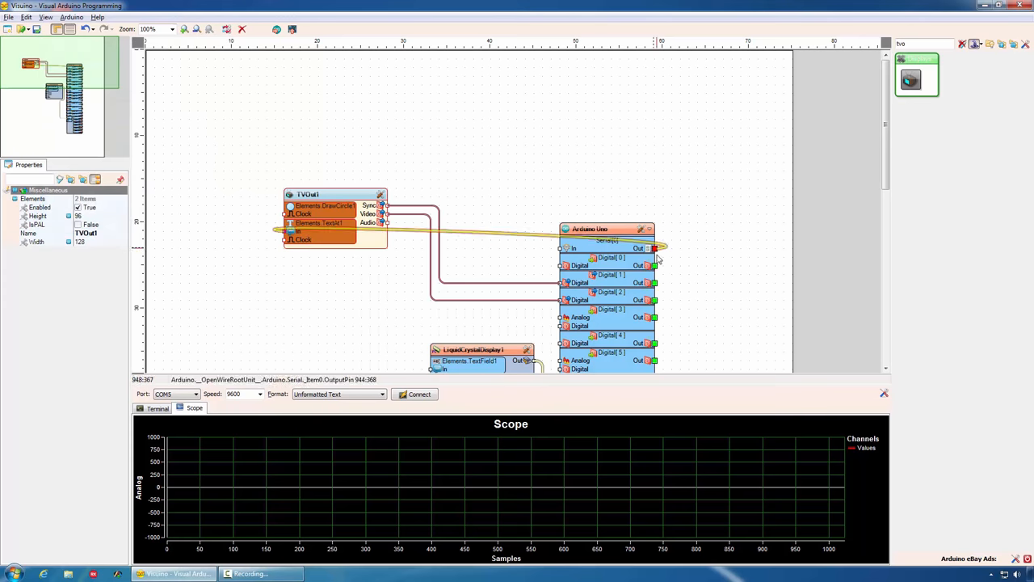
{"action": "left_click_drag", "start_coordinate": [660, 249], "coordinate": [655, 265]}
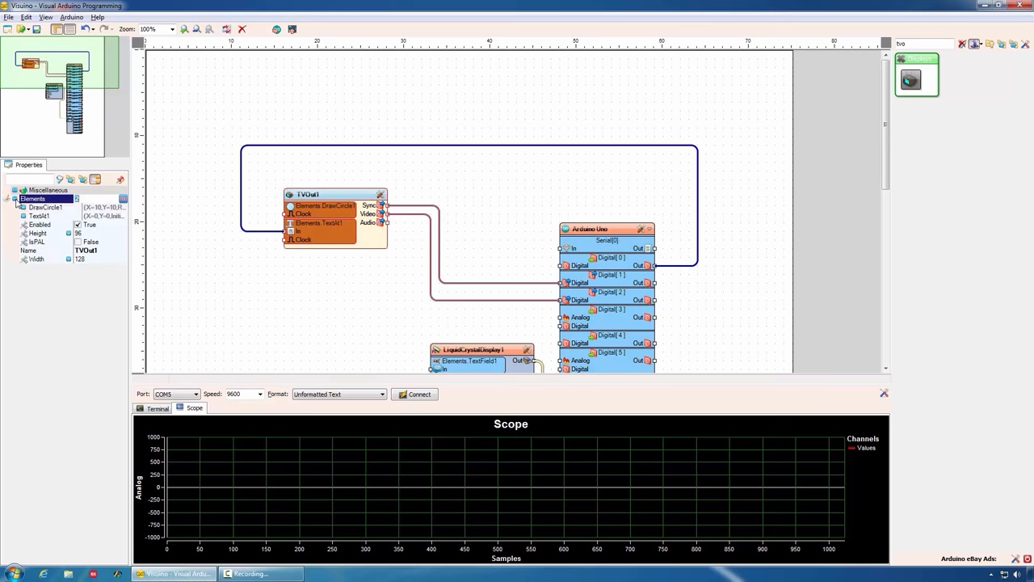
{"action": "left_click", "coordinate": [16, 206]}
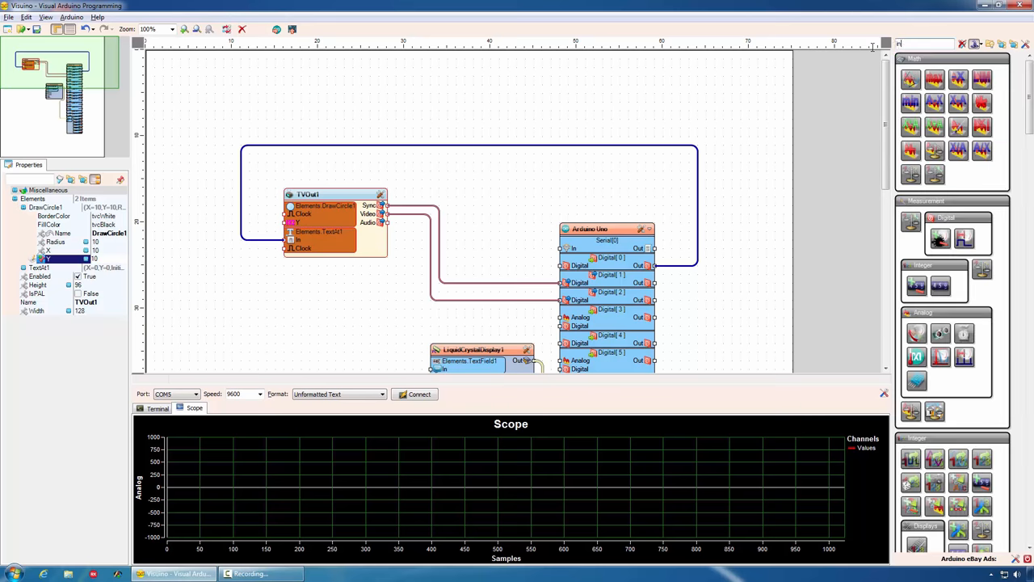
Add an Analog To Integer converter feeding TVout from an Arduino analog input
{"action": "type", "text": "to int"}
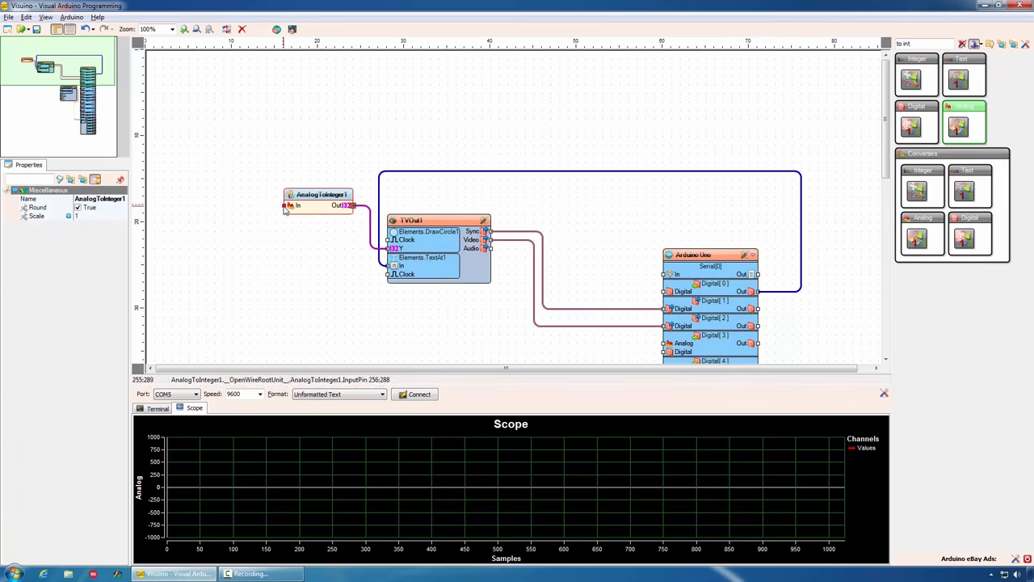
{"action": "left_click_drag", "start_coordinate": [288, 207], "coordinate": [766, 311]}
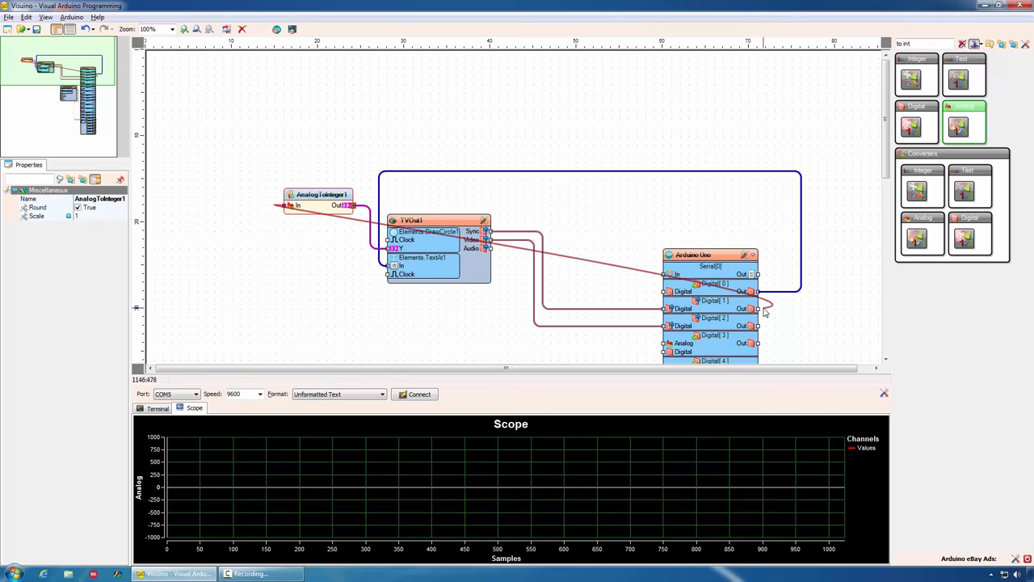
{"action": "scroll", "scroll_direction": "down", "scroll_amount": 3}
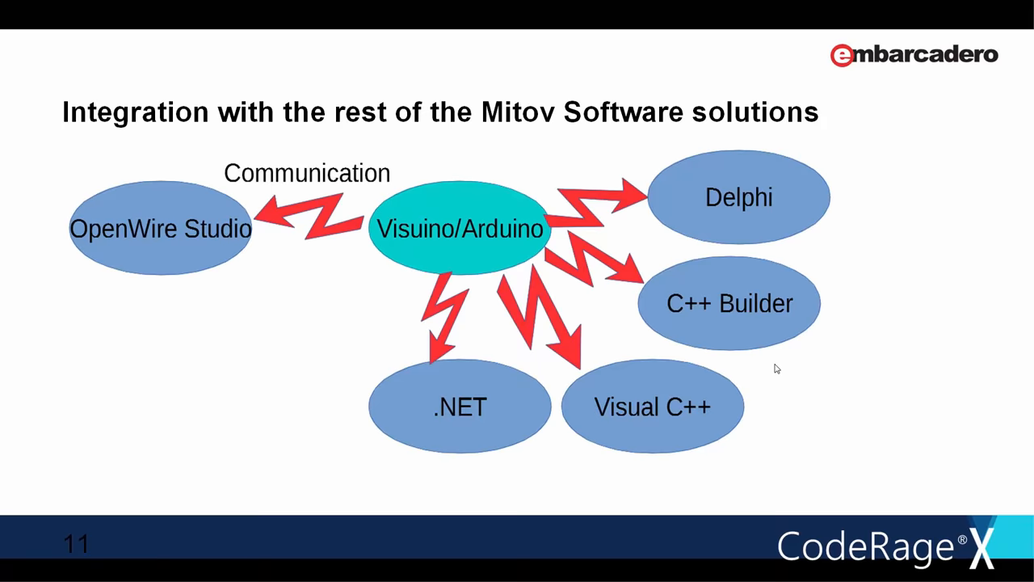
Generate the sine sketch into the Arduino IDE, upload it to the board, and switch to RAD Studio
{"action": "left_click", "coordinate": [236, 574]}
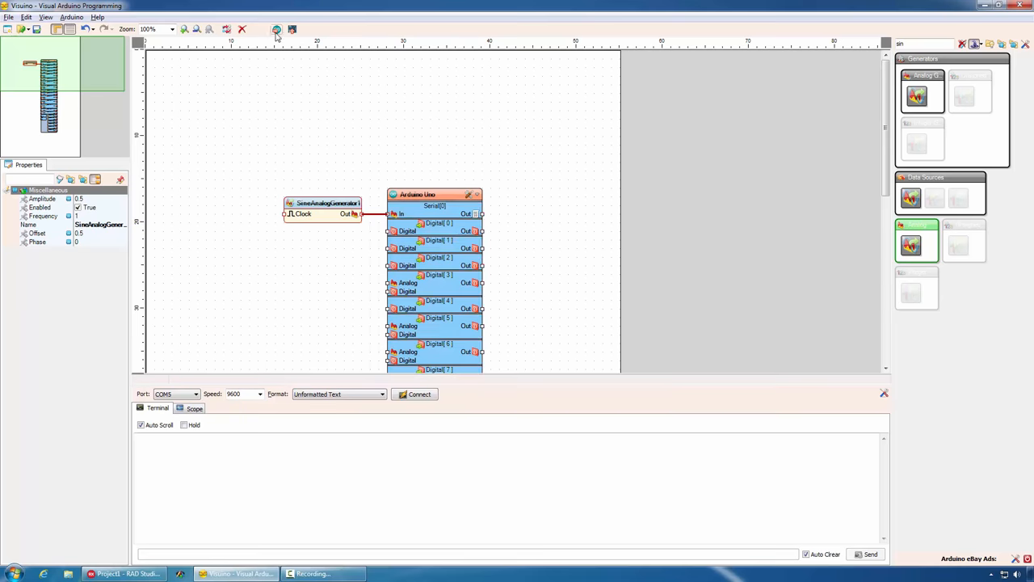
{"action": "left_click", "coordinate": [276, 29]}
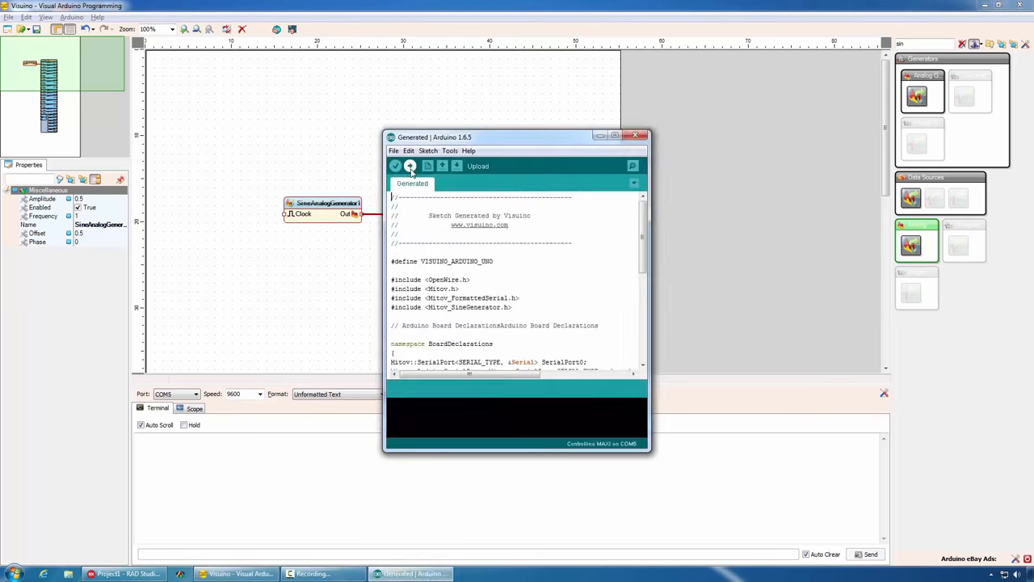
{"action": "left_click", "coordinate": [410, 165]}
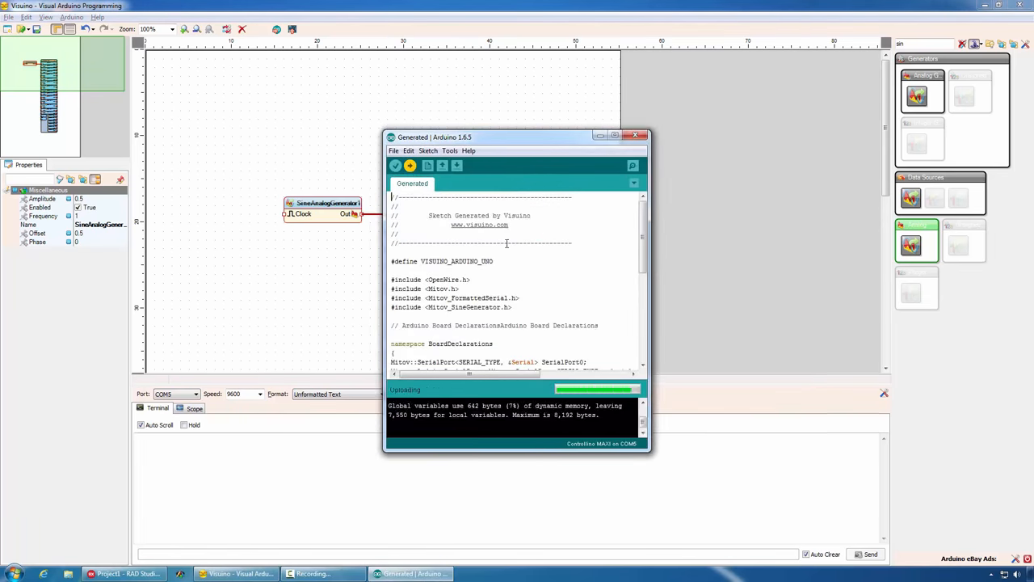
{"action": "left_click", "coordinate": [126, 574]}
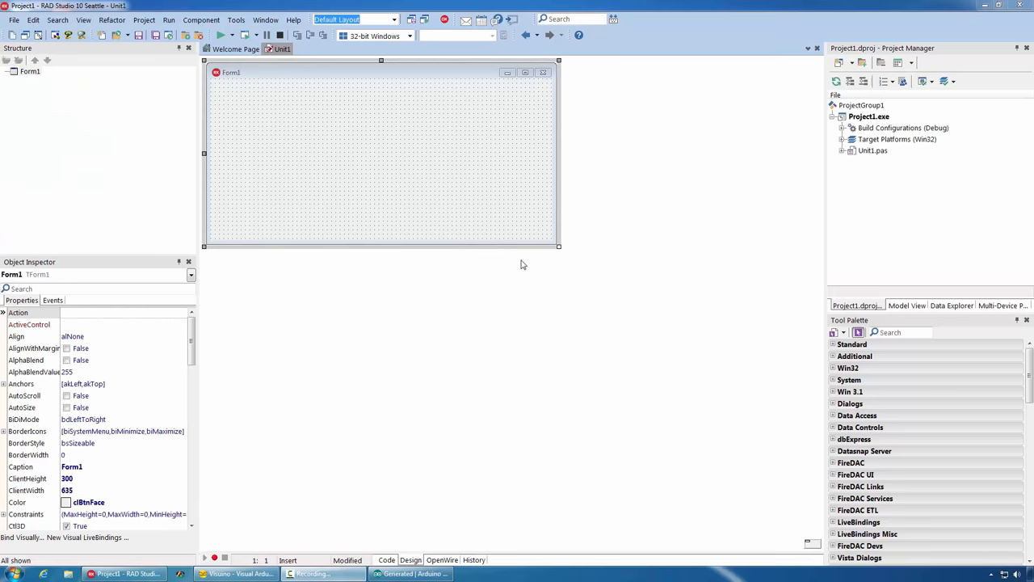
{"action": "mouse_move", "coordinate": [401, 236]}
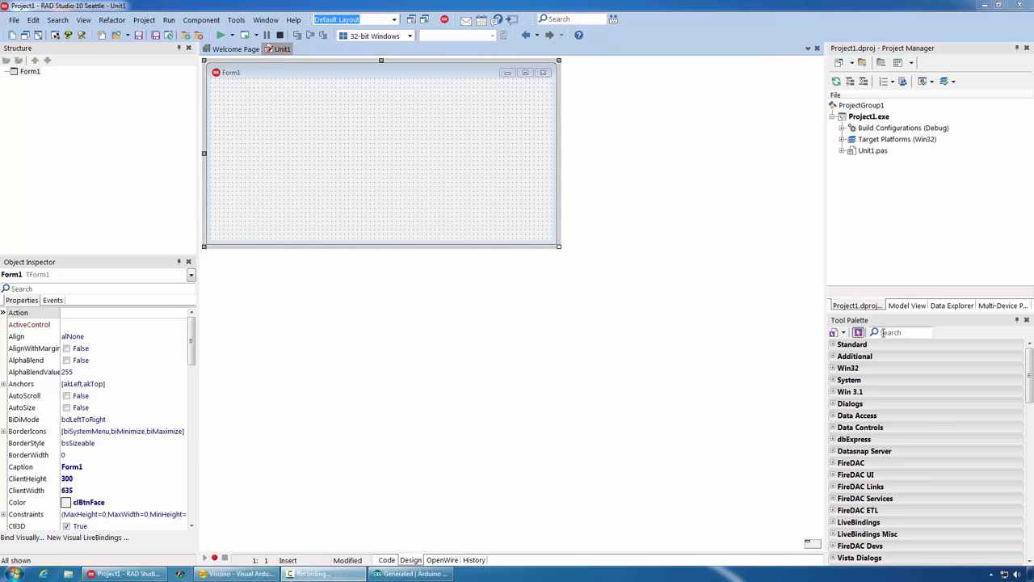
Drop a TCLComPort linked to a TCLTerminal on Form1, set it to COM5 and run the project
{"action": "type", "text": "compo"}
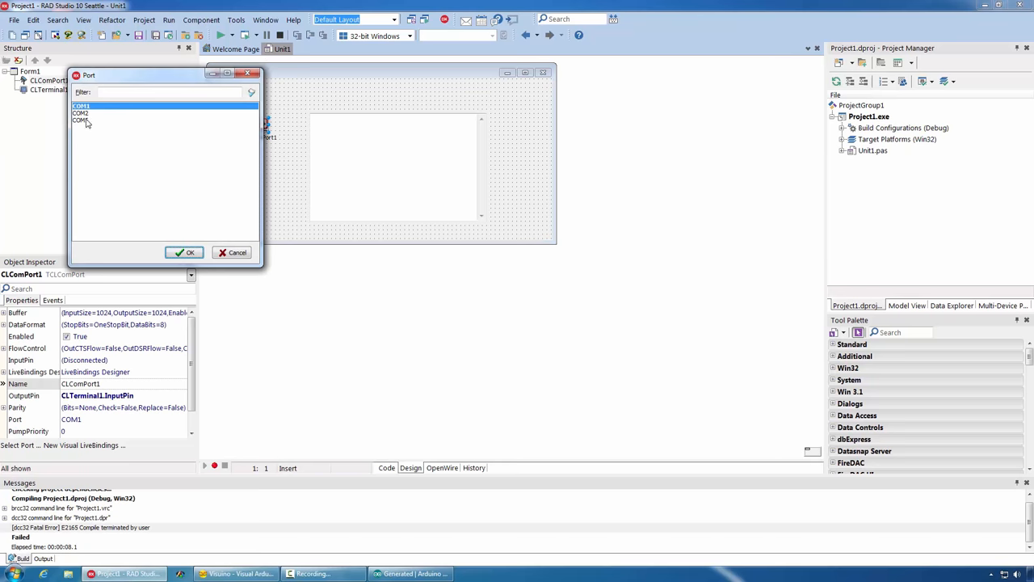
{"action": "left_click", "coordinate": [184, 252]}
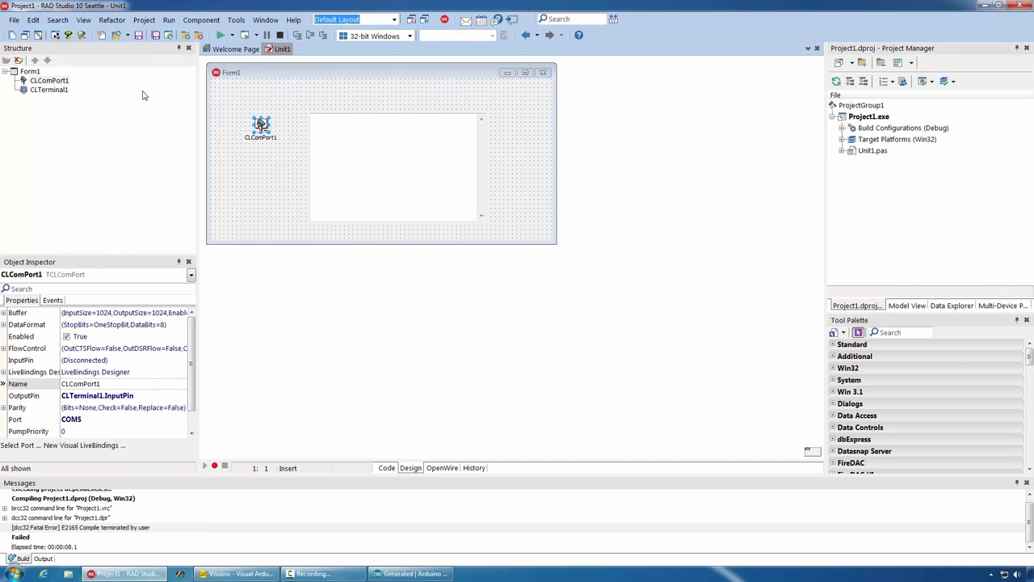
{"action": "mouse_move", "coordinate": [330, 148]}
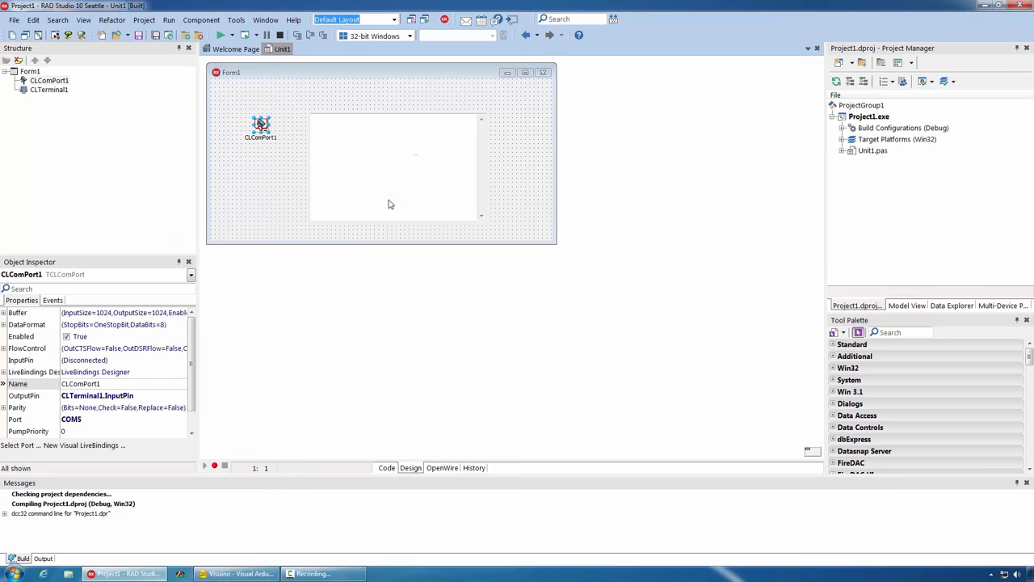
{"action": "left_click", "coordinate": [219, 36]}
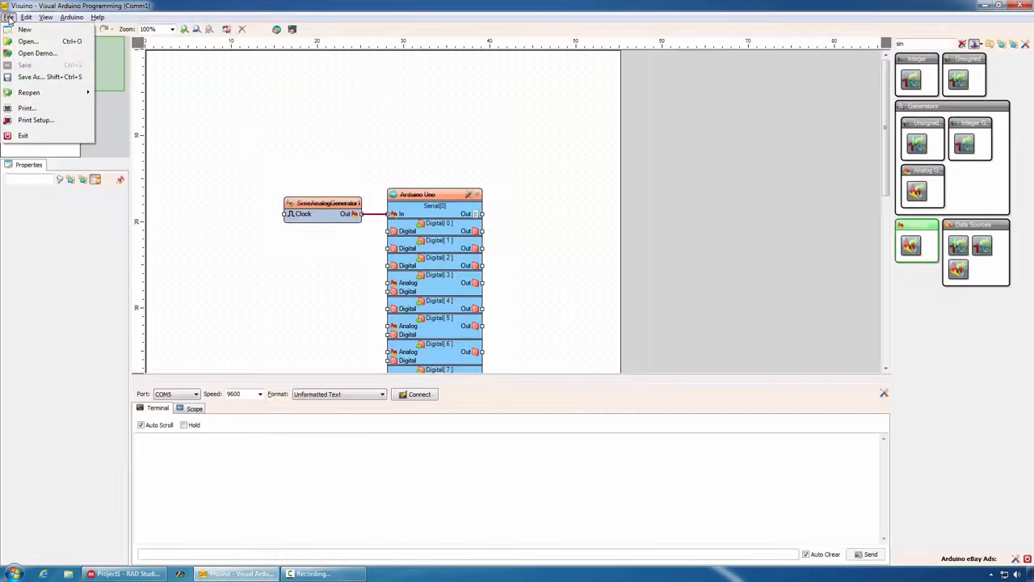
Reopen PacketCommunications1.ovarduino from recent files and switch back to RAD Studio
{"action": "left_click", "coordinate": [29, 92]}
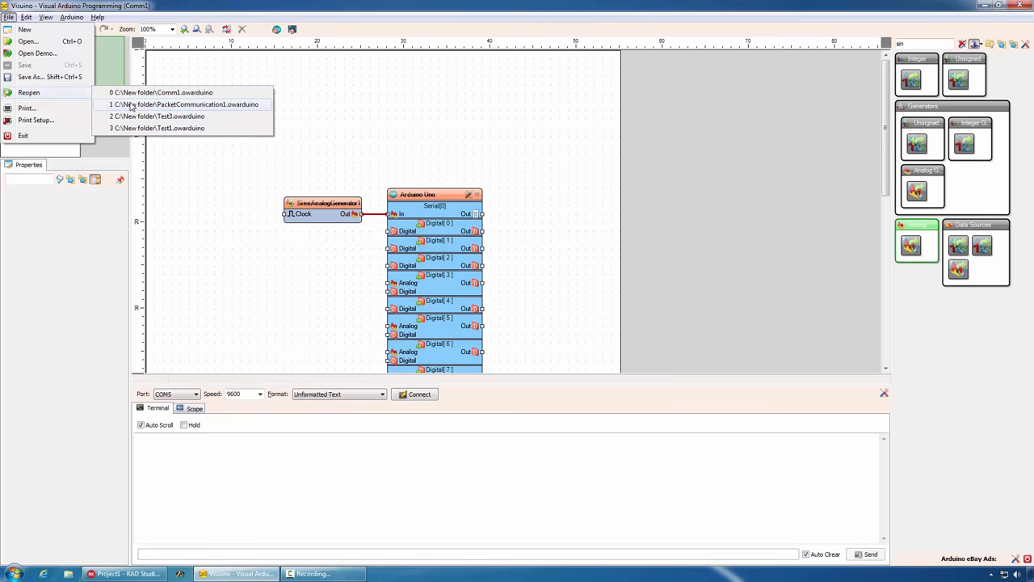
{"action": "left_click", "coordinate": [183, 103]}
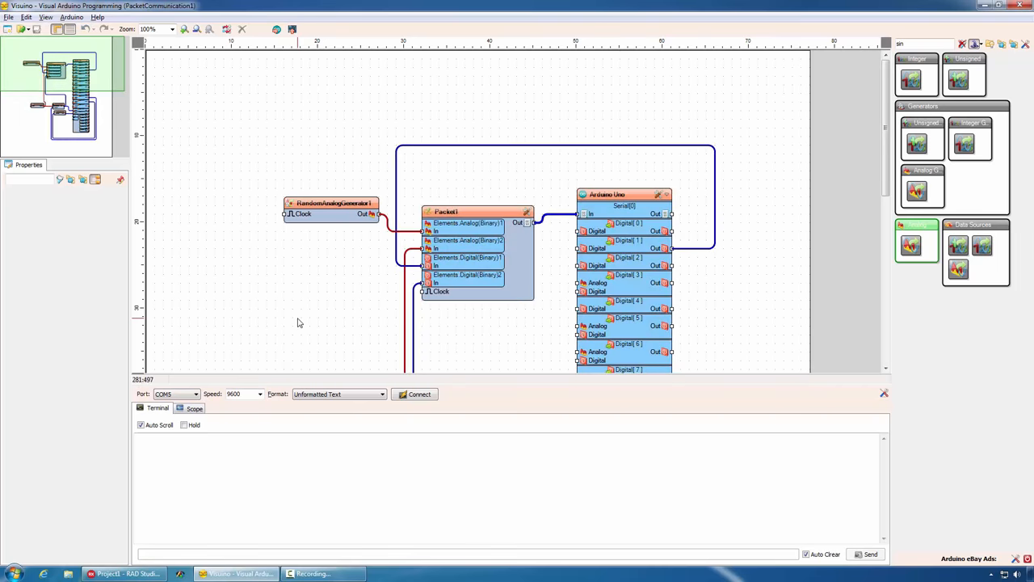
{"action": "left_click", "coordinate": [121, 574]}
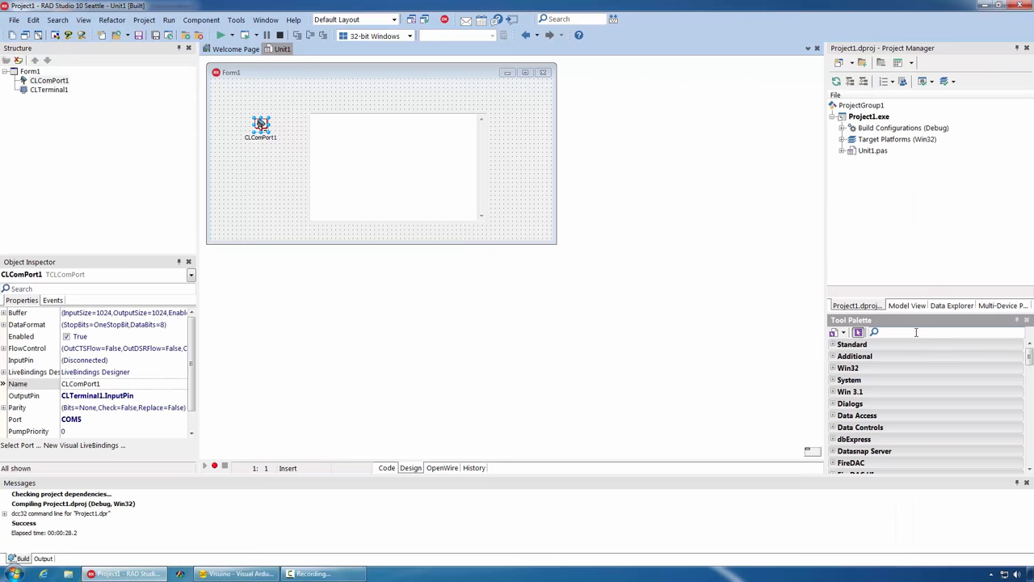
Add a TCLUnpacket with Binary Float and Boolean elements and a two-byte head marker, fed by CLComPort1
{"action": "type", "text": "unpa"}
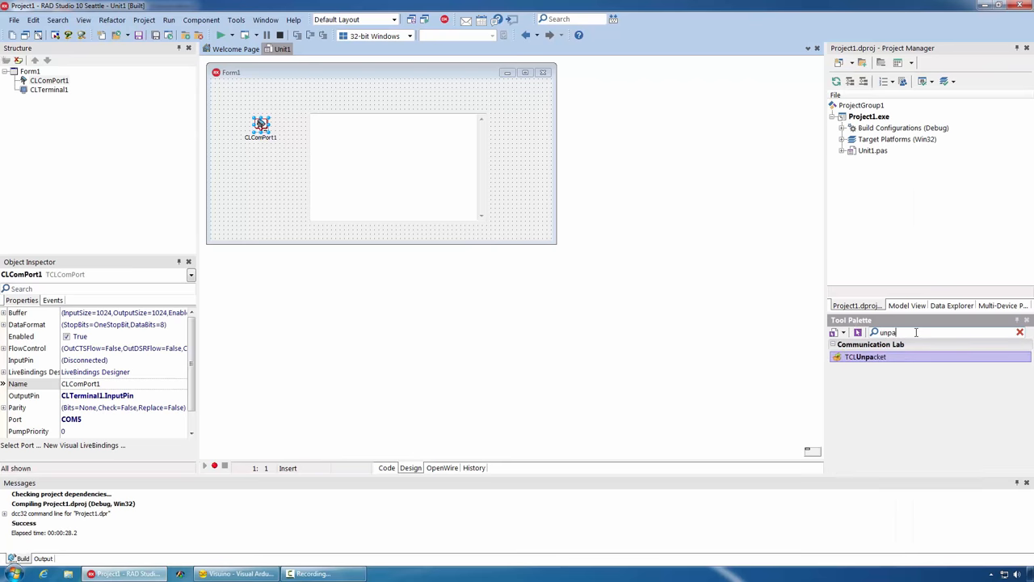
{"action": "double_click", "coordinate": [866, 357]}
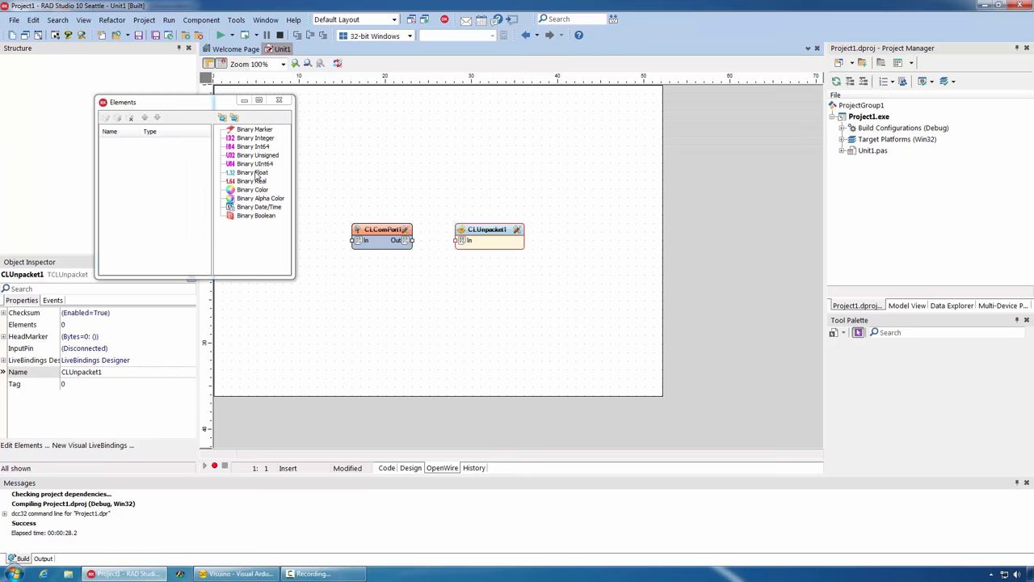
{"action": "double_click", "coordinate": [252, 171]}
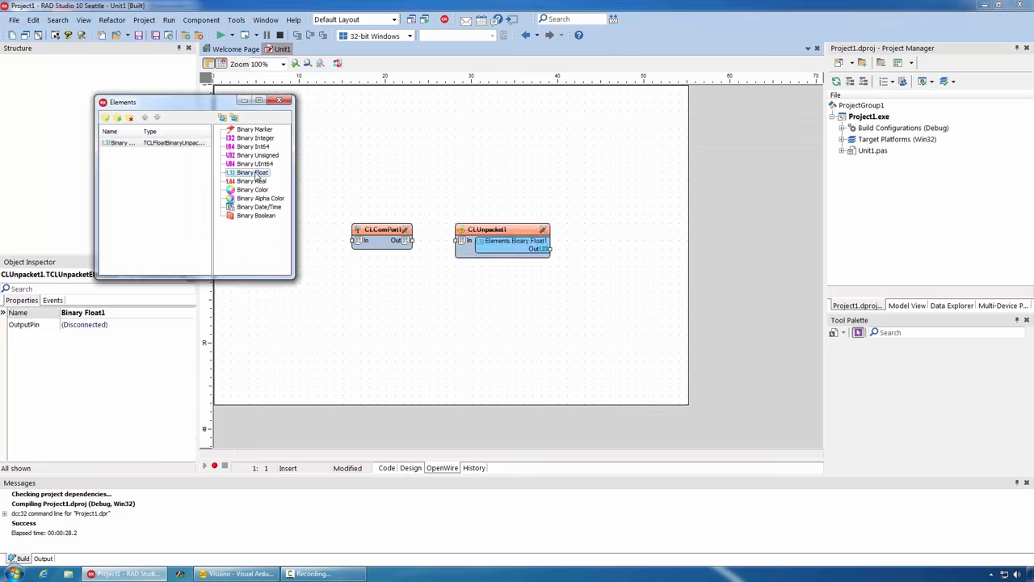
{"action": "double_click", "coordinate": [252, 171]}
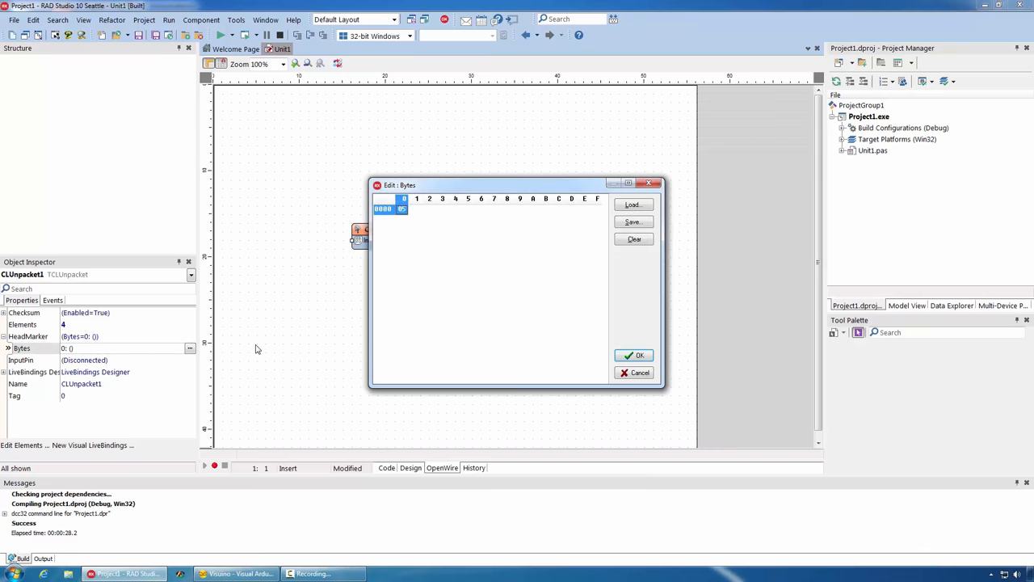
{"action": "left_click", "coordinate": [634, 355]}
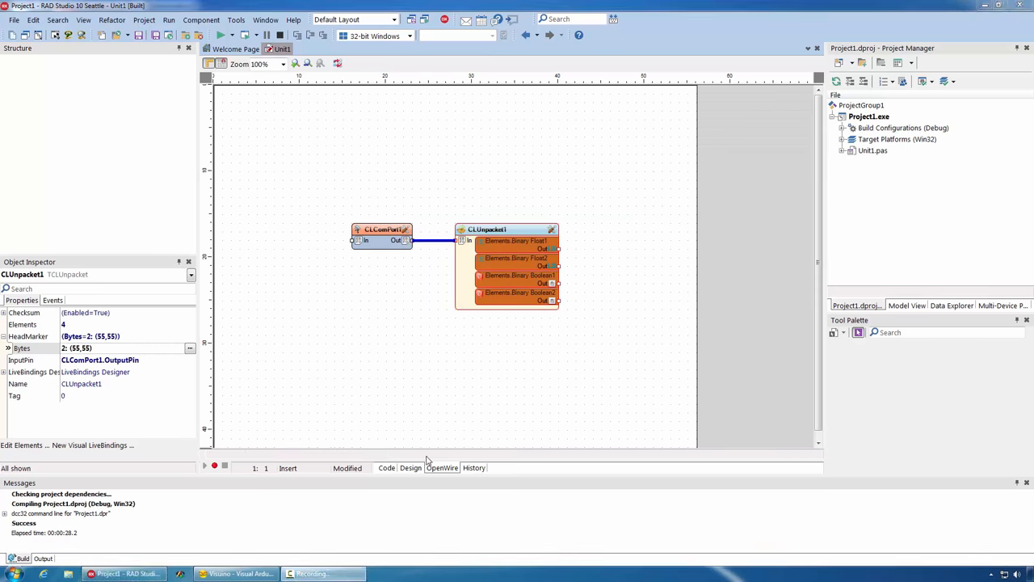
{"action": "left_click", "coordinate": [410, 469]}
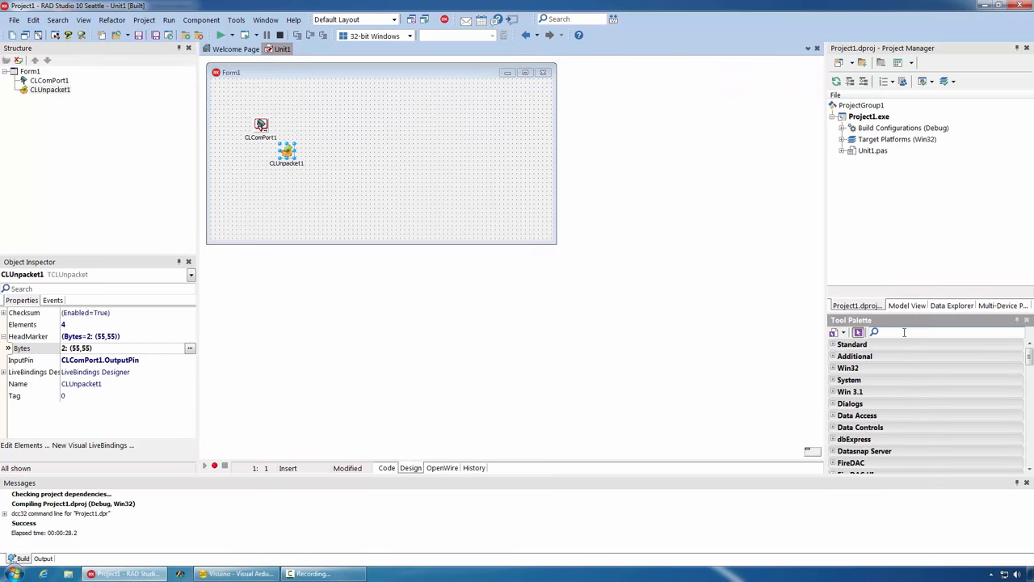
Add a TSLScope, angular gauge, thermometer and TILed LEDs and wire CLUnpacket1's outputs to them
{"action": "type", "text": "scope"}
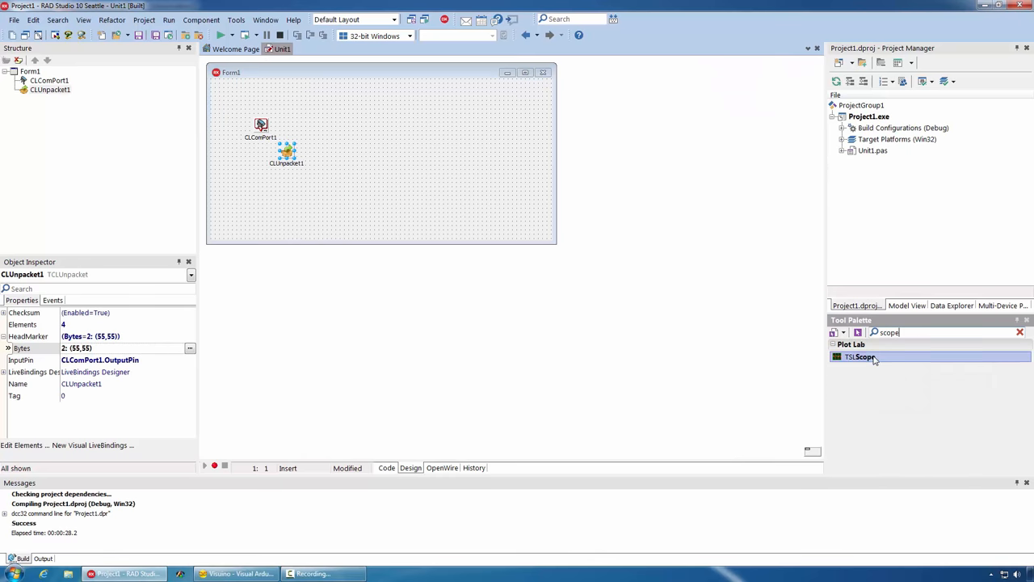
{"action": "double_click", "coordinate": [863, 357]}
{"action": "type", "text": "led"}
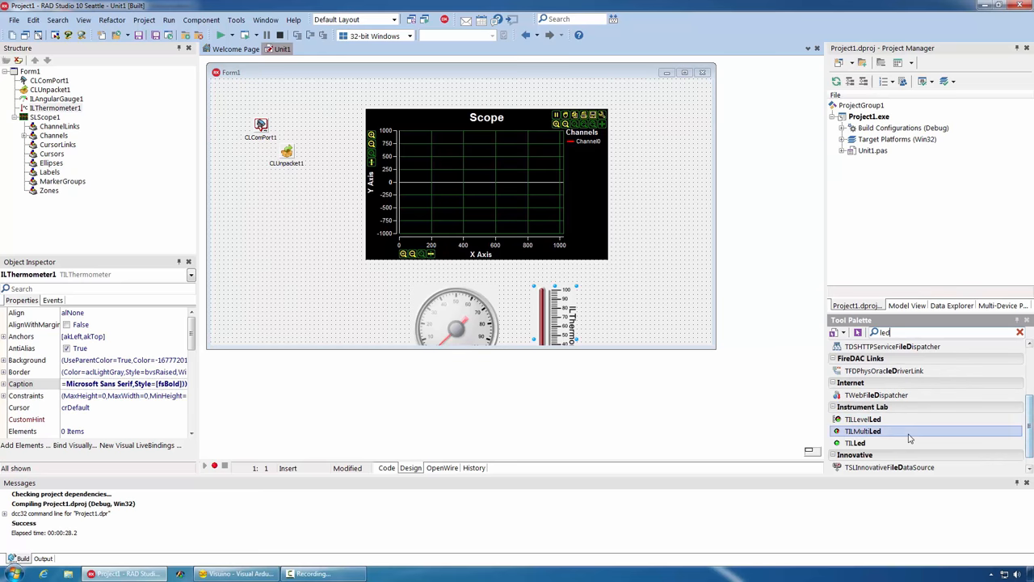
{"action": "double_click", "coordinate": [864, 430]}
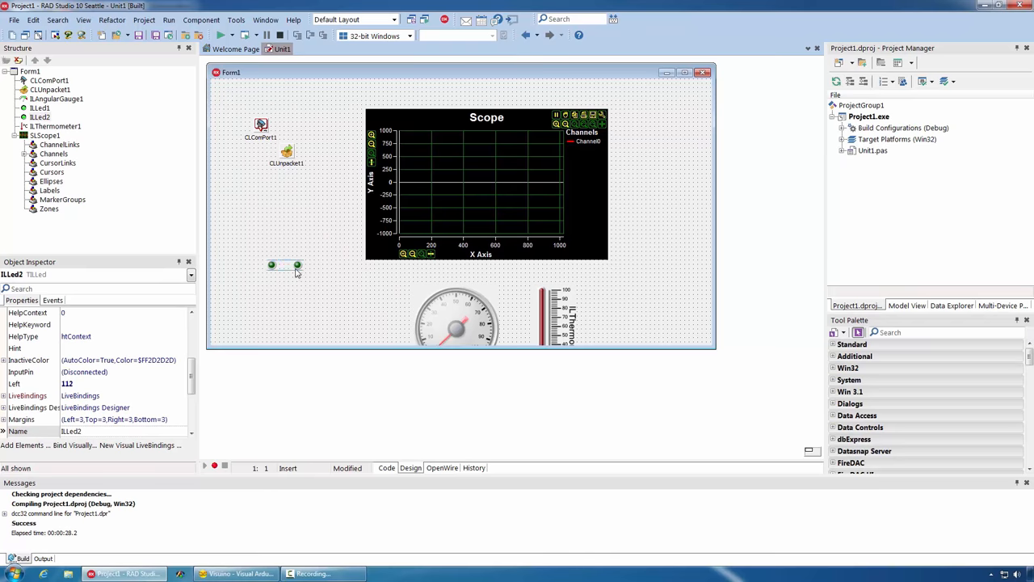
{"action": "left_click", "coordinate": [442, 469]}
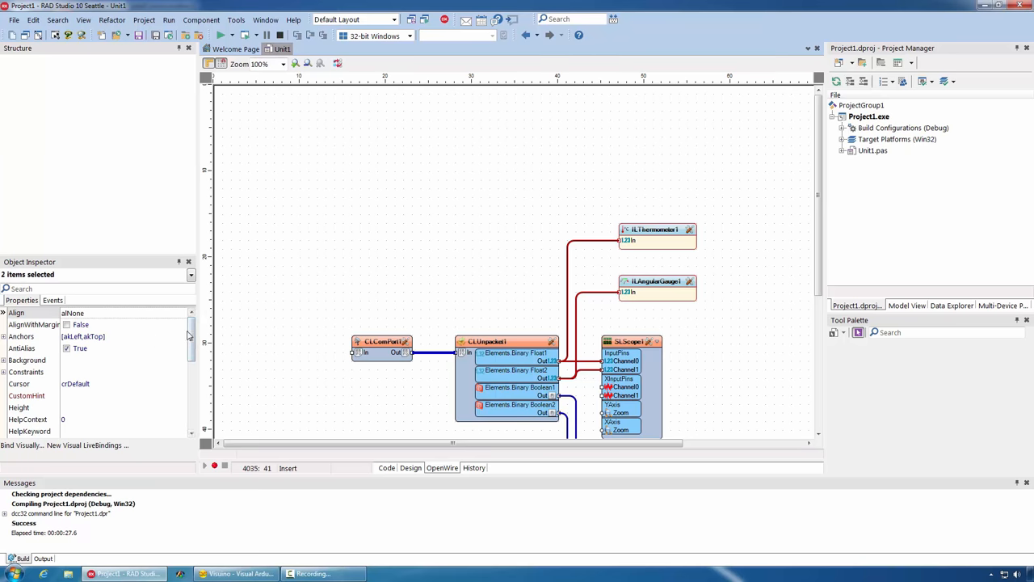
Add an SLGenericRealValue fed from CLUnpacket1's first element with a ProcessData handler
{"action": "scroll", "scroll_direction": "down", "scroll_amount": 3}
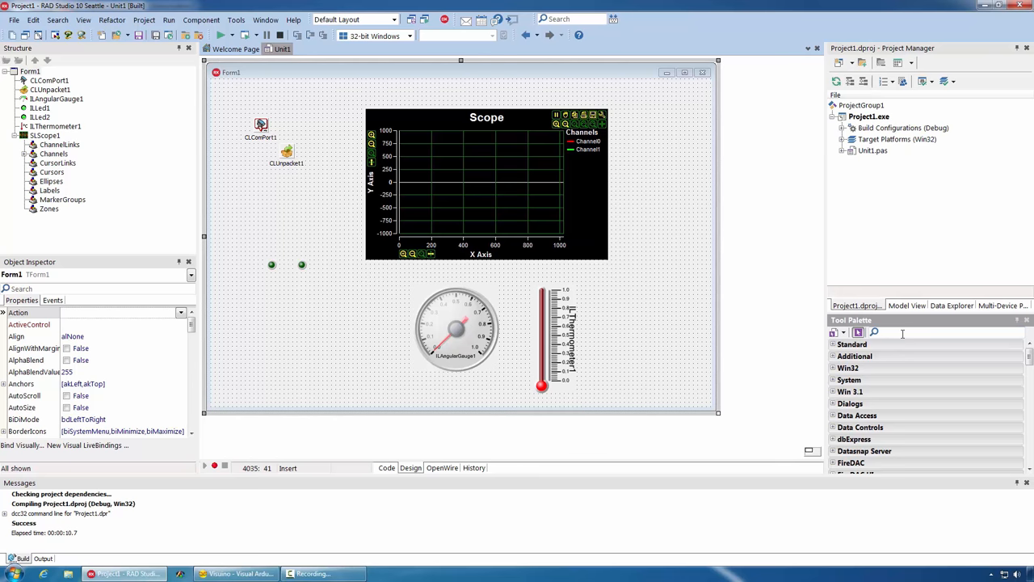
{"action": "type", "text": "generic"}
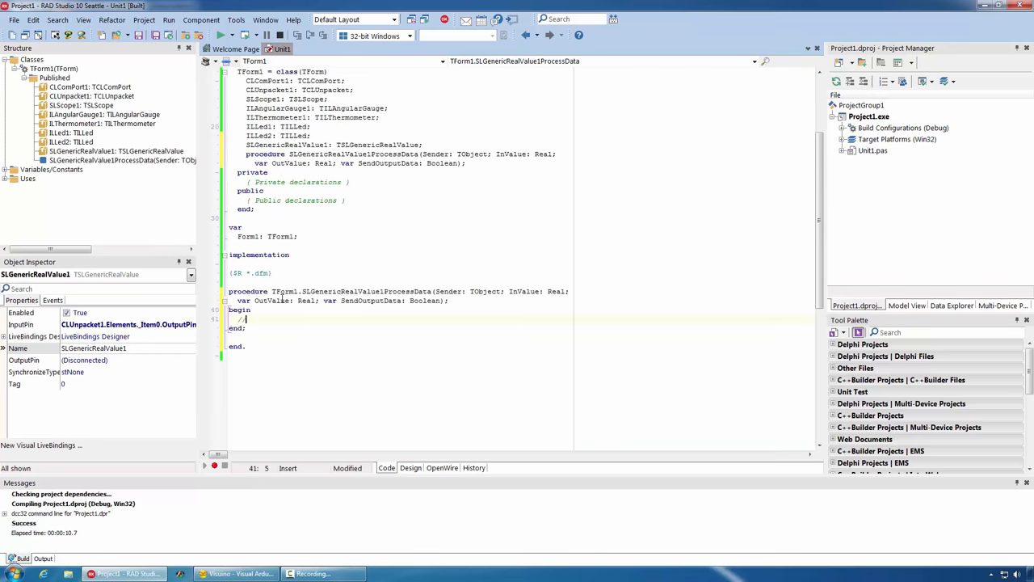
Leave the SLGenericRealValue1ProcessData handler empty and switch back to the Visuino sketch
{"action": "double_click", "coordinate": [524, 291]}
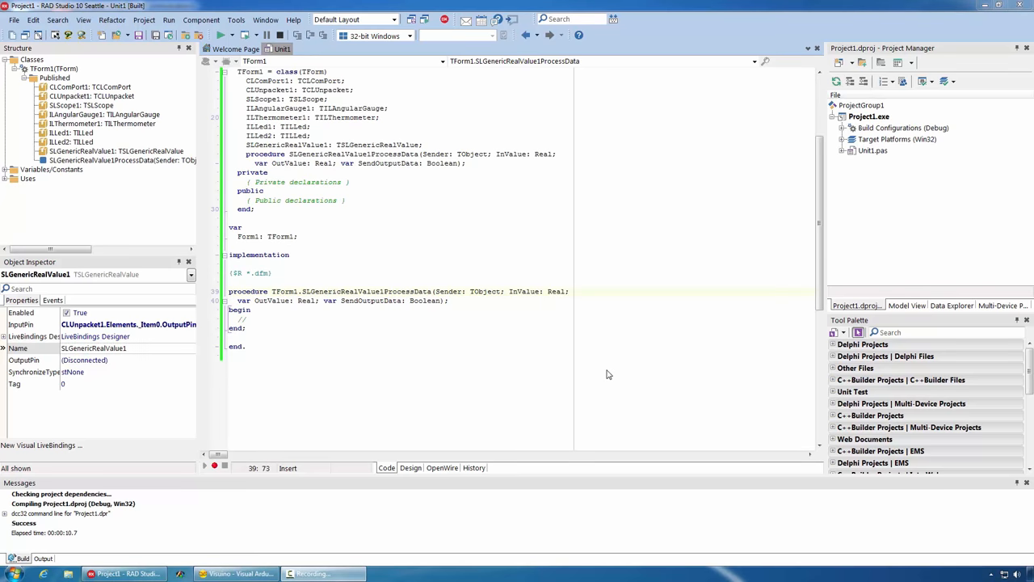
{"action": "left_click", "coordinate": [235, 574]}
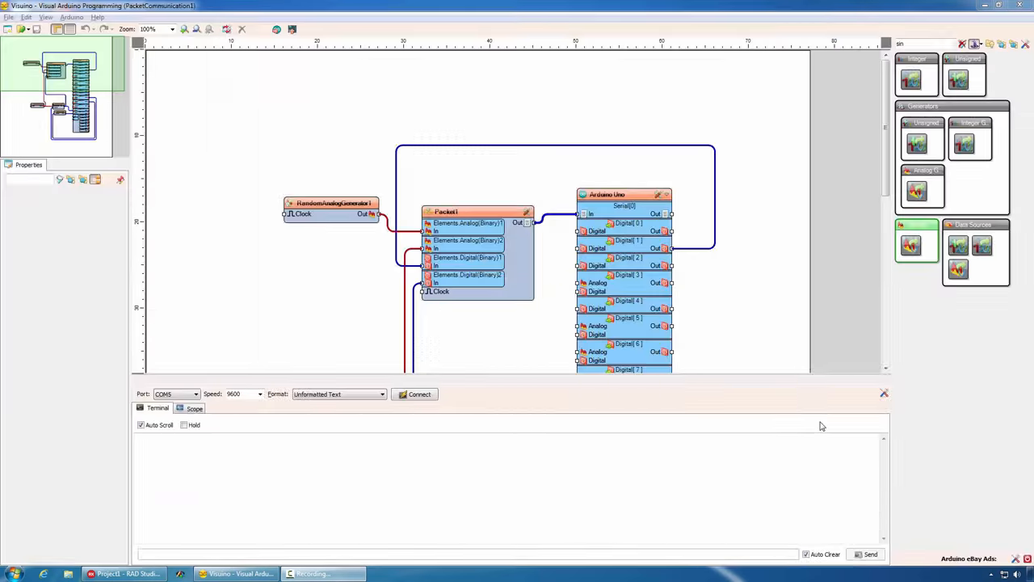
{"action": "mouse_move", "coordinate": [779, 343]}
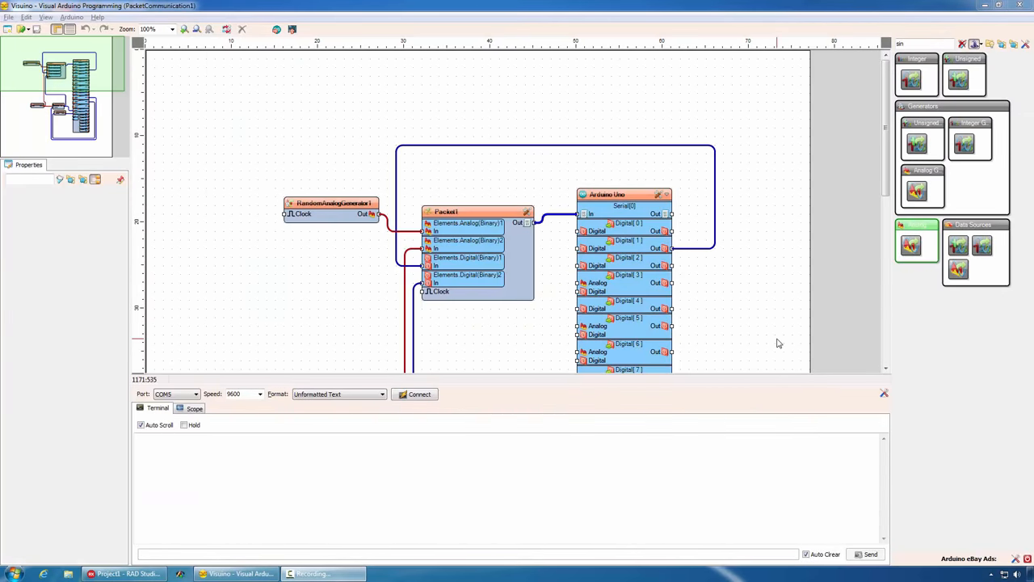
{"action": "mouse_move", "coordinate": [731, 289]}
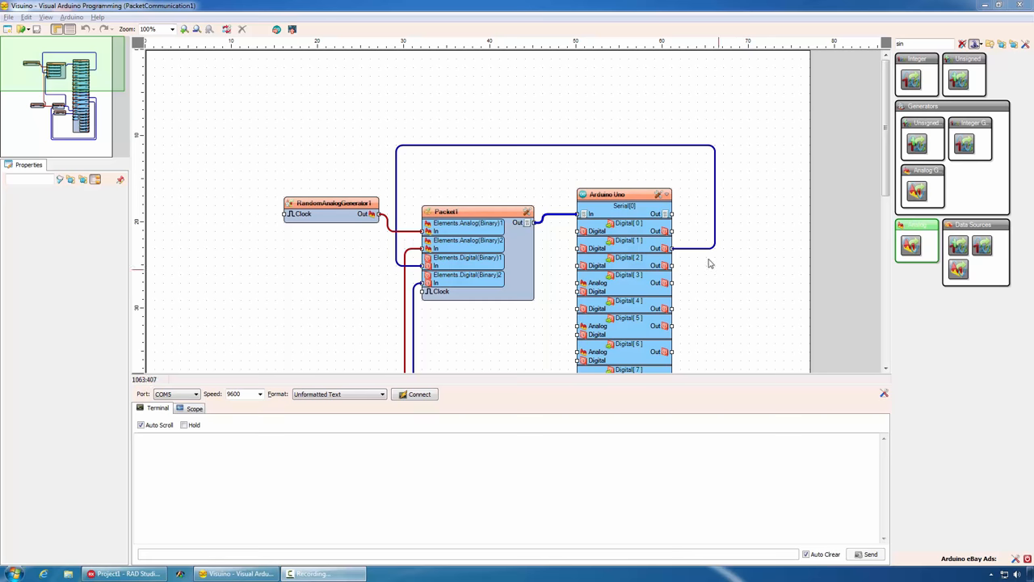
{"action": "mouse_move", "coordinate": [682, 197]}
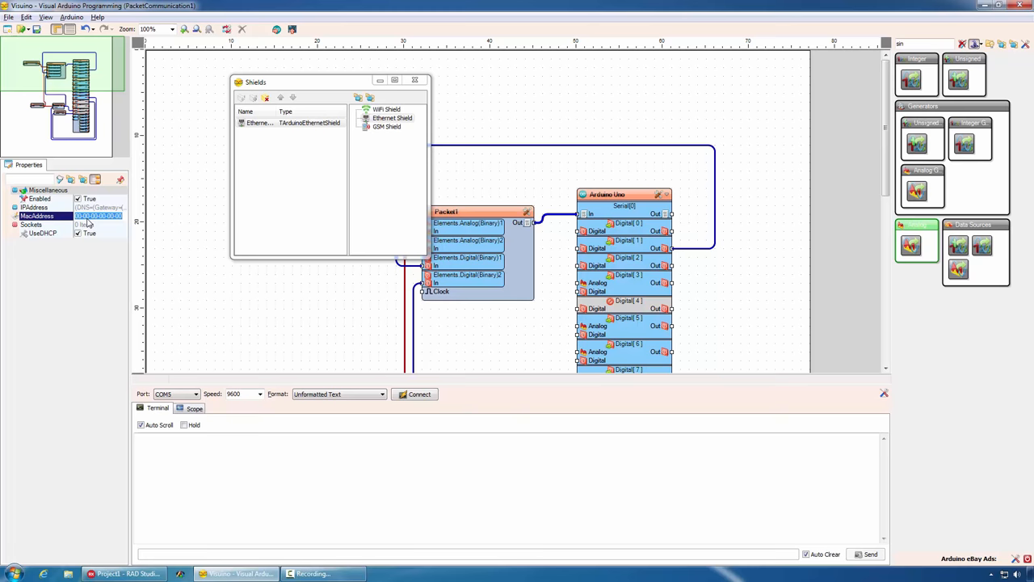
Close the Shields editor with the Ethernet Shield added and review the Packet1 wiring
{"action": "left_click", "coordinate": [36, 207]}
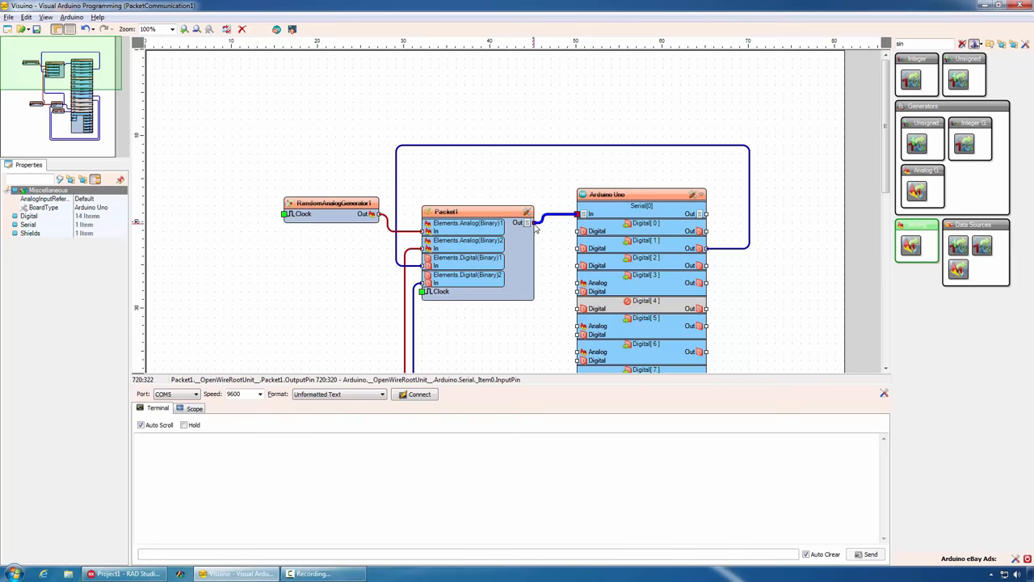
{"action": "scroll", "scroll_direction": "down", "scroll_amount": 3}
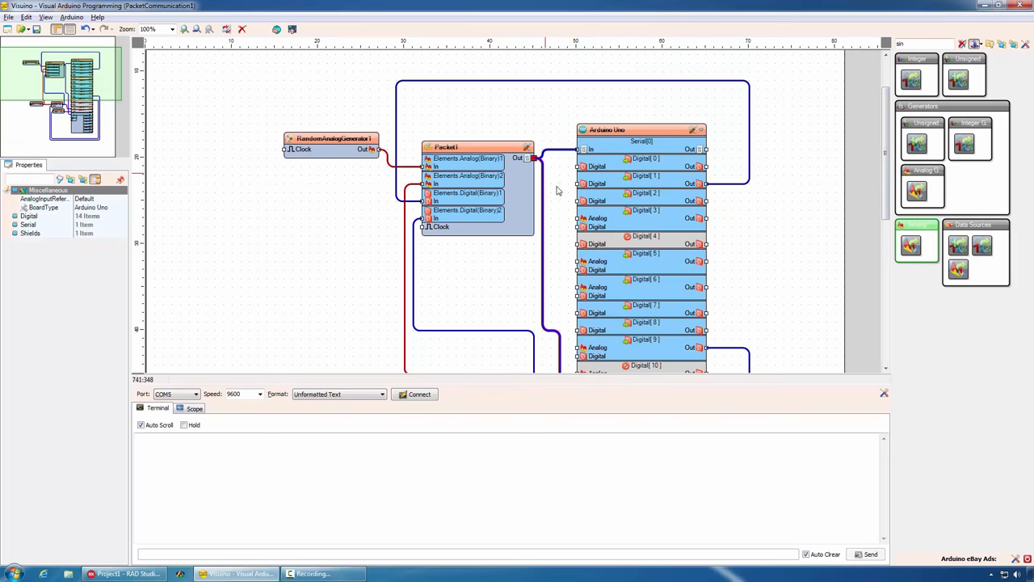
{"action": "mouse_move", "coordinate": [38, 29]}
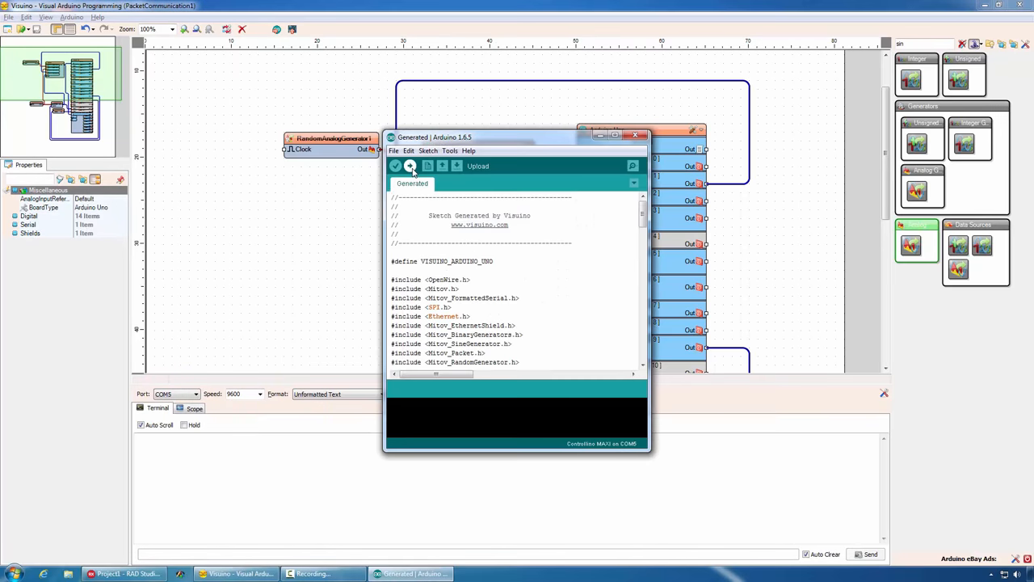
Upload the Ethernet-shield sketch from the Arduino IDE and switch to the Delphi project
{"action": "left_click", "coordinate": [395, 165]}
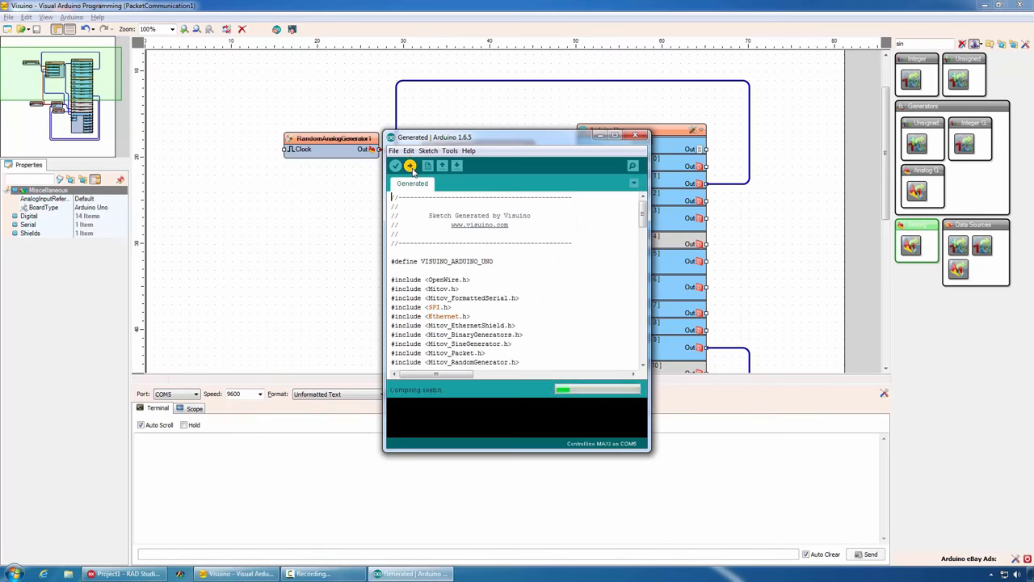
{"action": "left_click", "coordinate": [126, 572]}
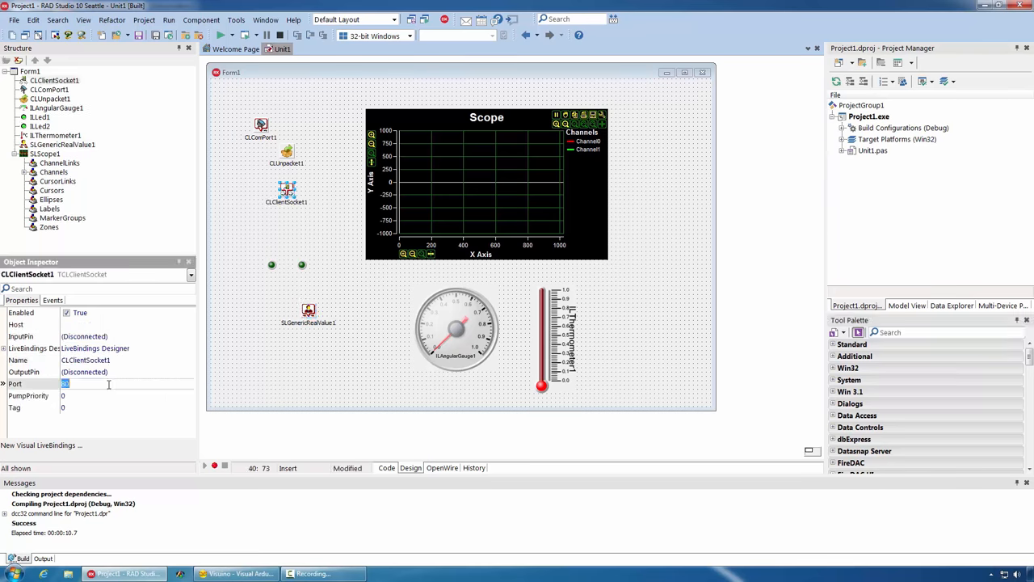
Set CLClientSocket1 port to 8080 and wire its Out into CLUnpacket1 In in the OpenWire view
{"action": "type", "text": "8080"}
{"action": "left_click", "coordinate": [128, 325]}
{"action": "type", "text": "192.168.0.55"}
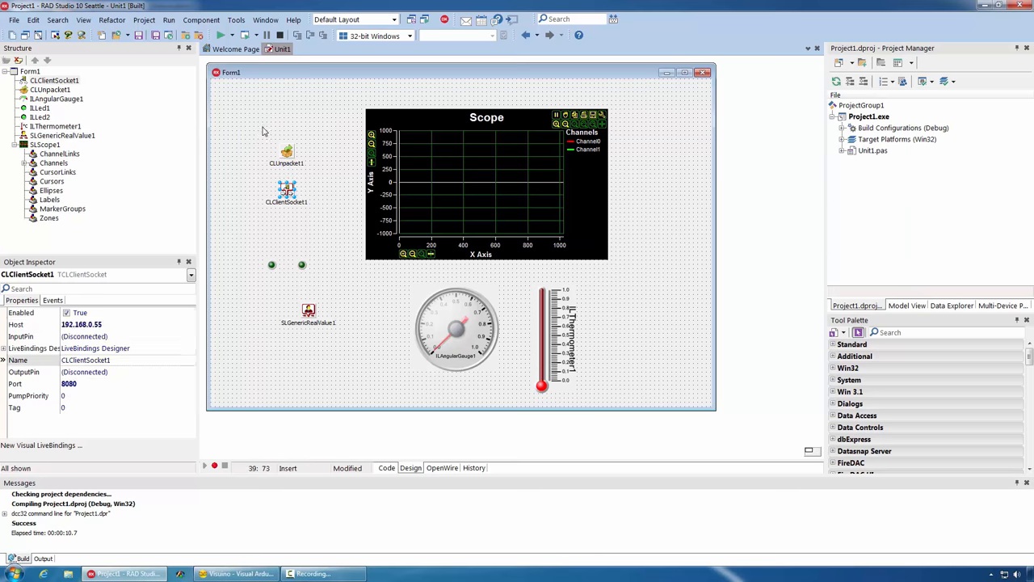
{"action": "left_click", "coordinate": [443, 469]}
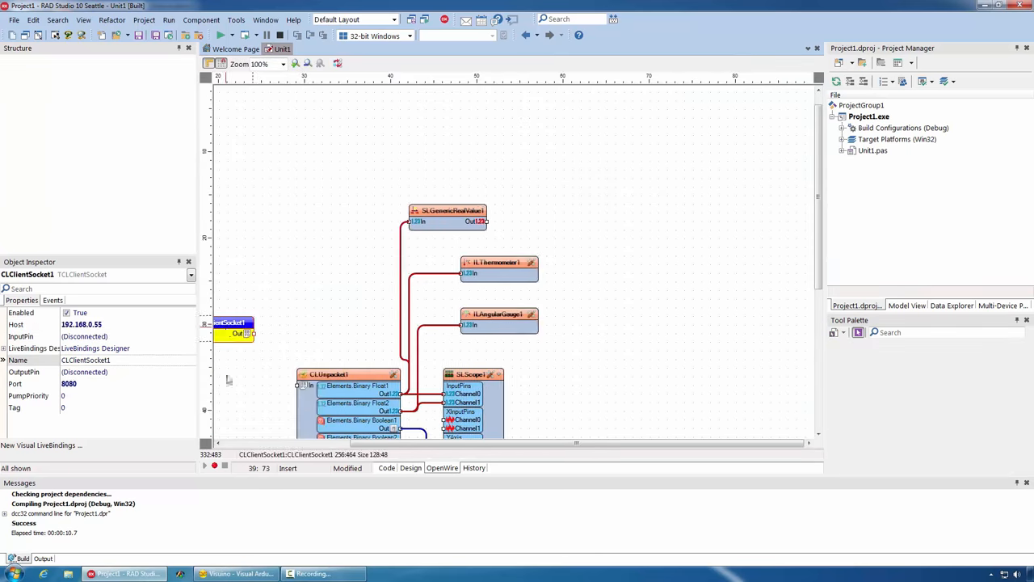
{"action": "left_click_drag", "start_coordinate": [233, 330], "coordinate": [232, 385]}
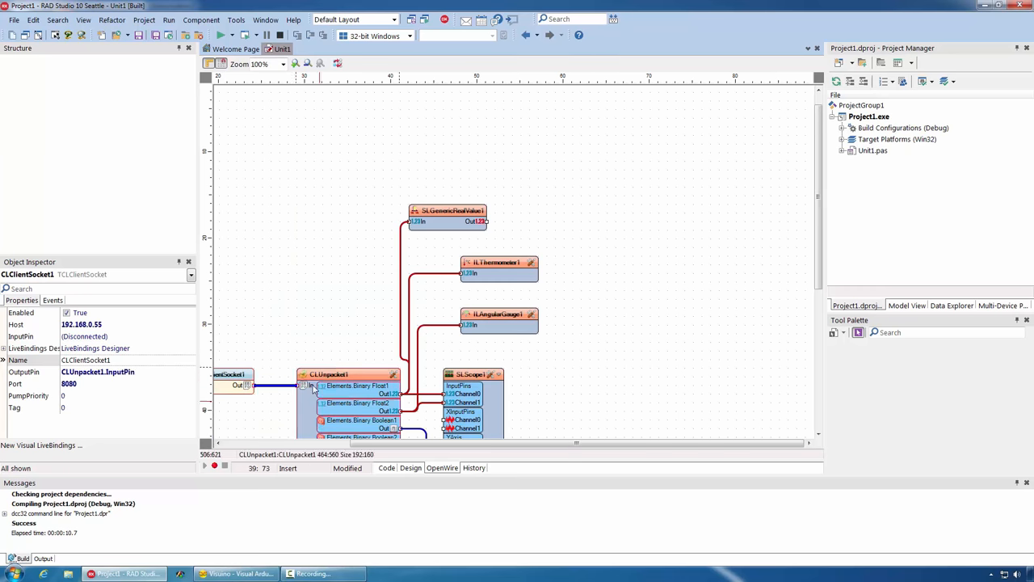
Leave the OpenWire designer and launch OpenWire Studio with a blank diagram
{"action": "left_click", "coordinate": [220, 35]}
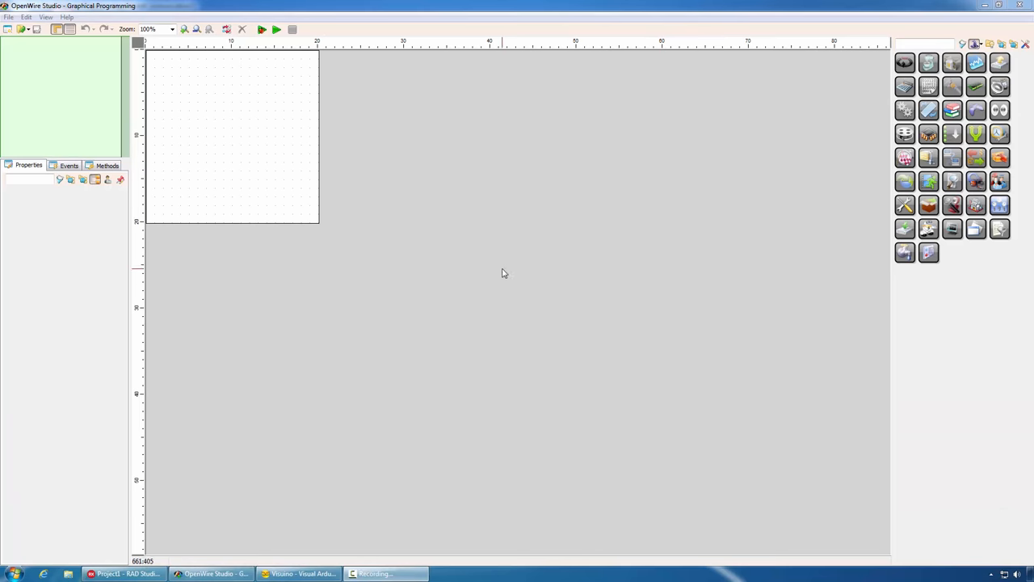
{"action": "mouse_move", "coordinate": [463, 223]}
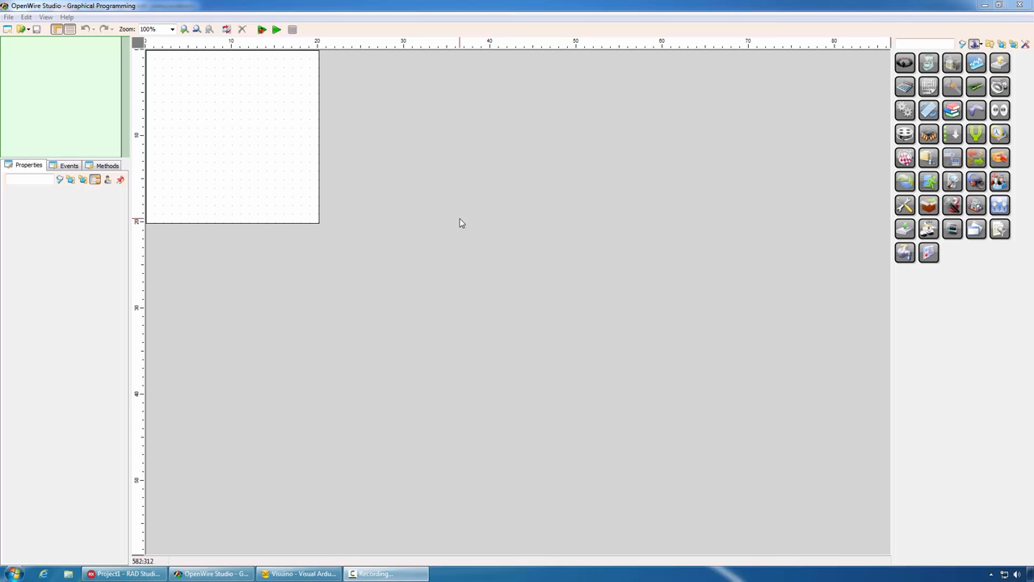
{"action": "mouse_move", "coordinate": [703, 87]}
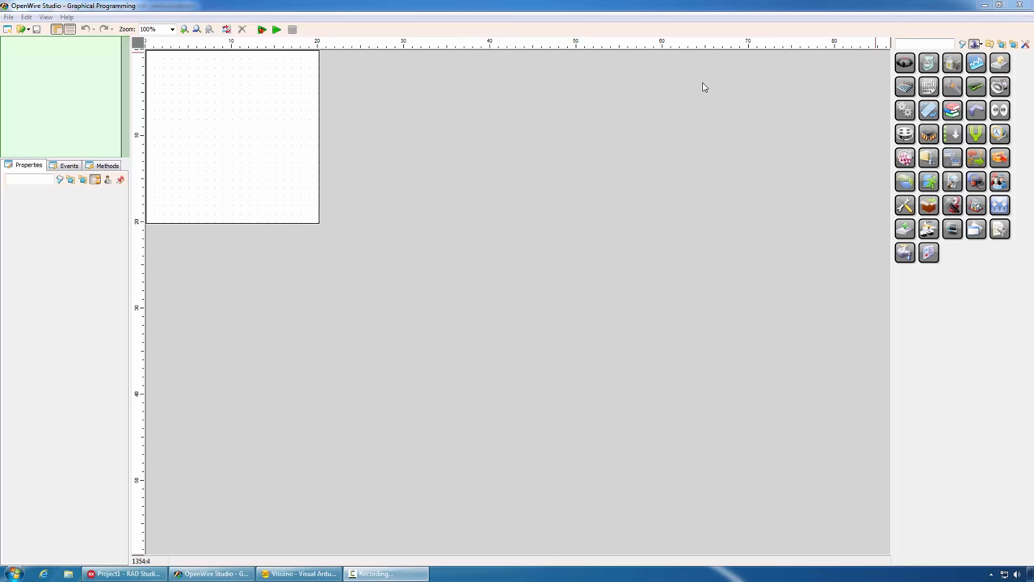
{"action": "mouse_move", "coordinate": [455, 188]}
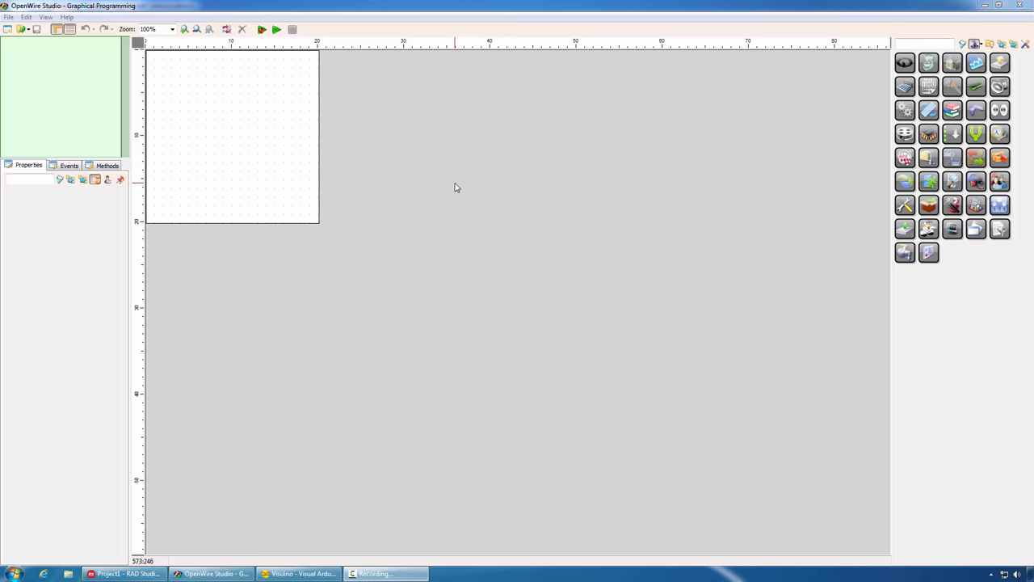
{"action": "mouse_move", "coordinate": [844, 98]}
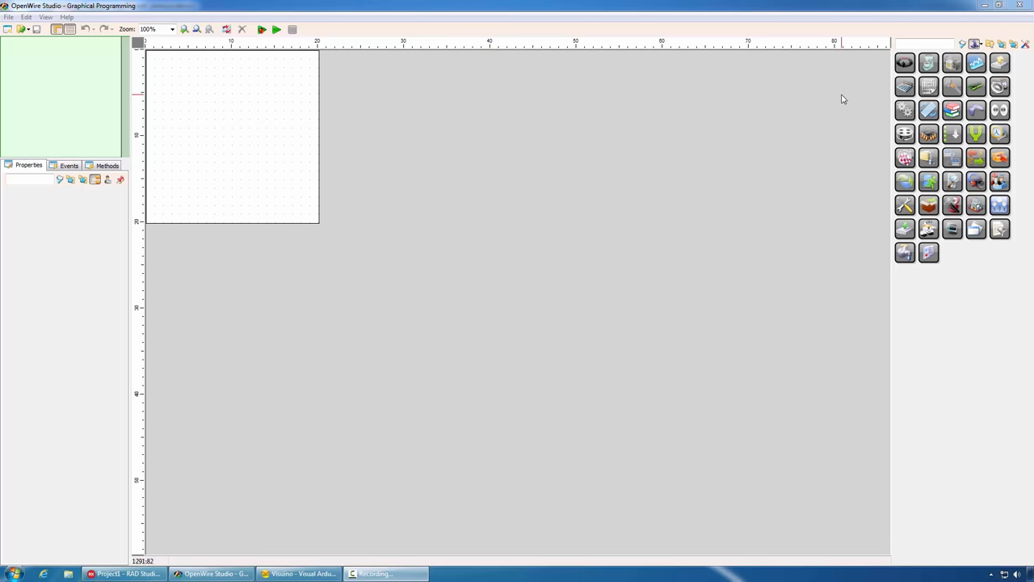
{"action": "left_click", "coordinate": [921, 45]}
{"action": "type", "text": "term"}
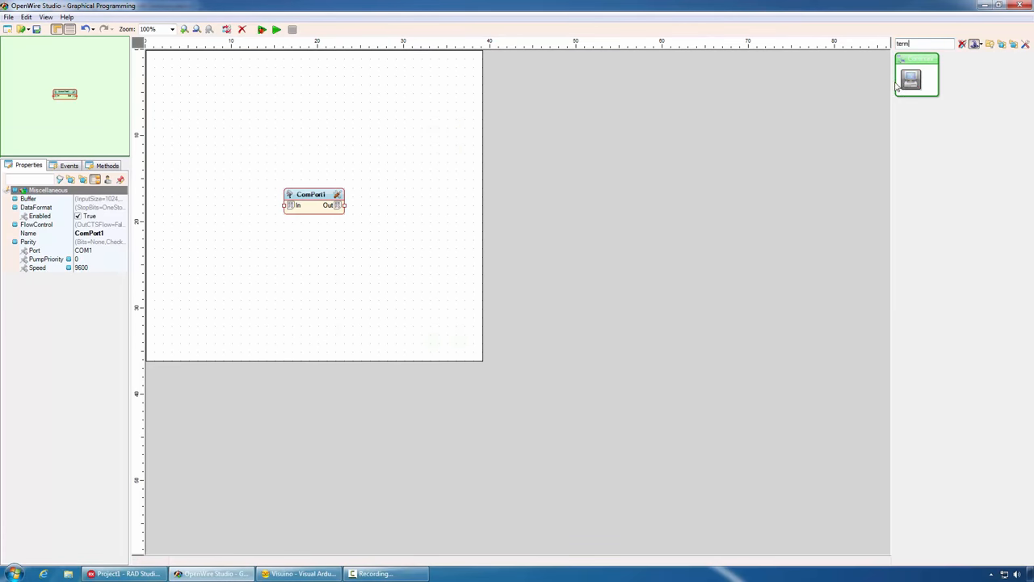
Place ComPort1, wire it into Unpacket1 and select the board's serial port
{"action": "left_click_drag", "start_coordinate": [918, 78], "coordinate": [477, 250]}
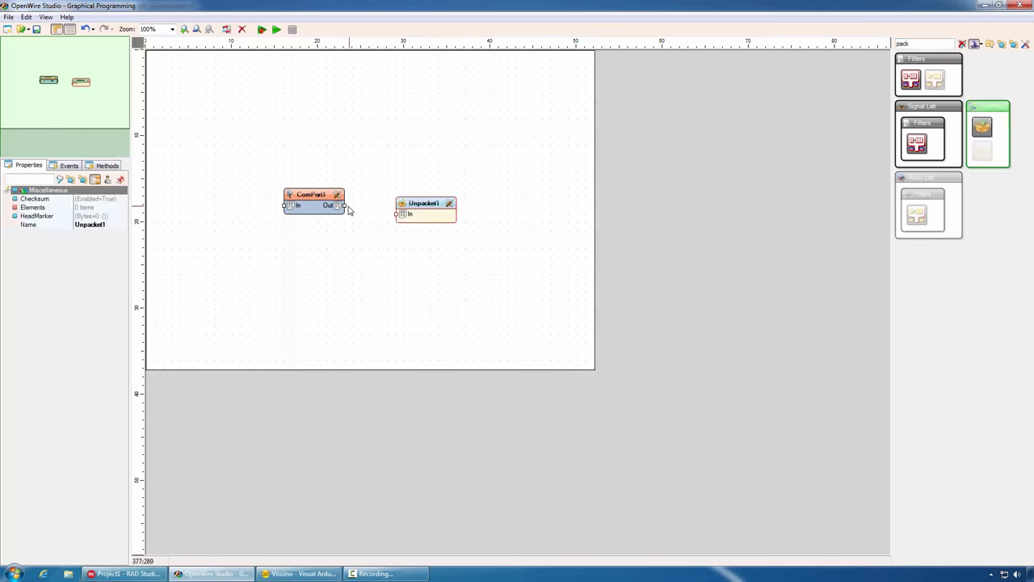
{"action": "left_click_drag", "start_coordinate": [343, 205], "coordinate": [398, 213]}
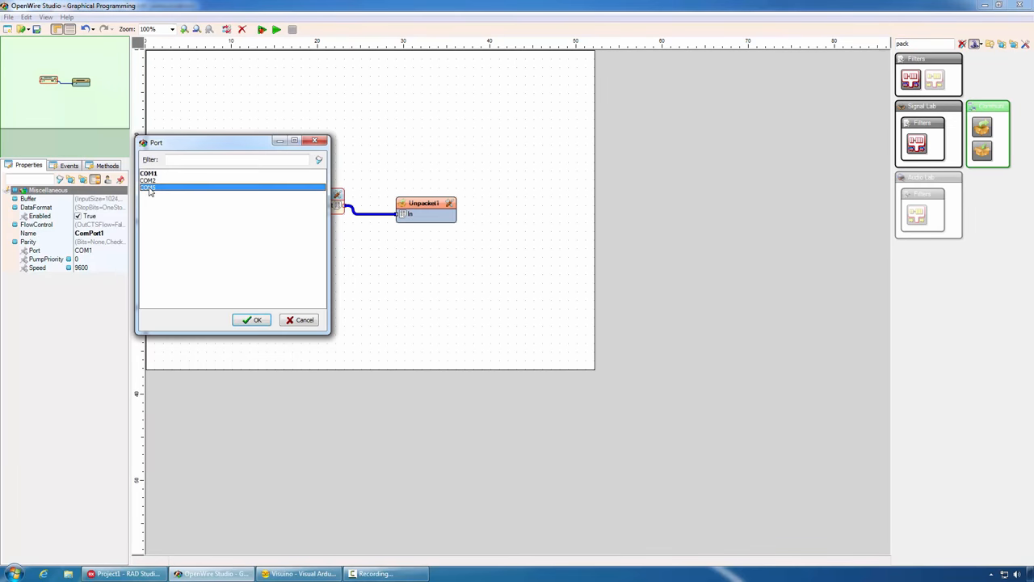
{"action": "left_click", "coordinate": [252, 320]}
{"action": "type", "text": "led"}
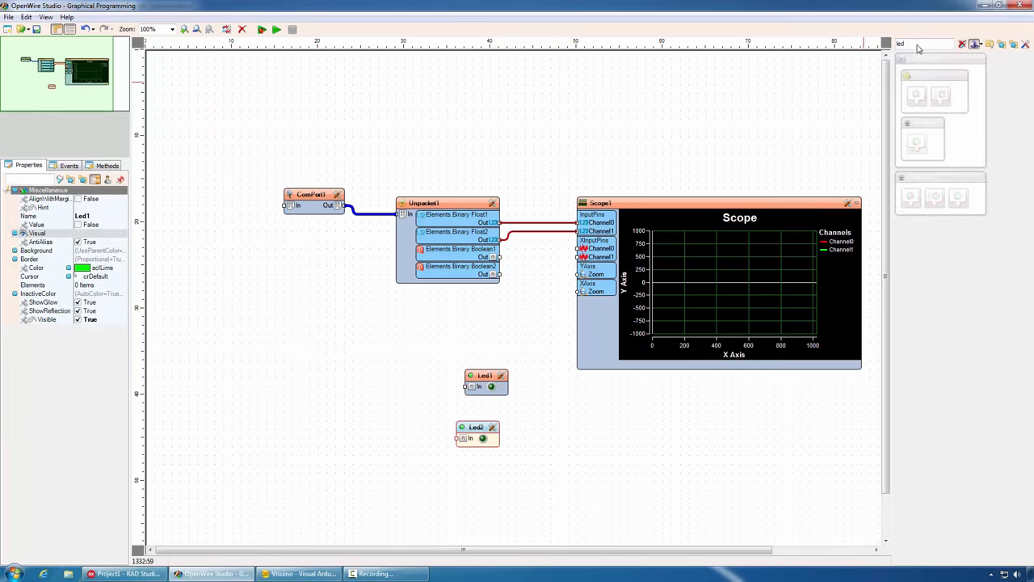
Add a SegmentGauge fed by a float output and set Unpacket1's HeadMarker bytes to 55 55
{"action": "type", "text": "gaug"}
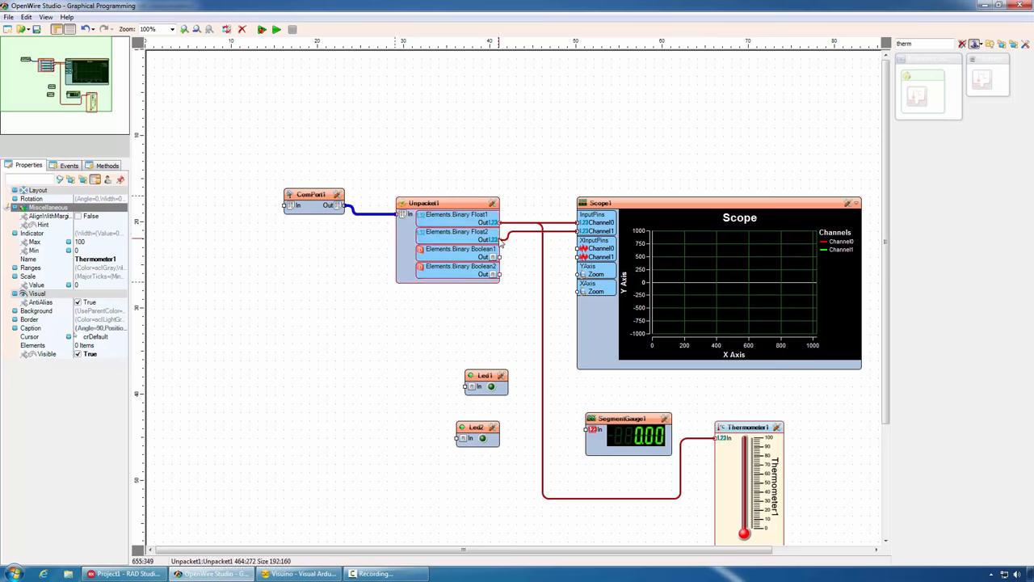
{"action": "left_click_drag", "start_coordinate": [499, 231], "coordinate": [585, 430]}
{"action": "type", "text": "55 55"}
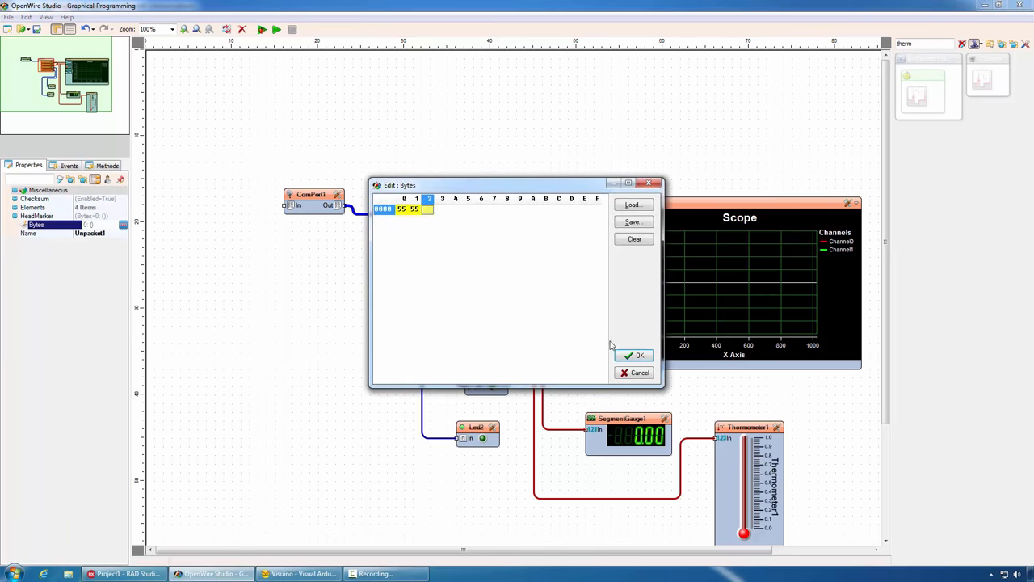
{"action": "left_click", "coordinate": [634, 356]}
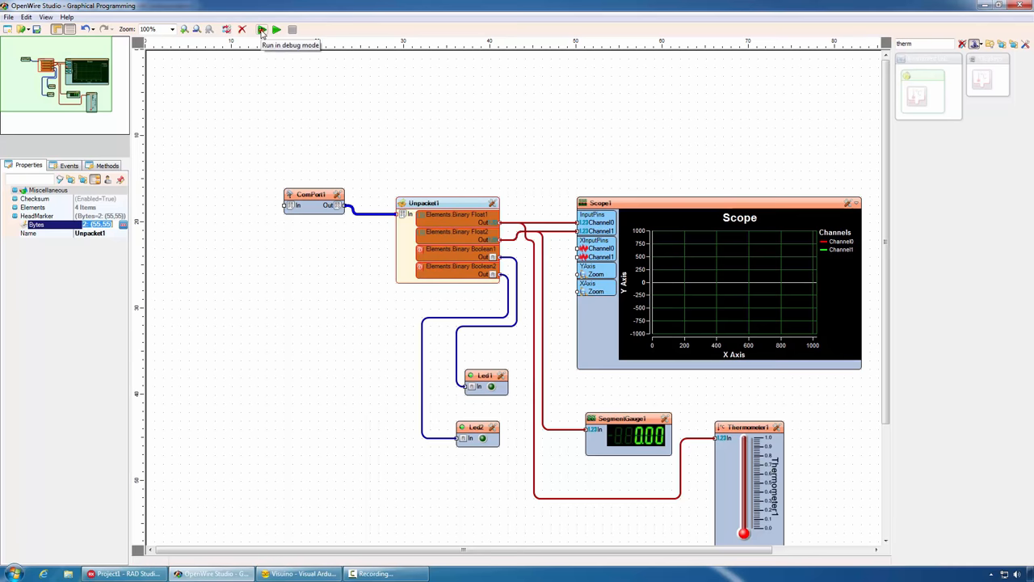
Run the receiver diagram to watch live data on the scope and gauges, then stop it
{"action": "left_click", "coordinate": [260, 29]}
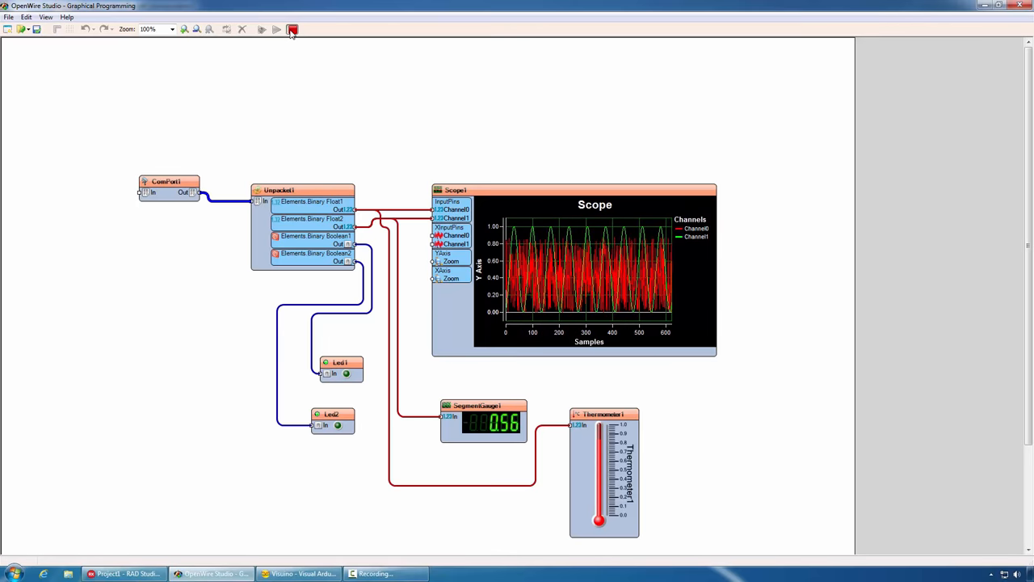
{"action": "left_click", "coordinate": [293, 29]}
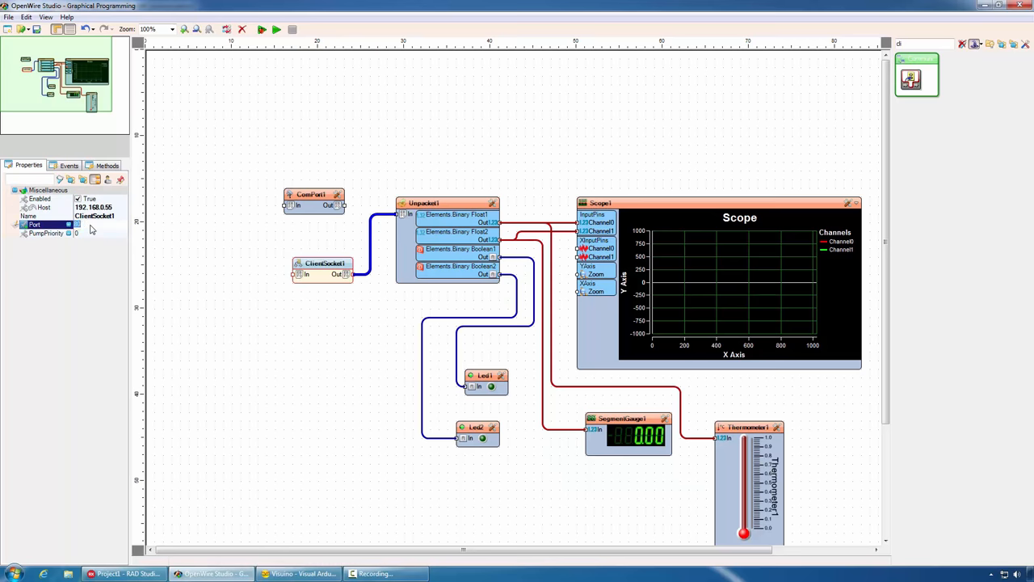
{"action": "left_click", "coordinate": [314, 200]}
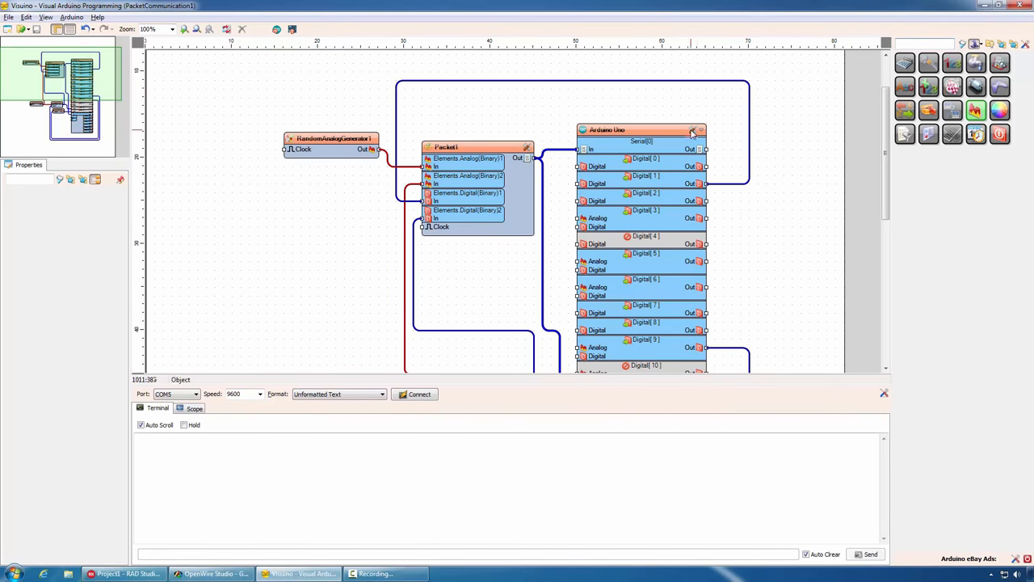
Add a WiFi Shield to the Arduino Uno and give it a TCP/IP socket
{"action": "left_click", "coordinate": [692, 133]}
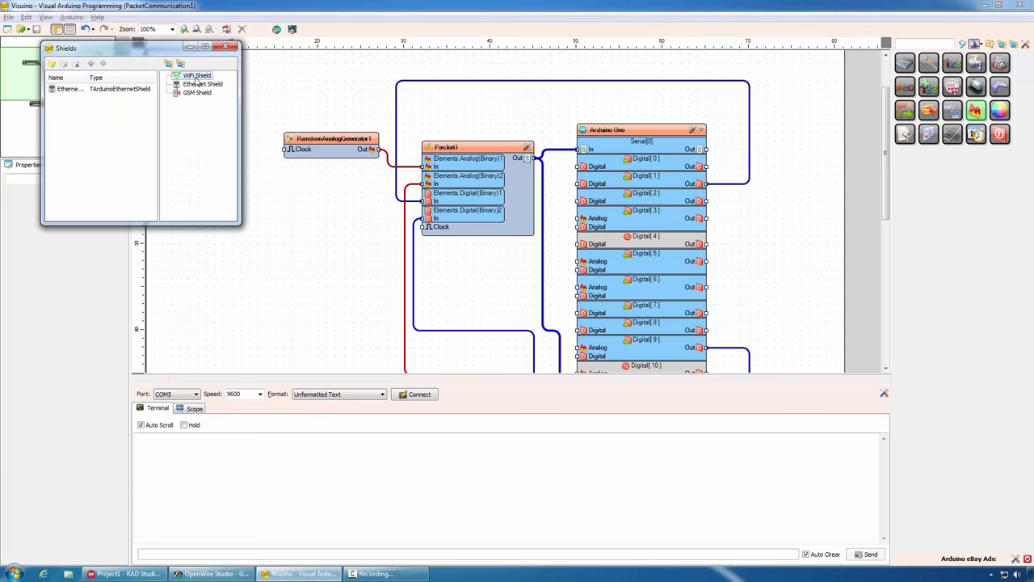
{"action": "double_click", "coordinate": [197, 76]}
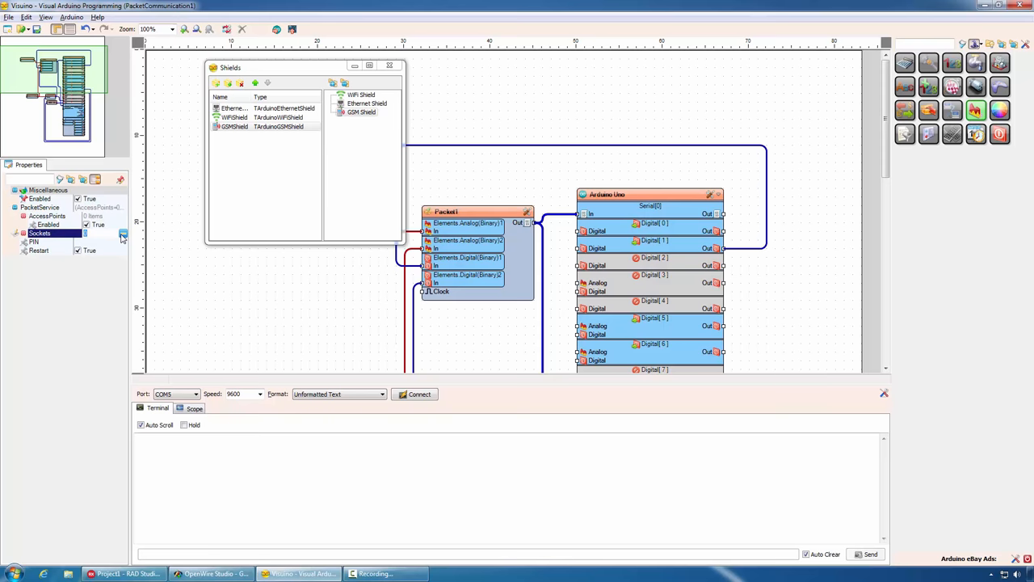
{"action": "left_click", "coordinate": [123, 235]}
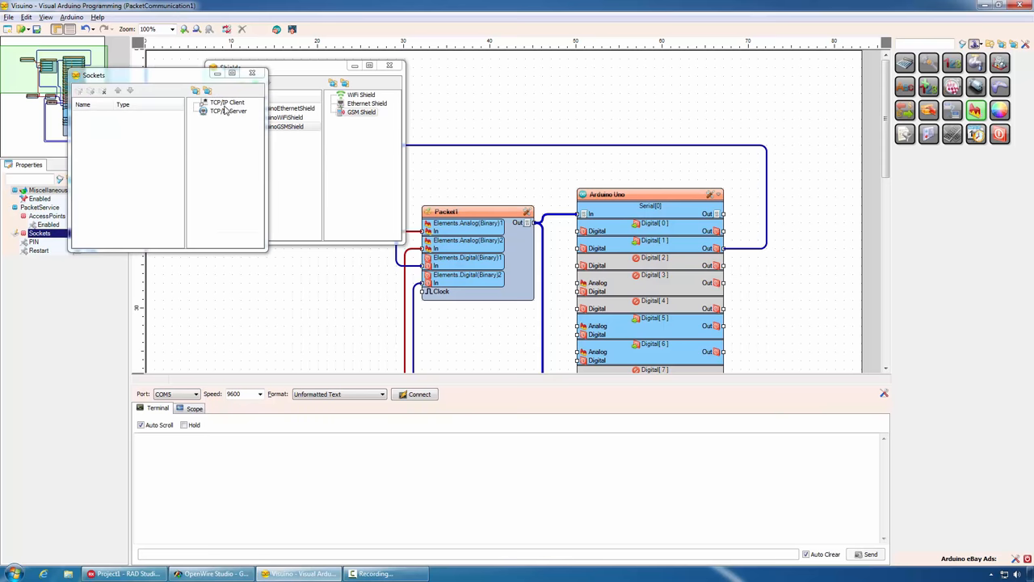
{"action": "double_click", "coordinate": [228, 110]}
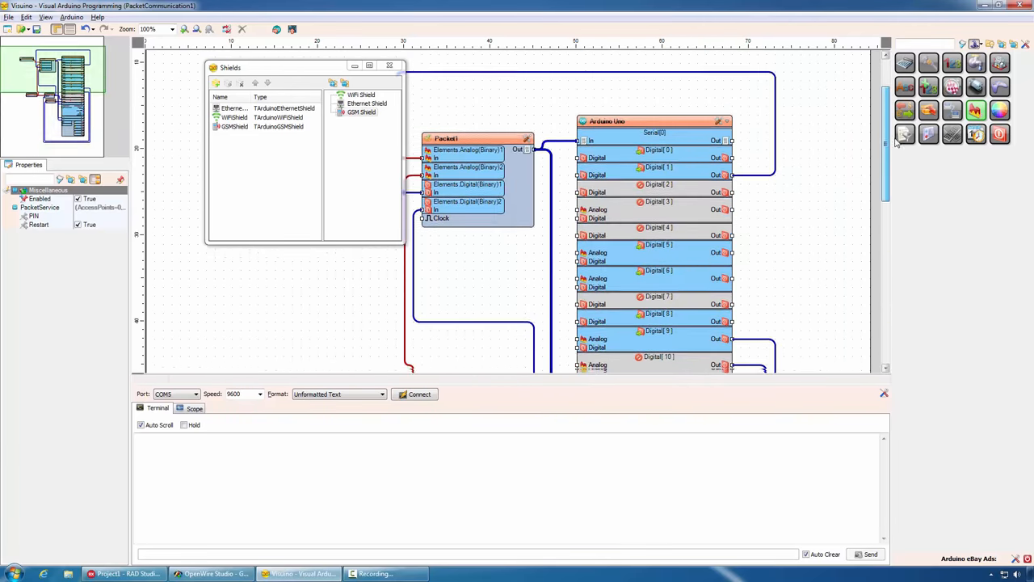
{"action": "scroll", "scroll_direction": "down", "scroll_amount": 3}
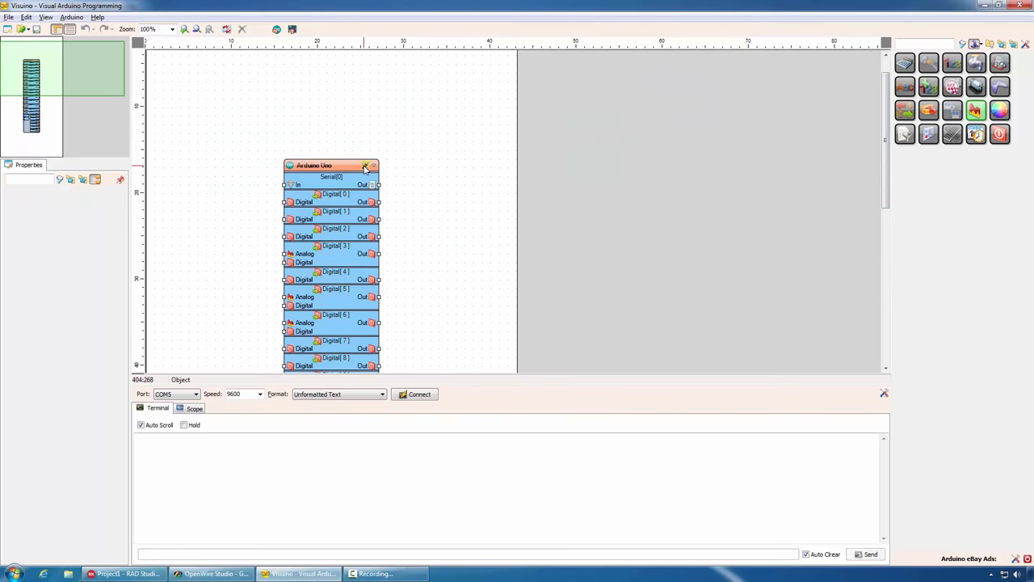
Set BoardType to LinkIt ONE and expand its built-in GSM module's Sockets editor
{"action": "left_click", "coordinate": [366, 165]}
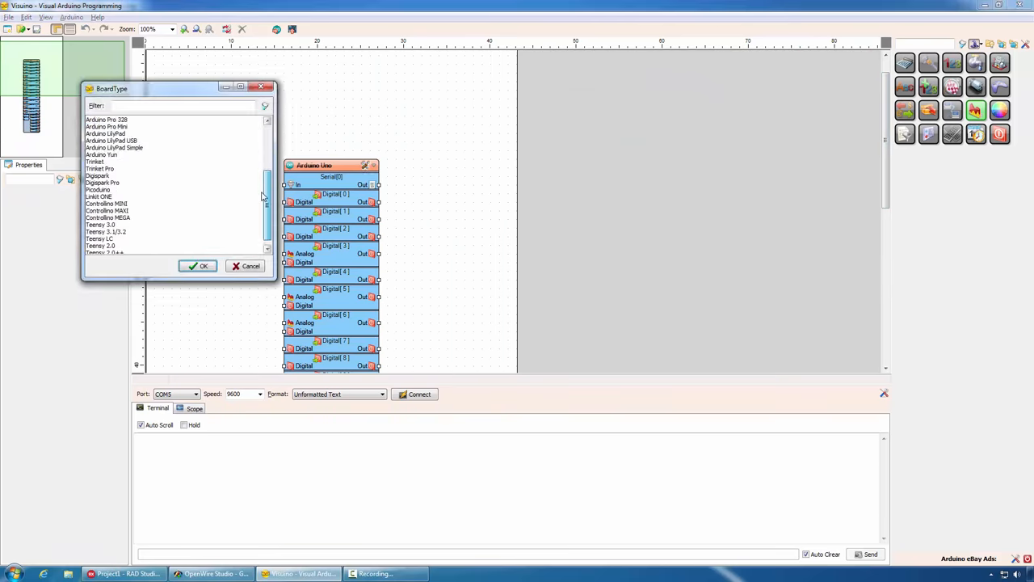
{"action": "scroll", "scroll_direction": "down", "scroll_amount": 3}
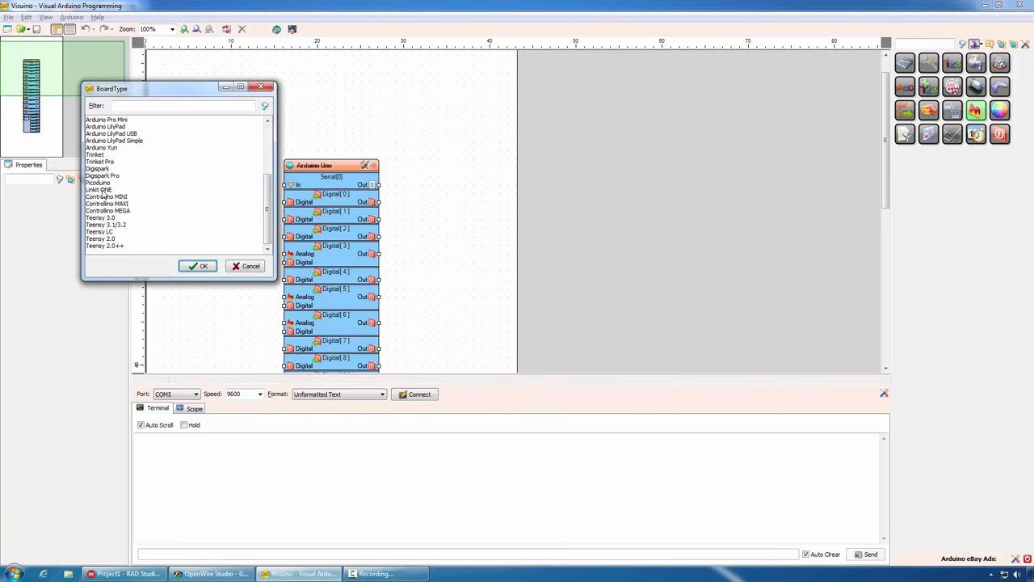
{"action": "left_click", "coordinate": [198, 265]}
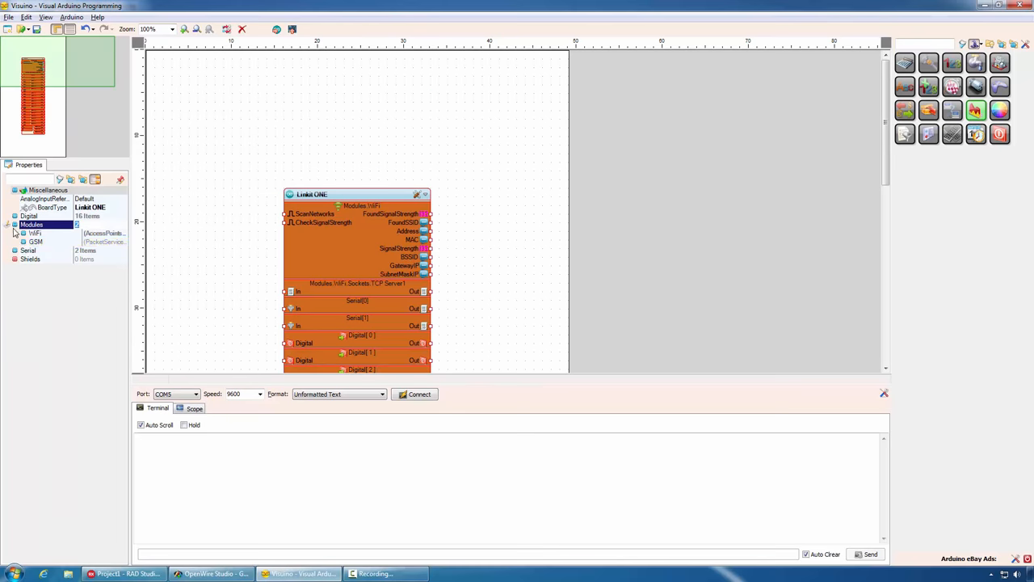
{"action": "left_click", "coordinate": [23, 242]}
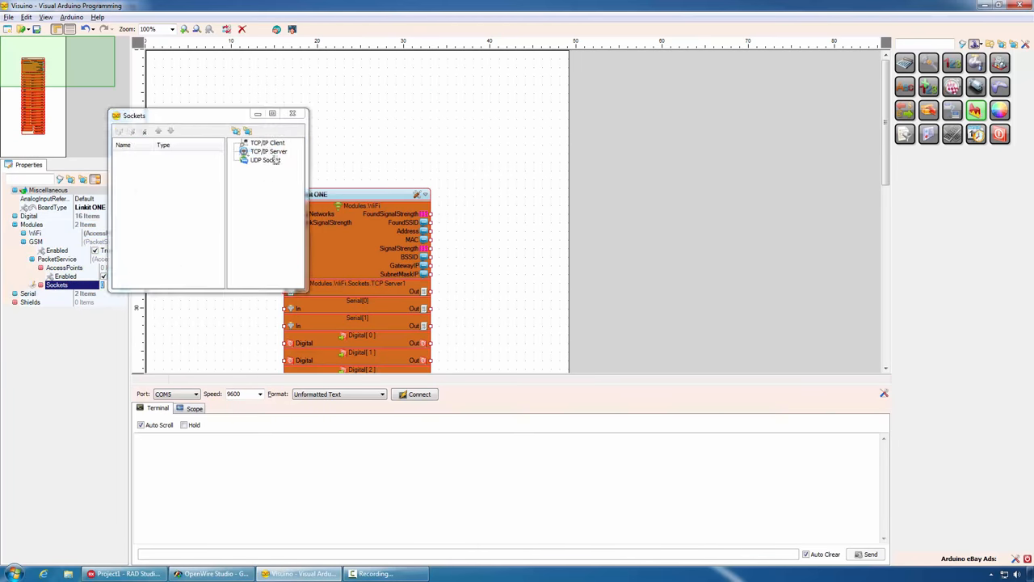
{"action": "left_click", "coordinate": [292, 113]}
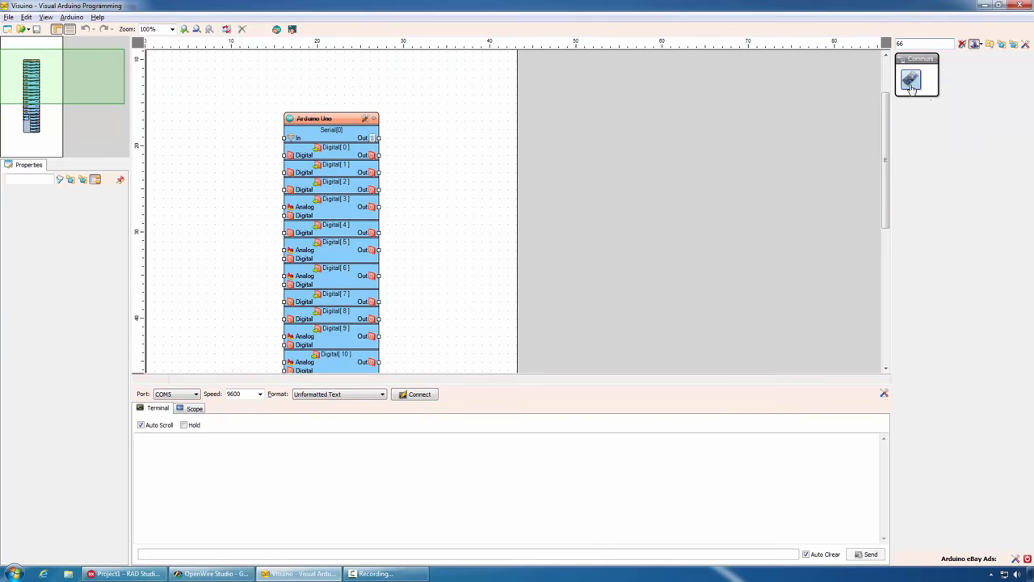
{"action": "mouse_move", "coordinate": [91, 106]}
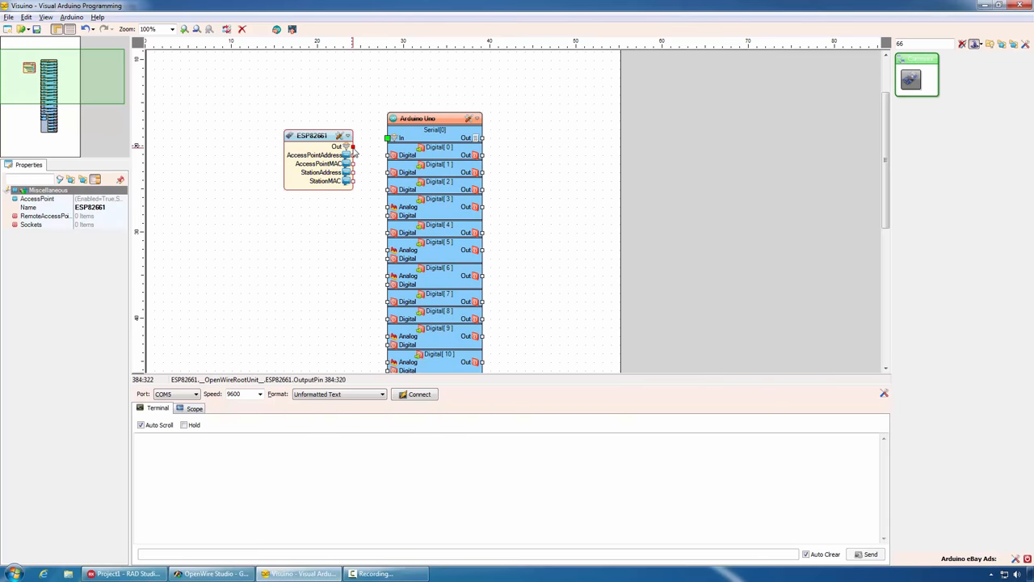
Wire the ESP8266 Out into Serial[0] In and add TCP/IP Client and Server sockets
{"action": "left_click_drag", "start_coordinate": [352, 146], "coordinate": [388, 137]}
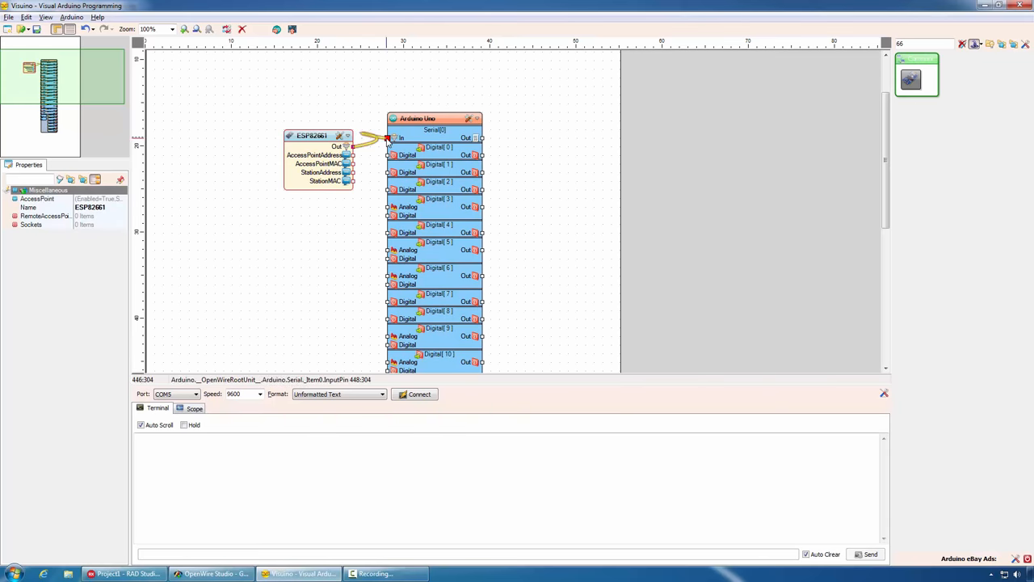
{"action": "left_click", "coordinate": [315, 136]}
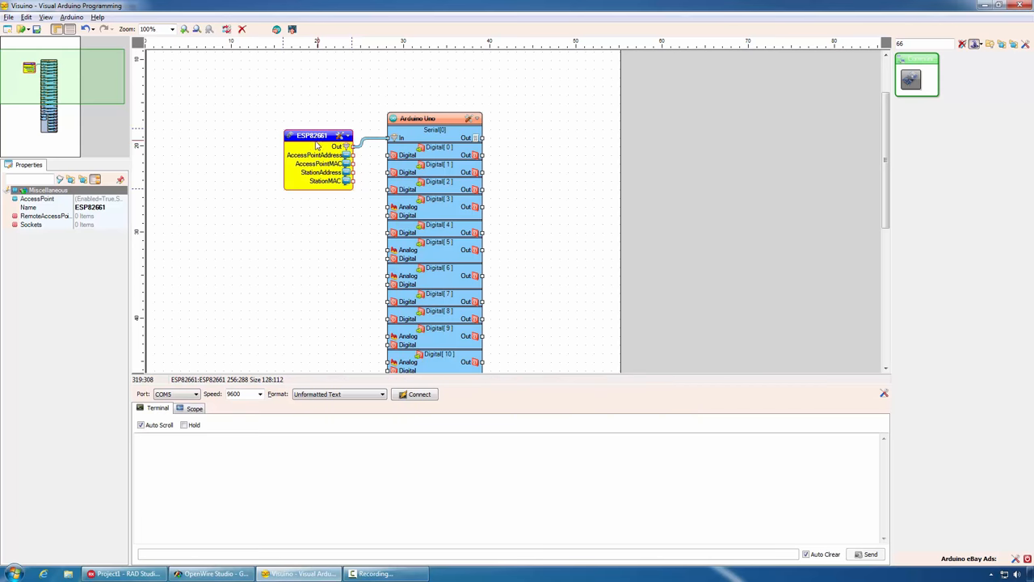
{"action": "left_click", "coordinate": [30, 223]}
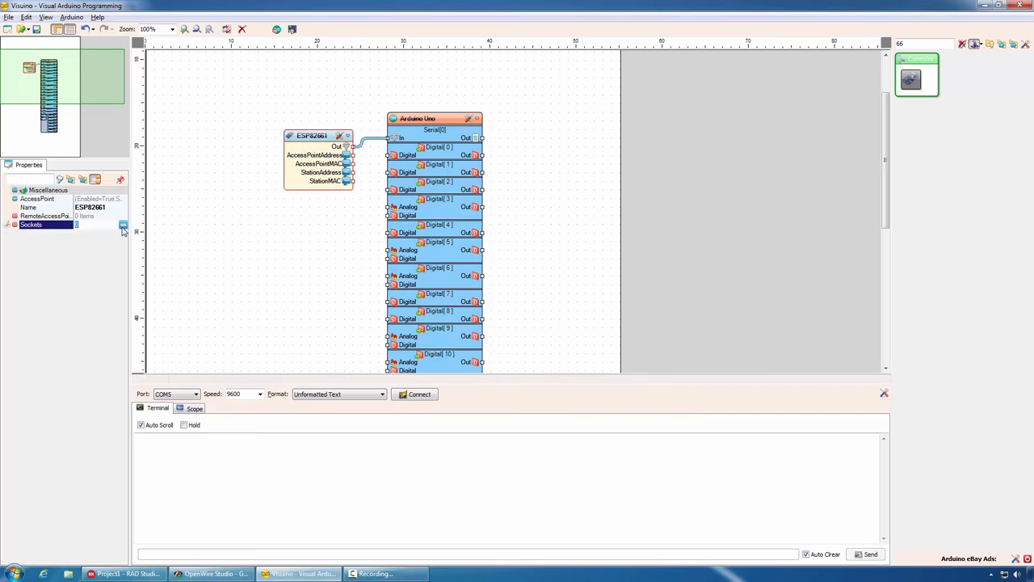
{"action": "left_click", "coordinate": [123, 224]}
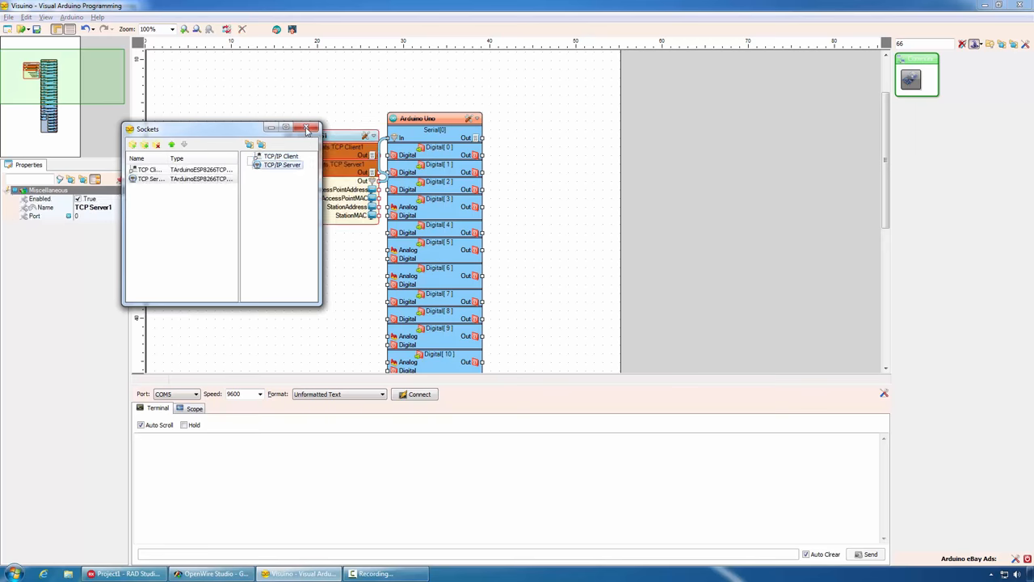
{"action": "left_click", "coordinate": [308, 129]}
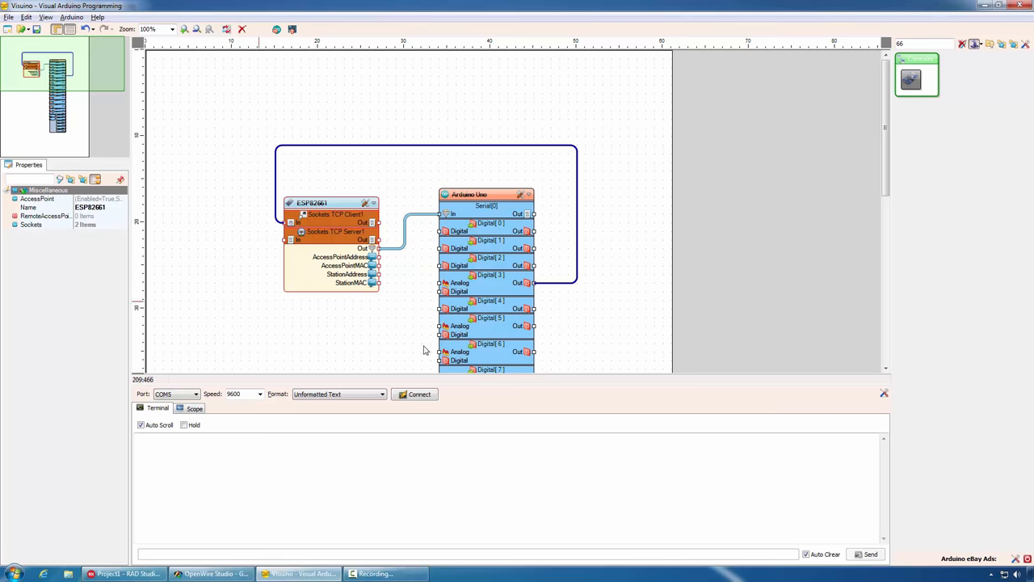
{"action": "mouse_move", "coordinate": [666, 357]}
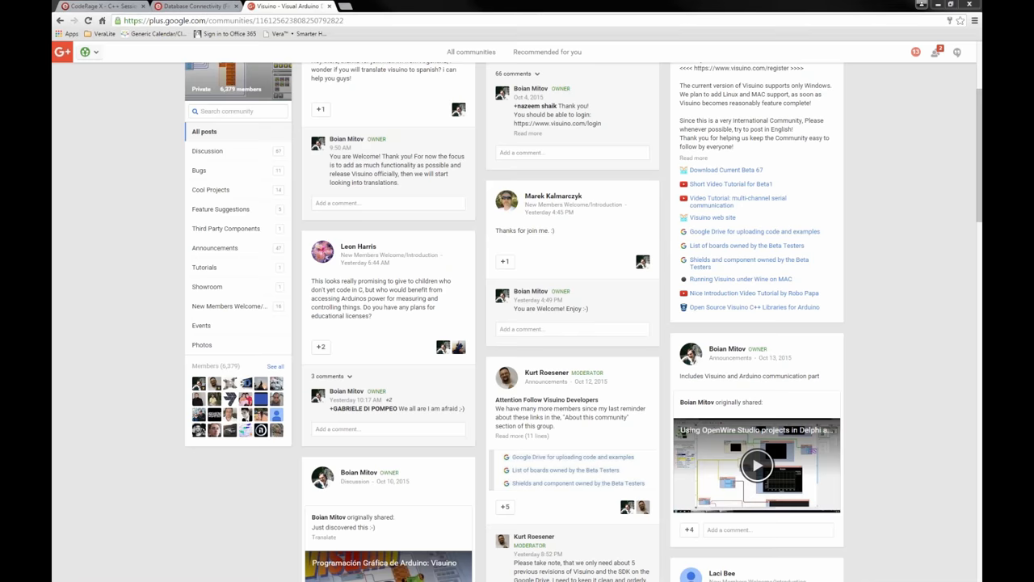
{"action": "mouse_move", "coordinate": [970, 175]}
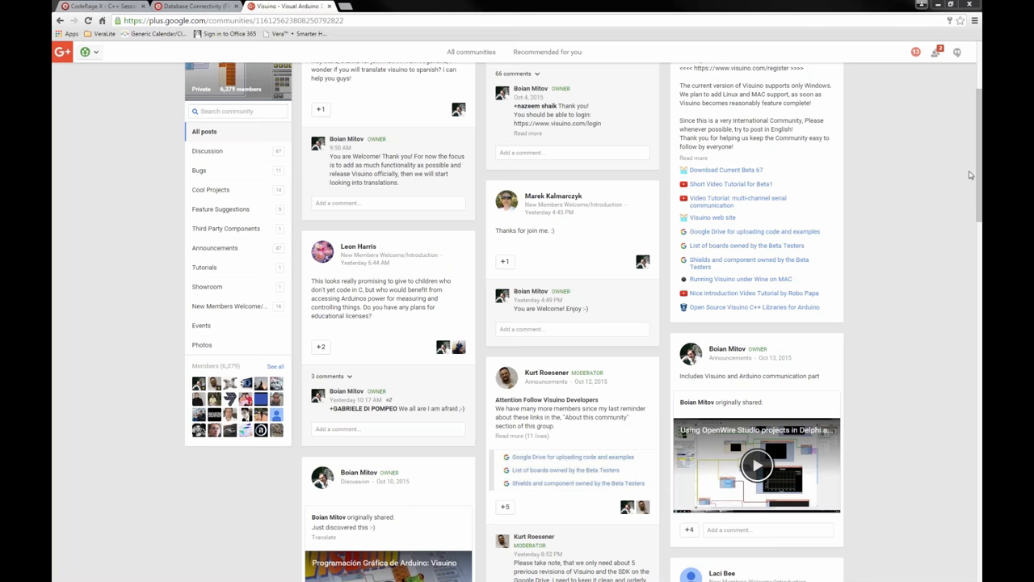